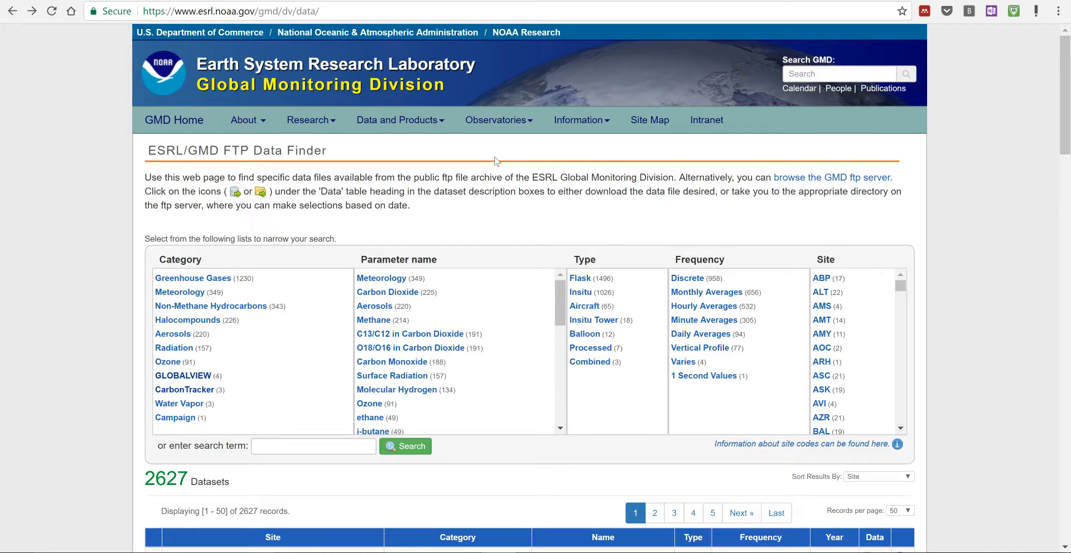
pyautogui.moveTo(471, 176)
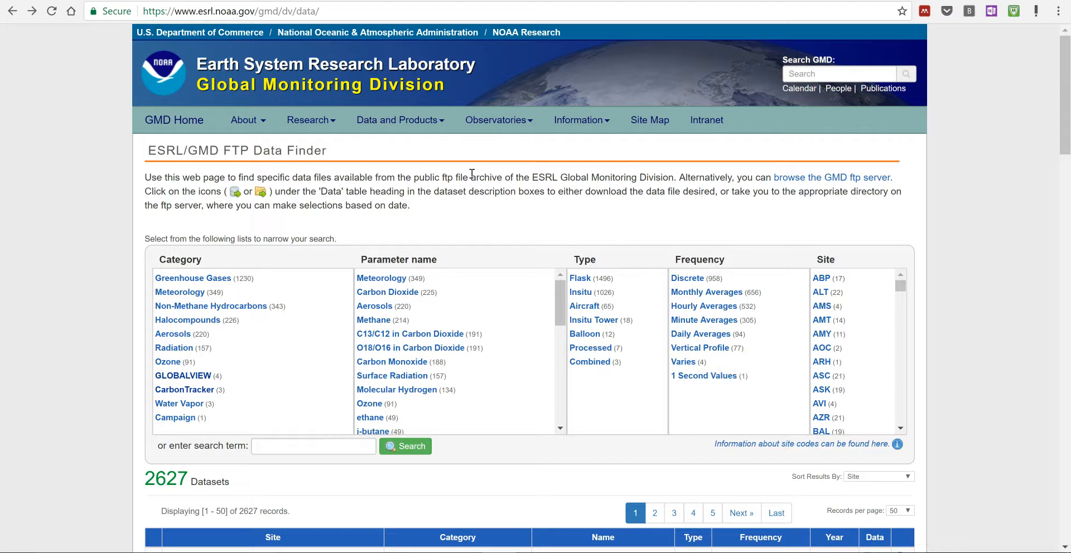
pyautogui.moveTo(473, 174)
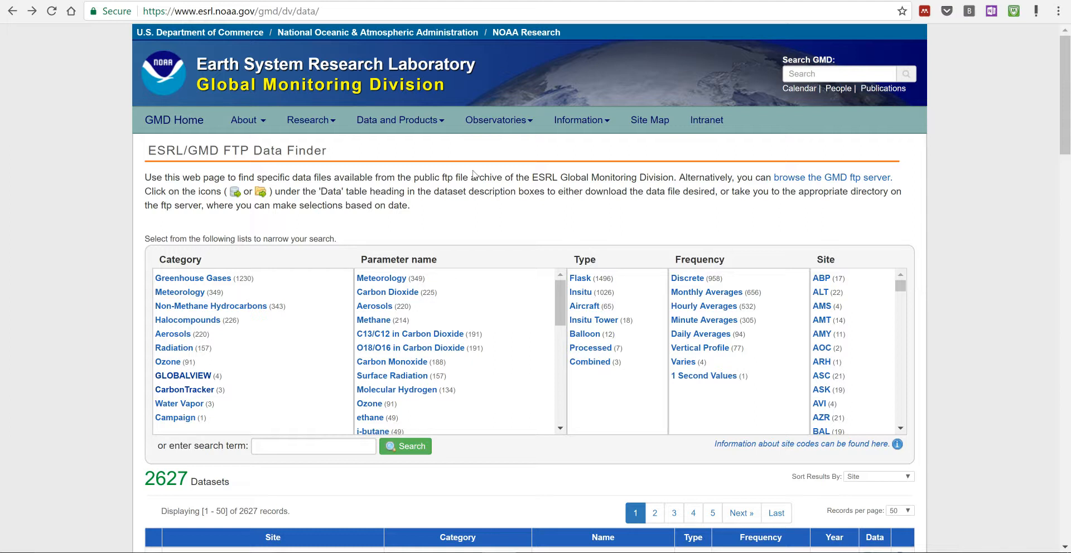
pyautogui.moveTo(283, 34)
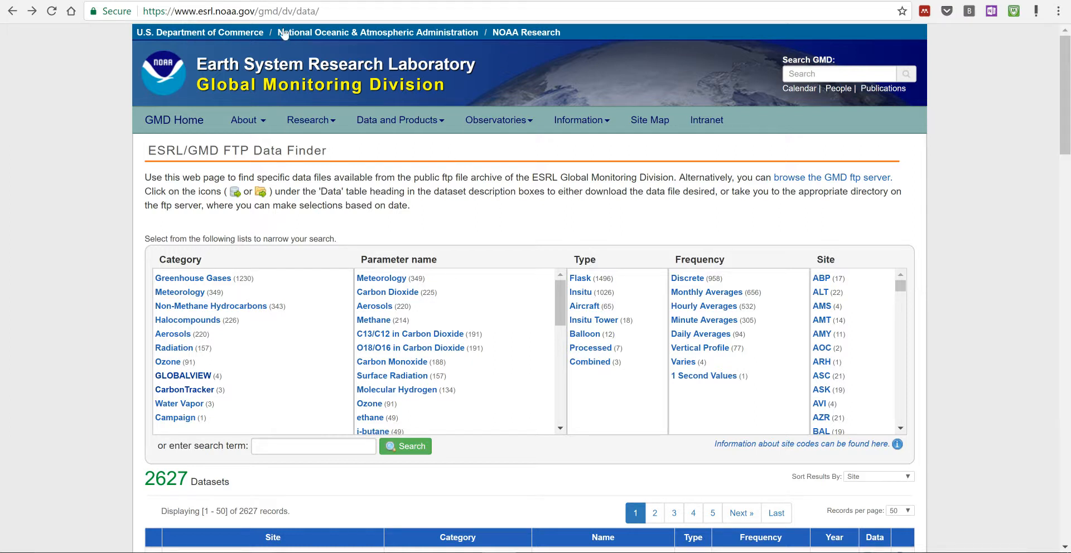
pyautogui.moveTo(435, 222)
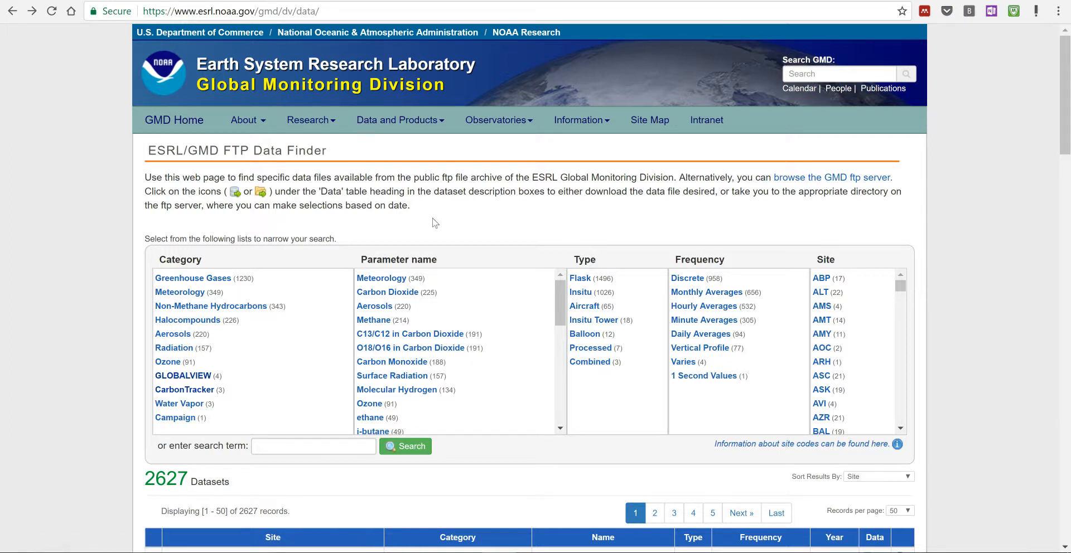
pyautogui.moveTo(424, 211)
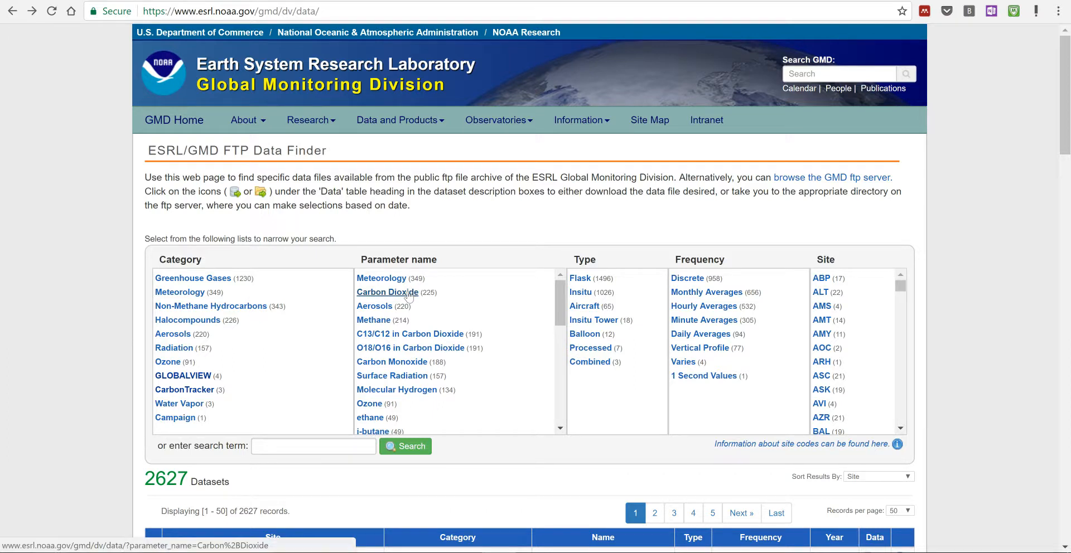
# Filter the Data Finder to Carbon Dioxide, Flask, Monthly Averages and site MLO
pyautogui.click(388, 293)
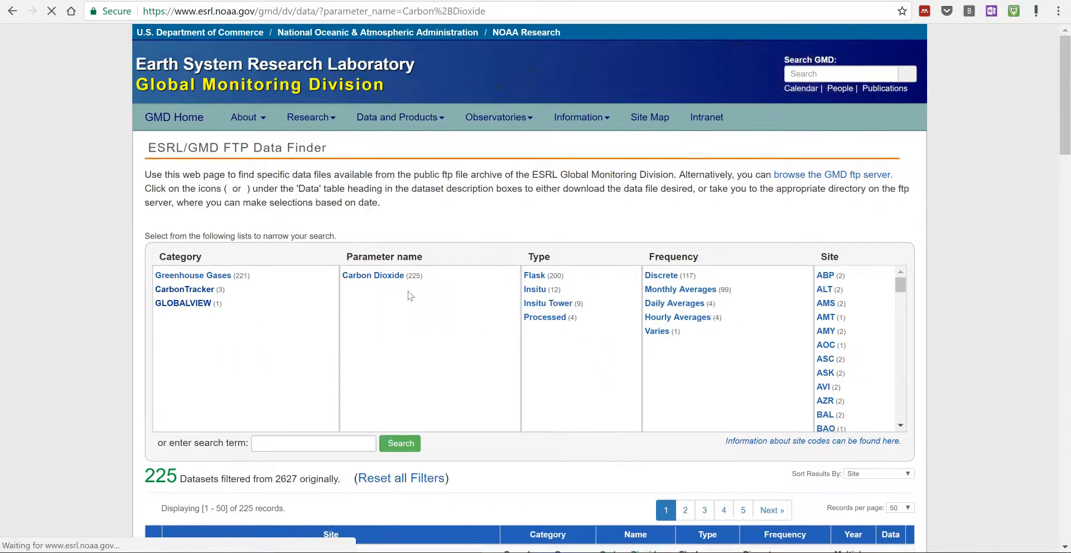
pyautogui.click(534, 278)
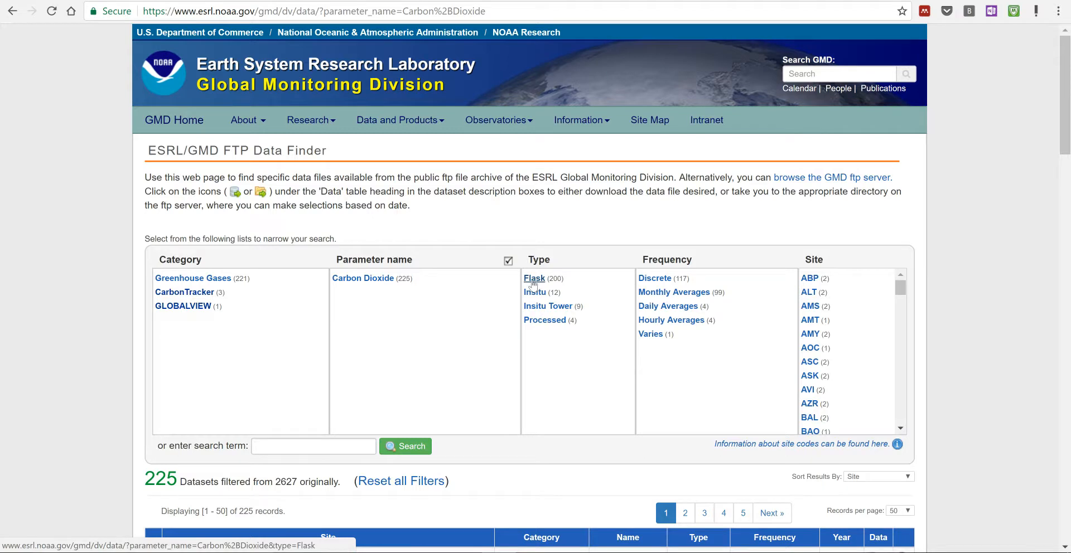
pyautogui.click(535, 278)
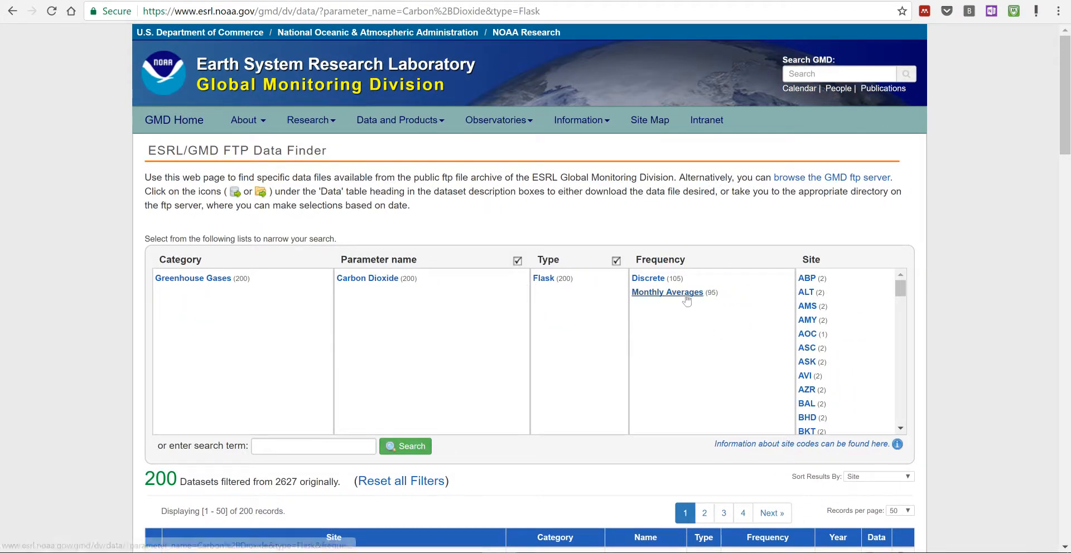
pyautogui.click(667, 293)
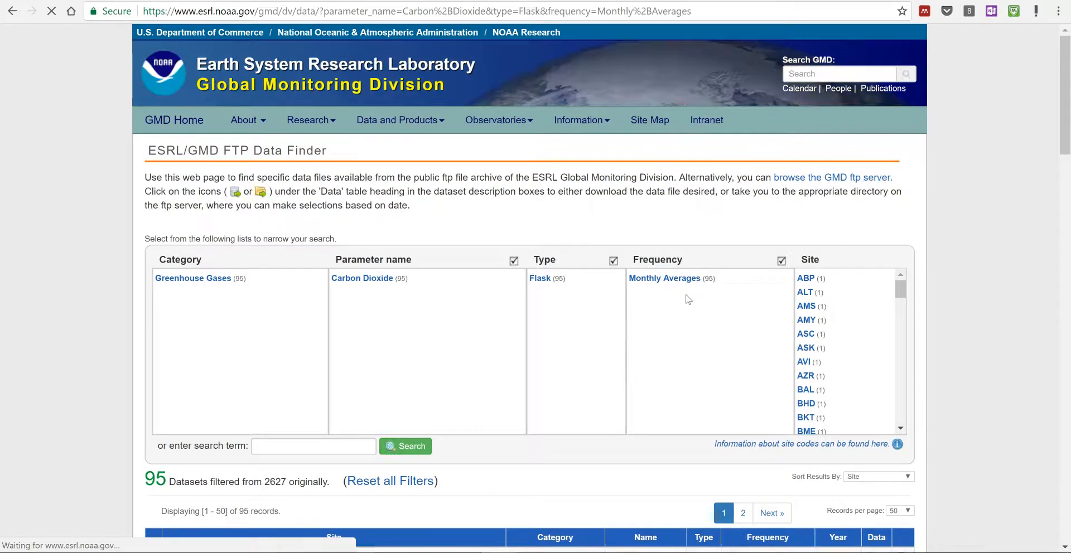
pyautogui.scroll(-3)
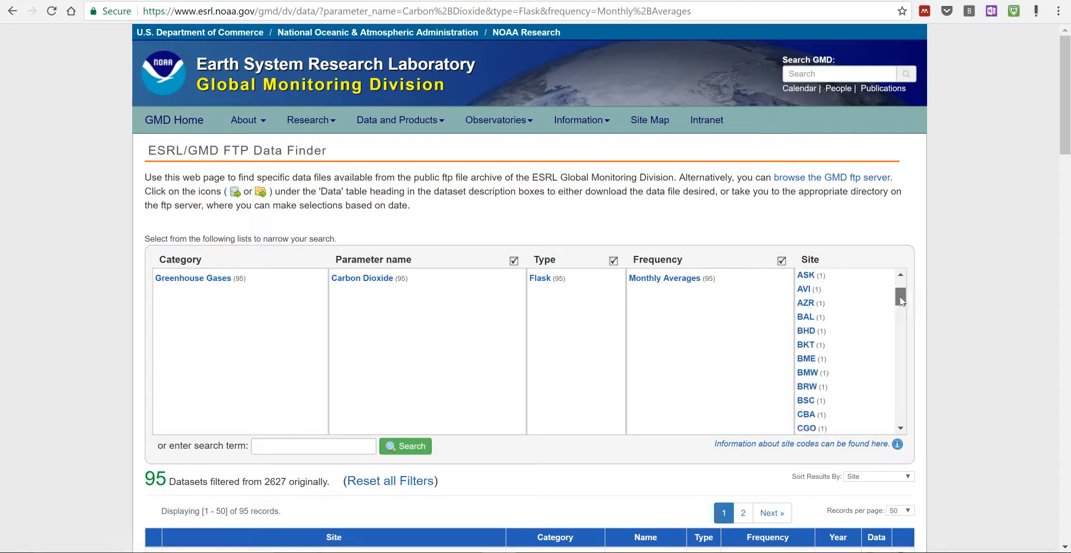
pyautogui.scroll(-3)
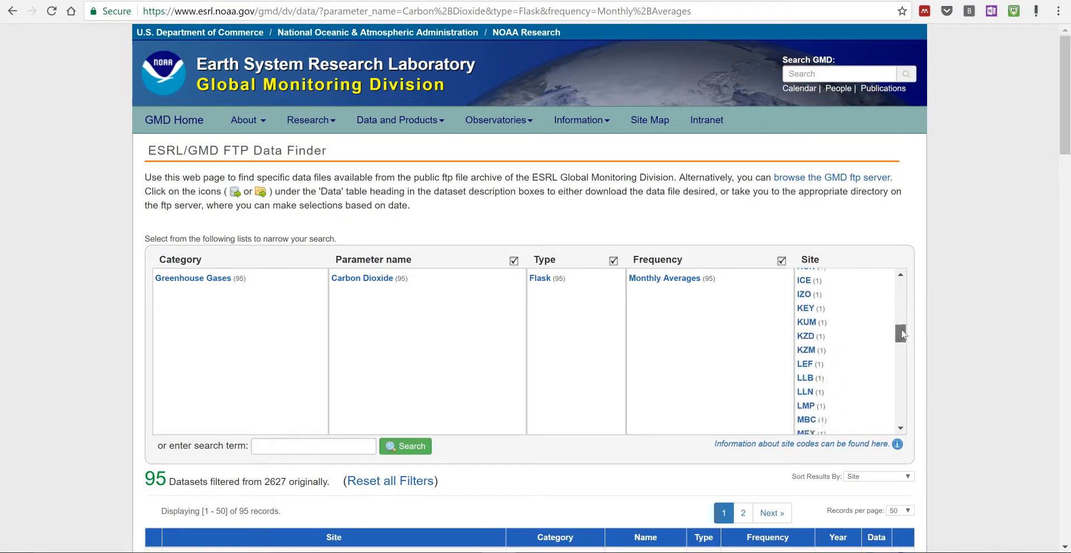
pyautogui.scroll(-3)
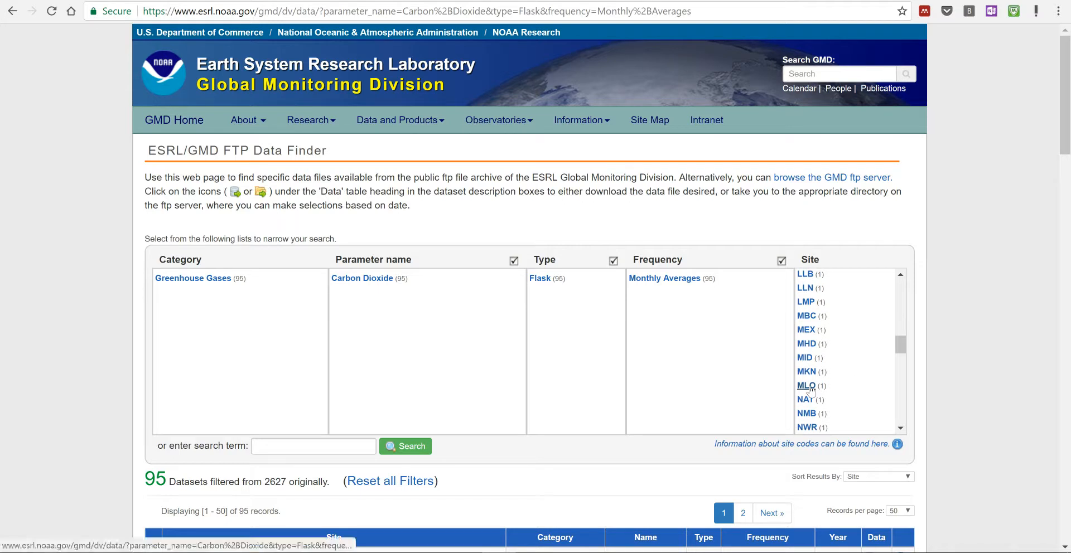
pyautogui.click(805, 385)
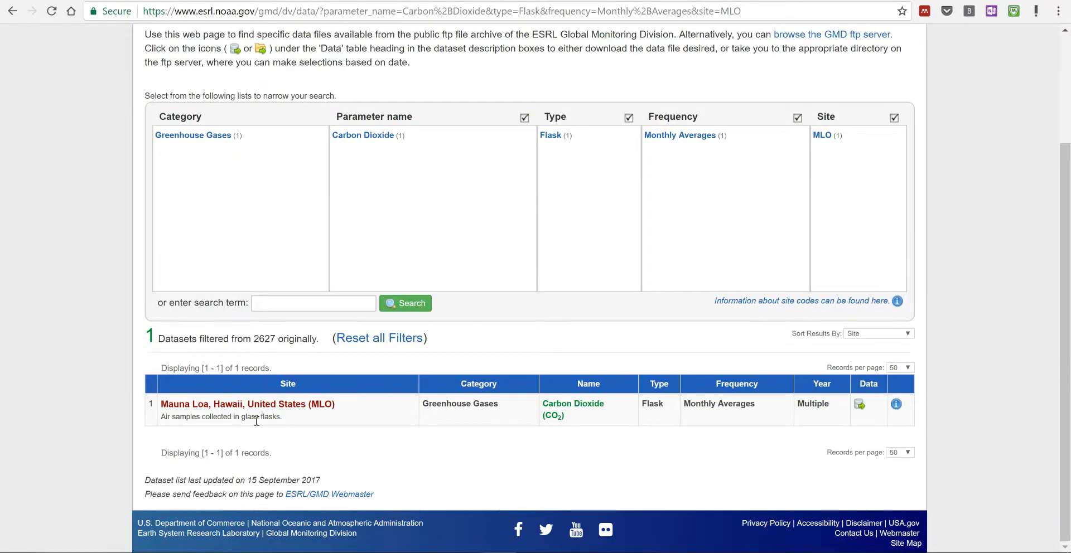
pyautogui.moveTo(297, 422)
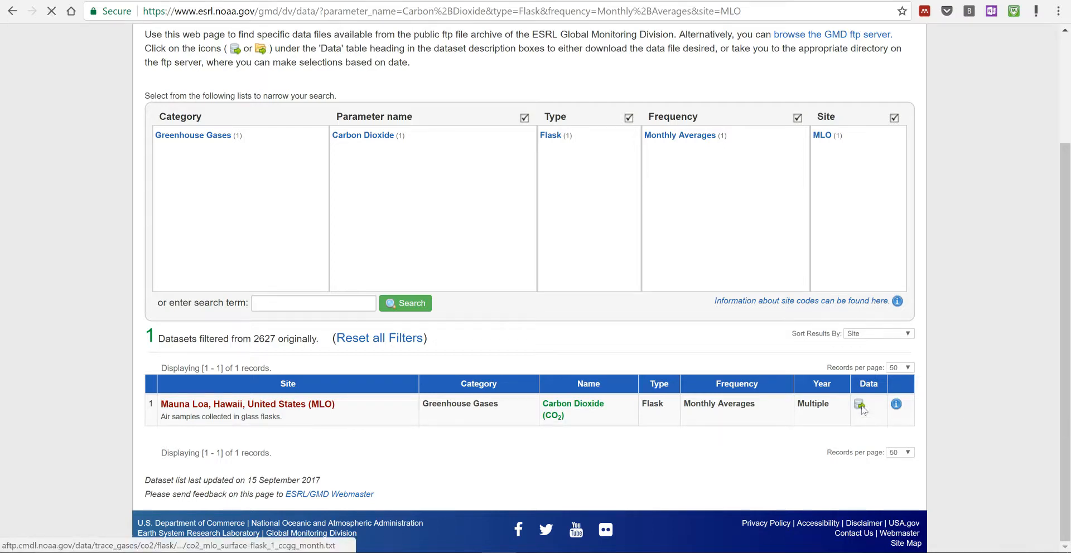
# Open the MLO monthly CO2 flask data file and select all of its text
pyautogui.click(859, 404)
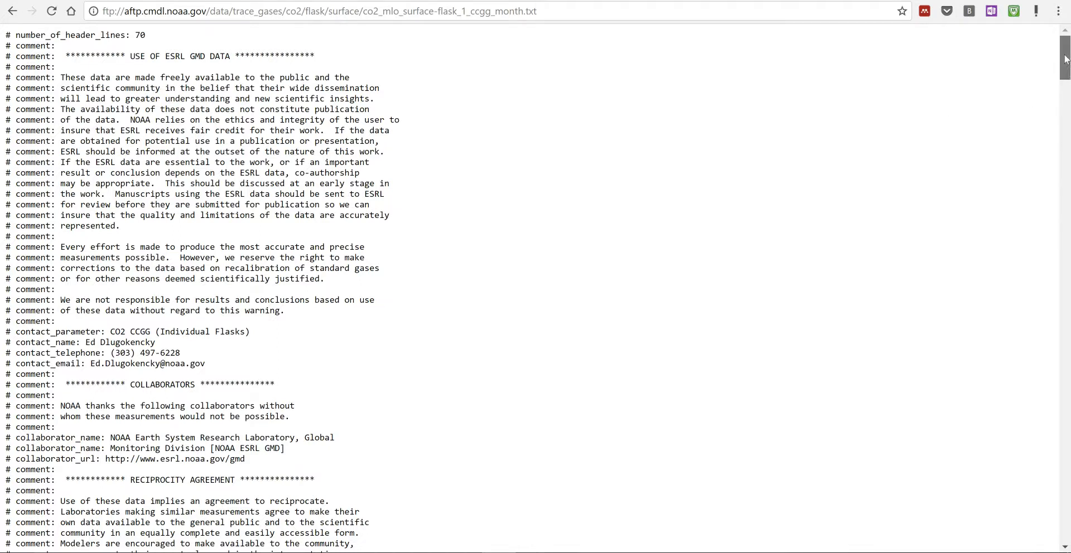
pyautogui.scroll(-3)
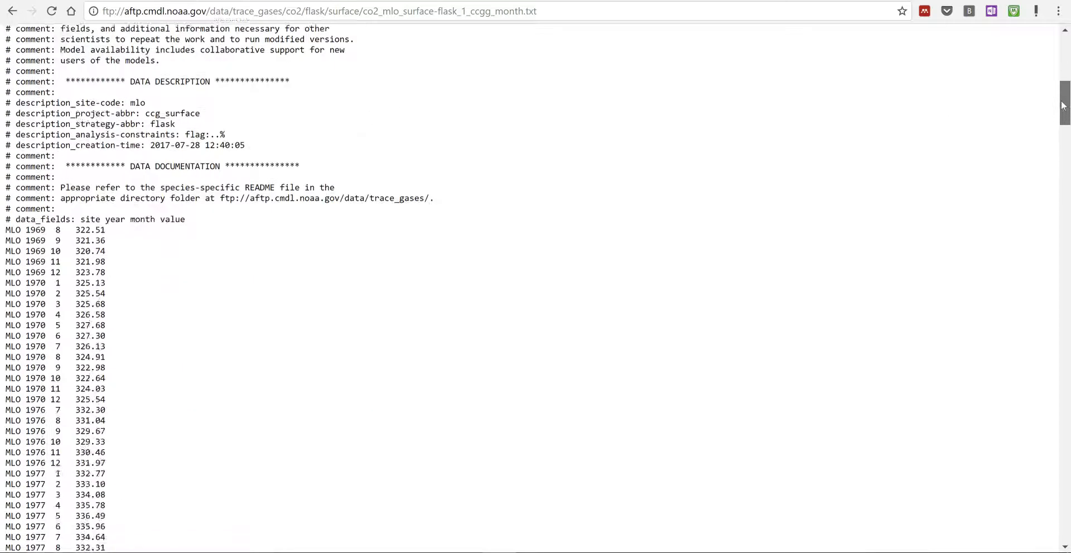
pyautogui.scroll(-3)
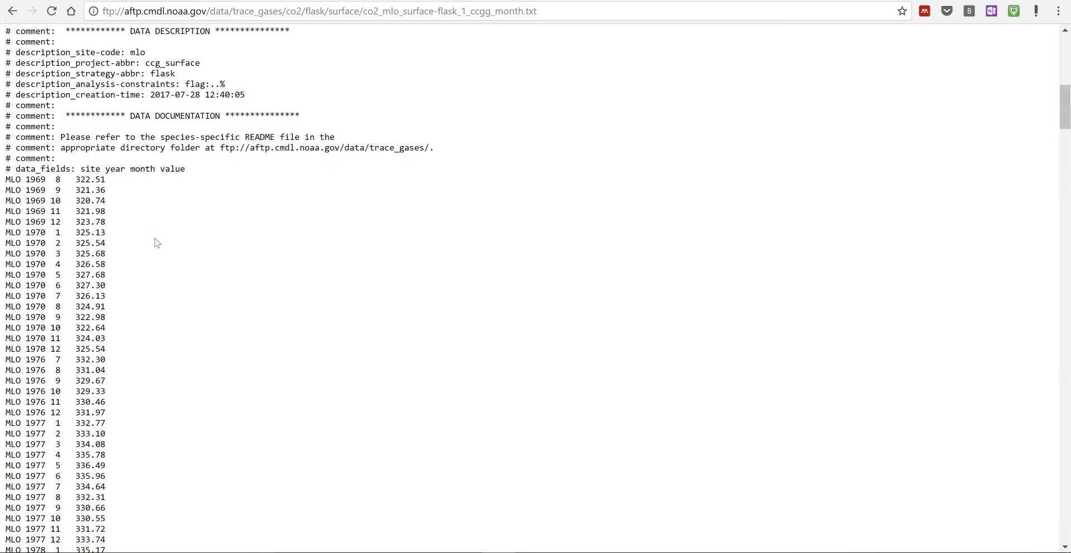
pyautogui.moveTo(154, 234)
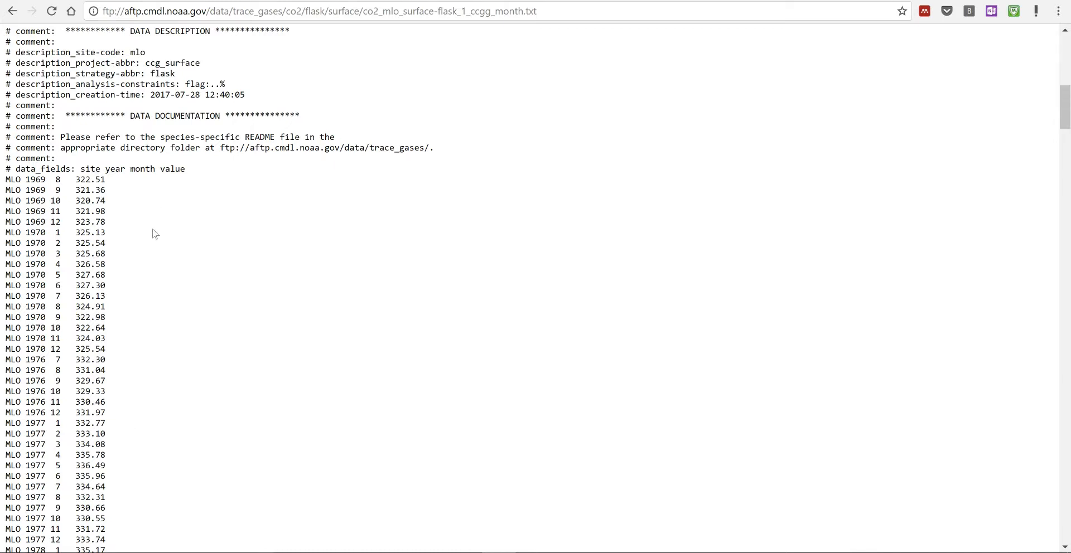
pyautogui.press('ctrl+a')
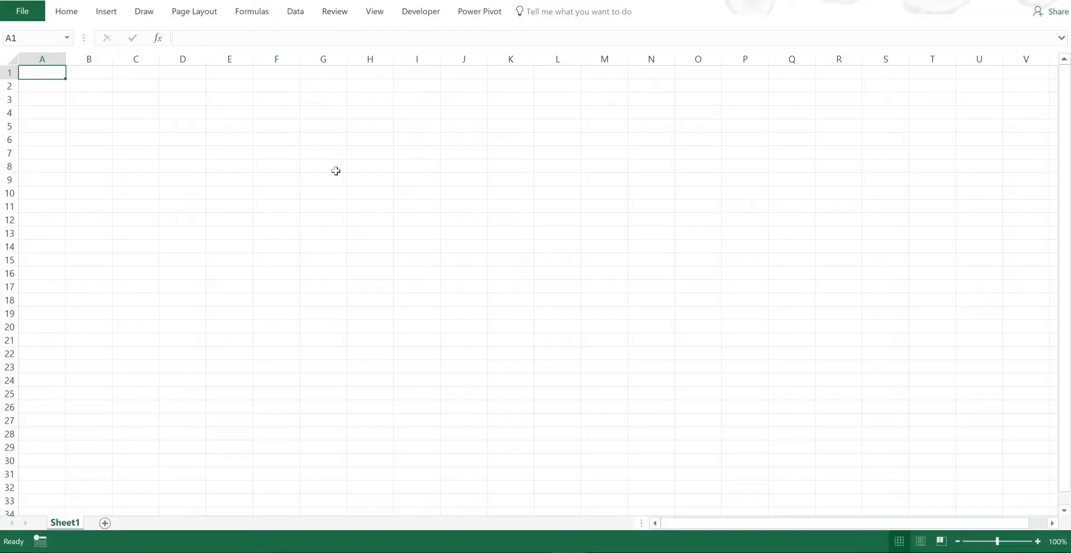
pyautogui.moveTo(334, 171)
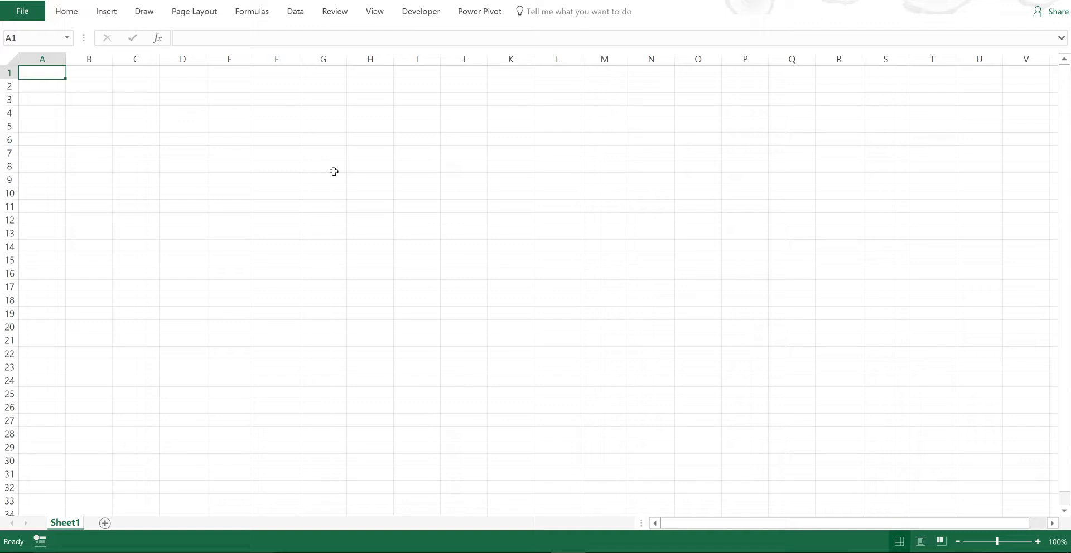
# Paste the copied CO2 file text into Sheet1 starting at A1
pyautogui.press('ctrl+v')
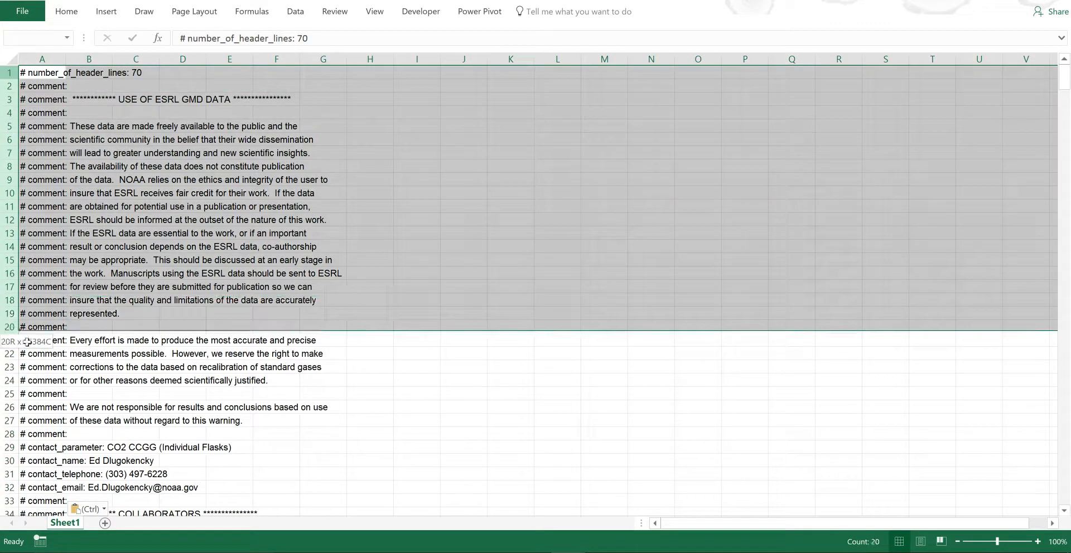
pyautogui.scroll(-3)
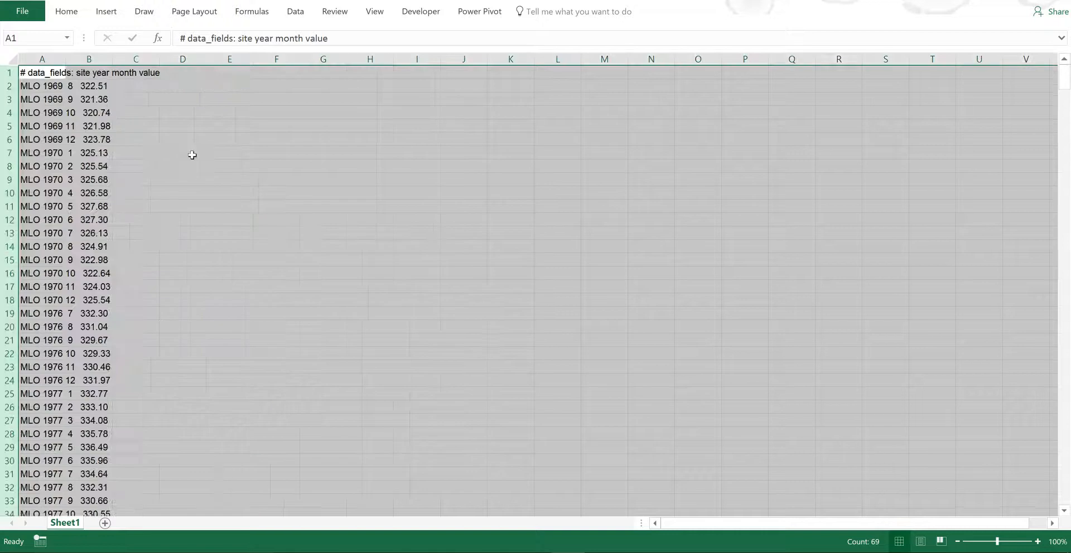
# Split column A on spaces into site, year, month and value columns via Text to Columns
pyautogui.click(182, 153)
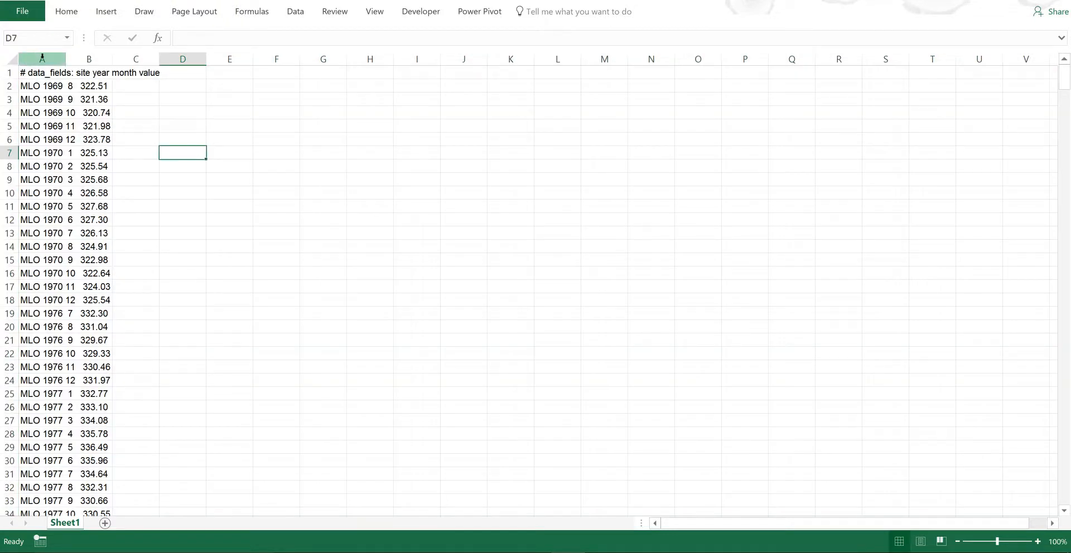
pyautogui.click(41, 58)
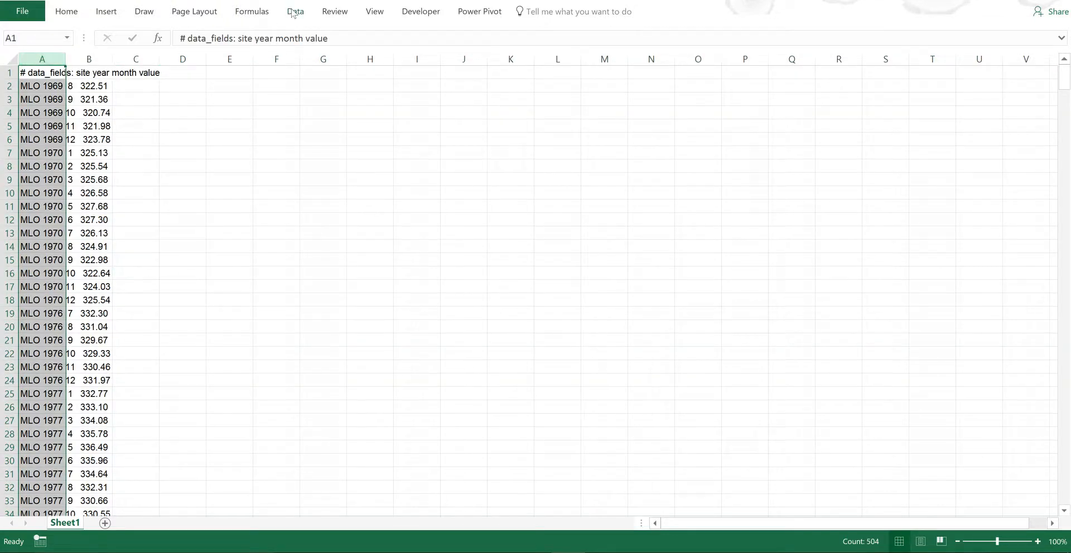
pyautogui.click(294, 11)
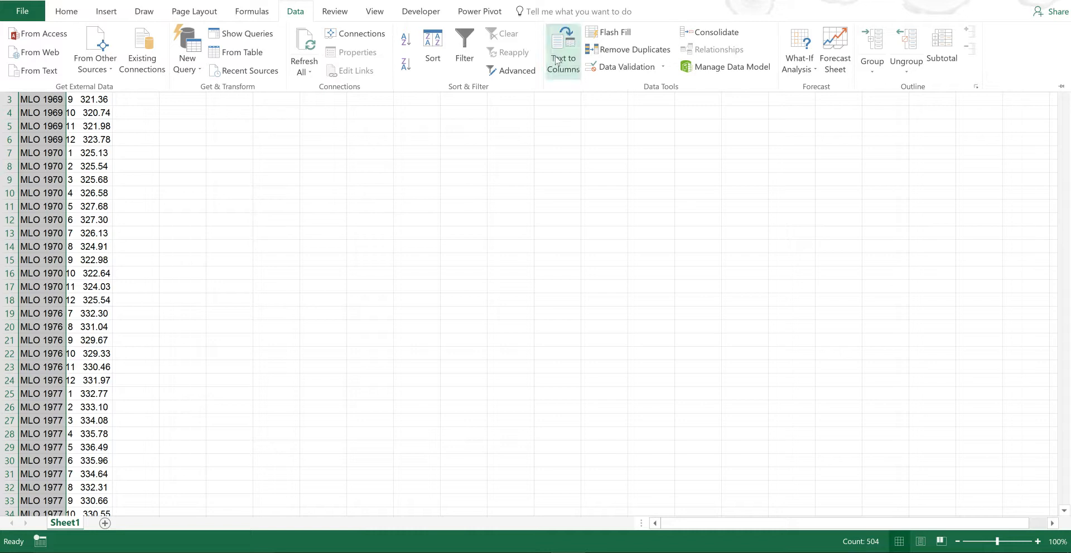
pyautogui.click(563, 49)
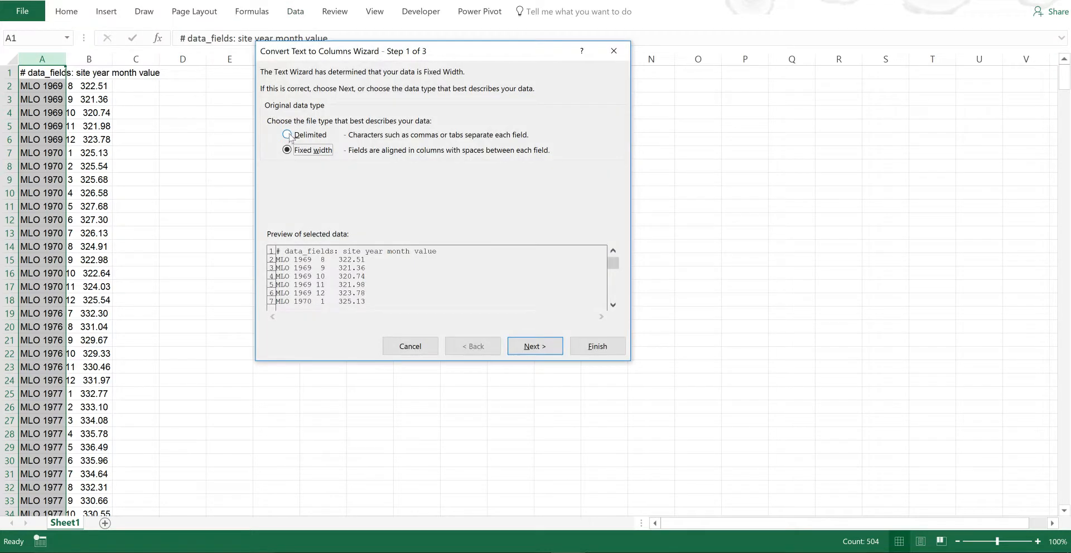
pyautogui.click(535, 346)
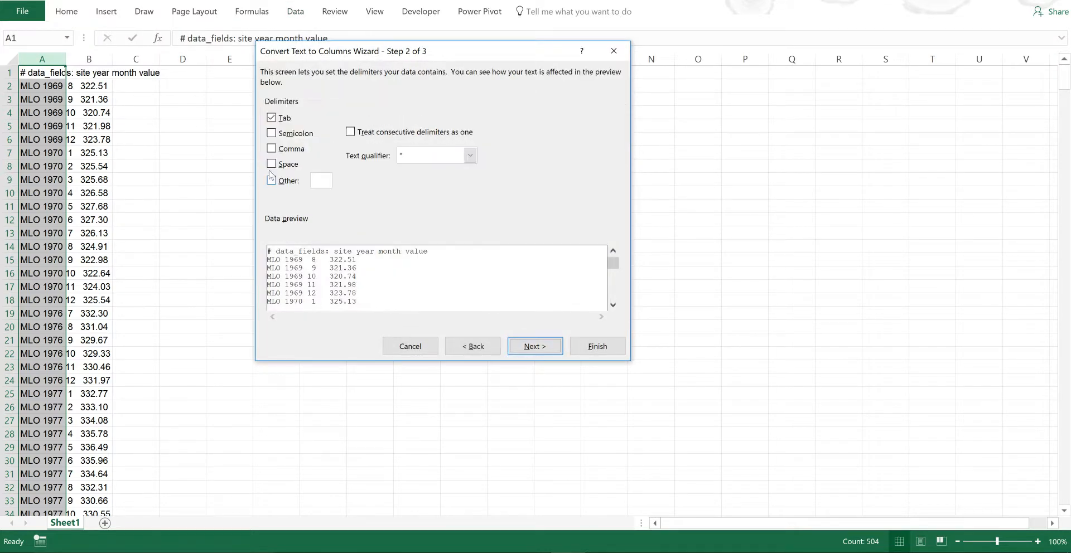
pyautogui.click(534, 347)
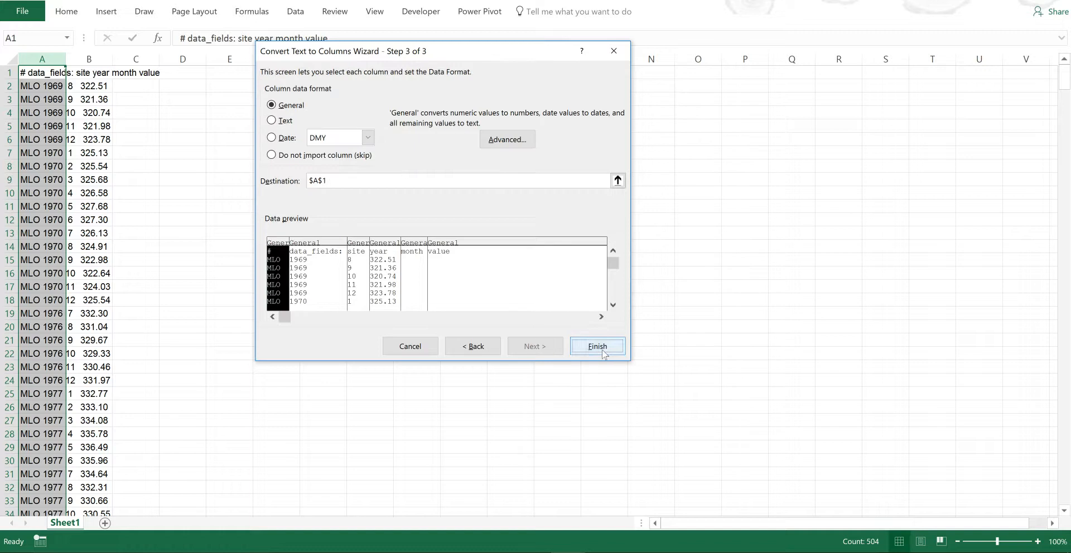
pyautogui.click(596, 346)
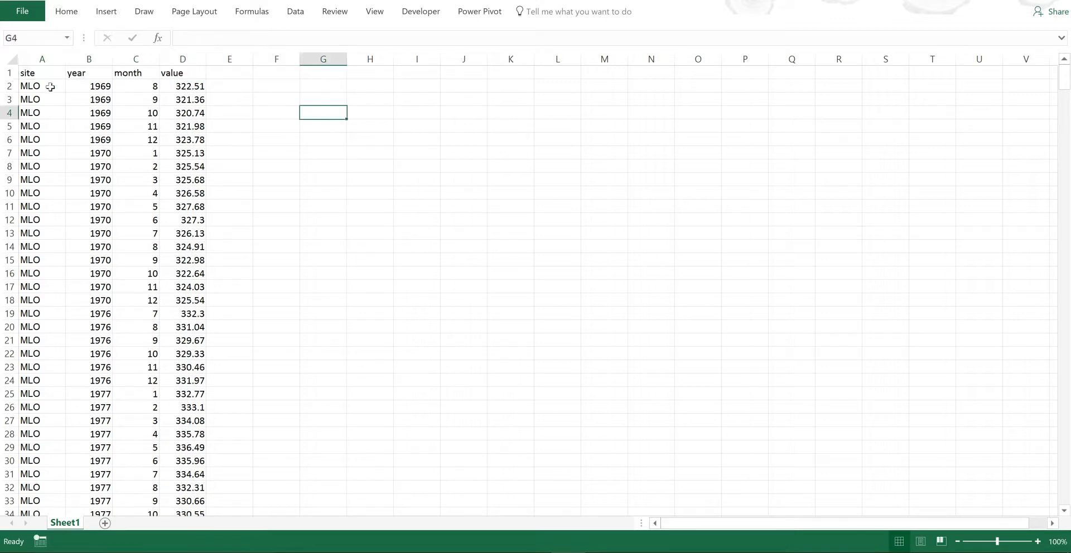
# Rename the 'value' header in D1 to 'CO2 (ppm)'
pyautogui.click(42, 86)
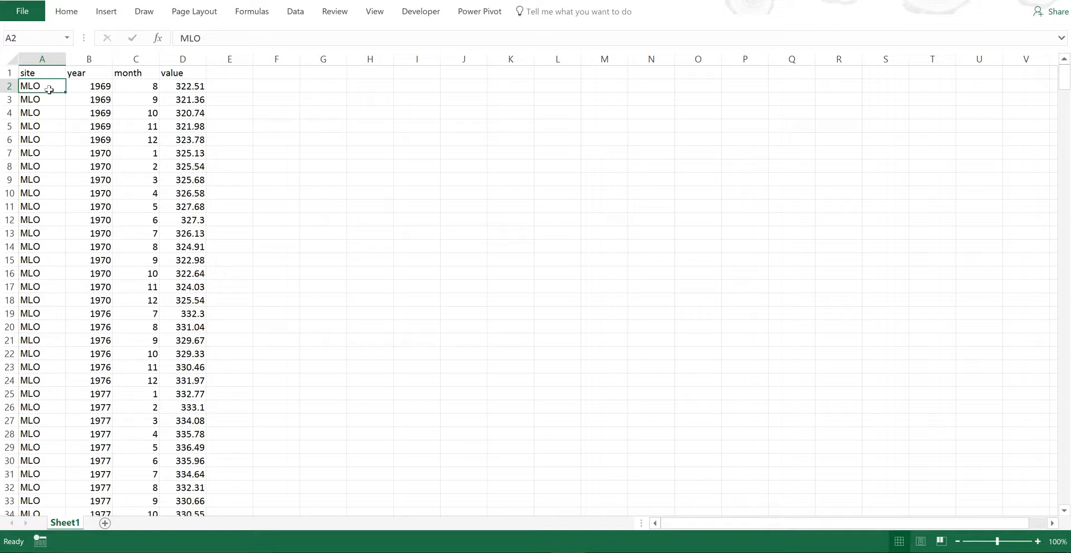
pyautogui.click(89, 73)
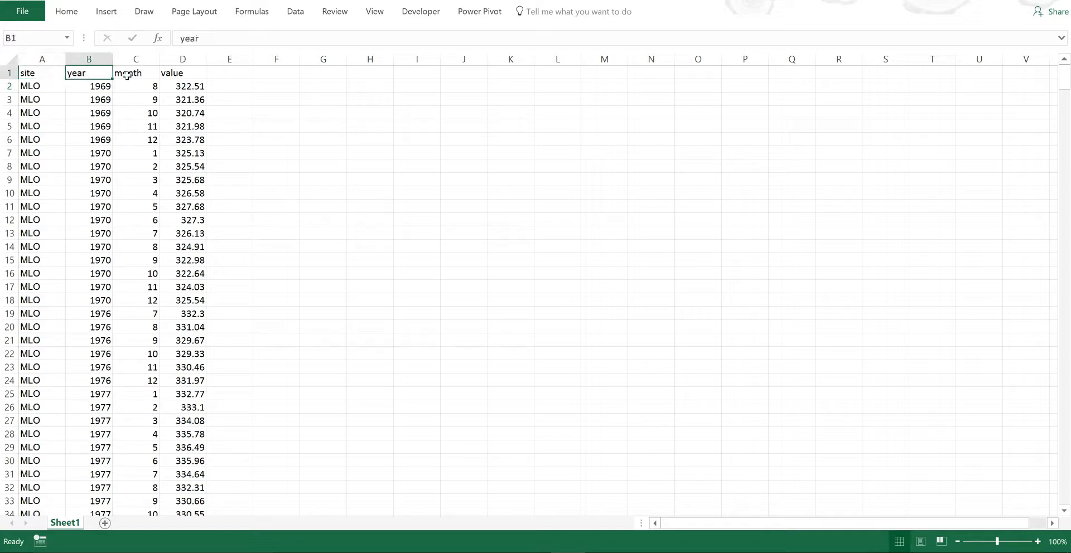
pyautogui.click(135, 72)
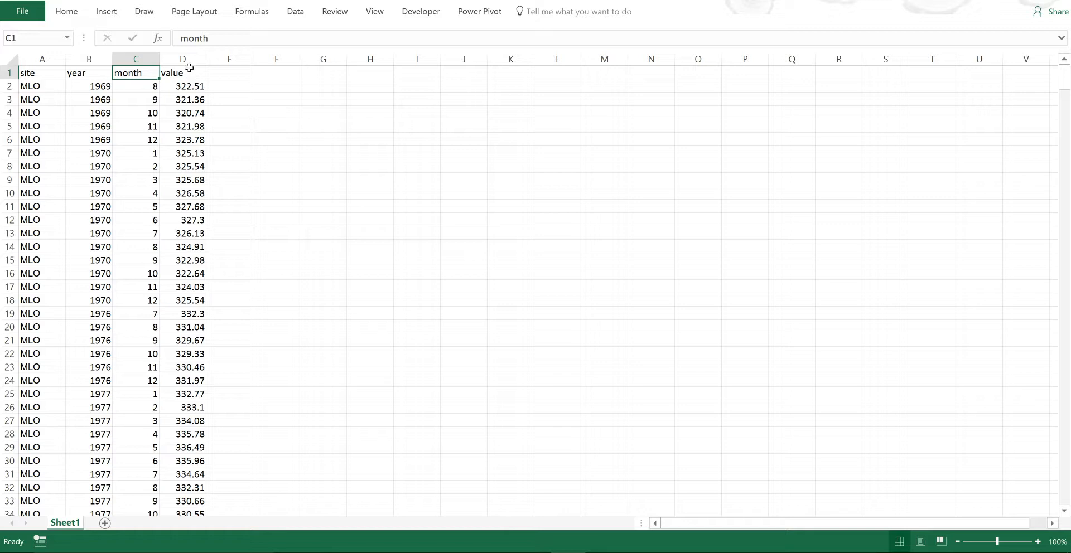
pyautogui.click(182, 73)
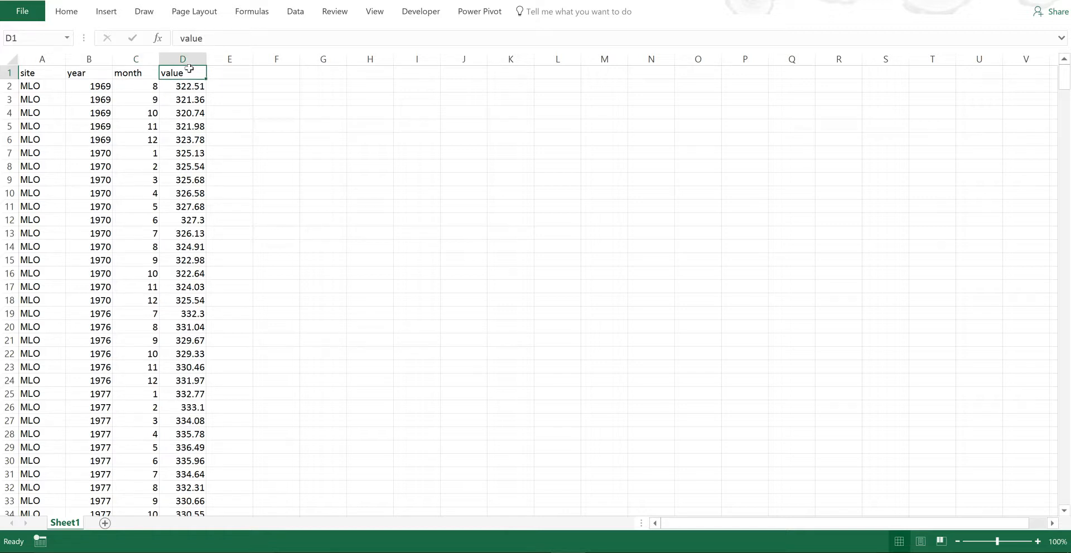
pyautogui.write('CO')
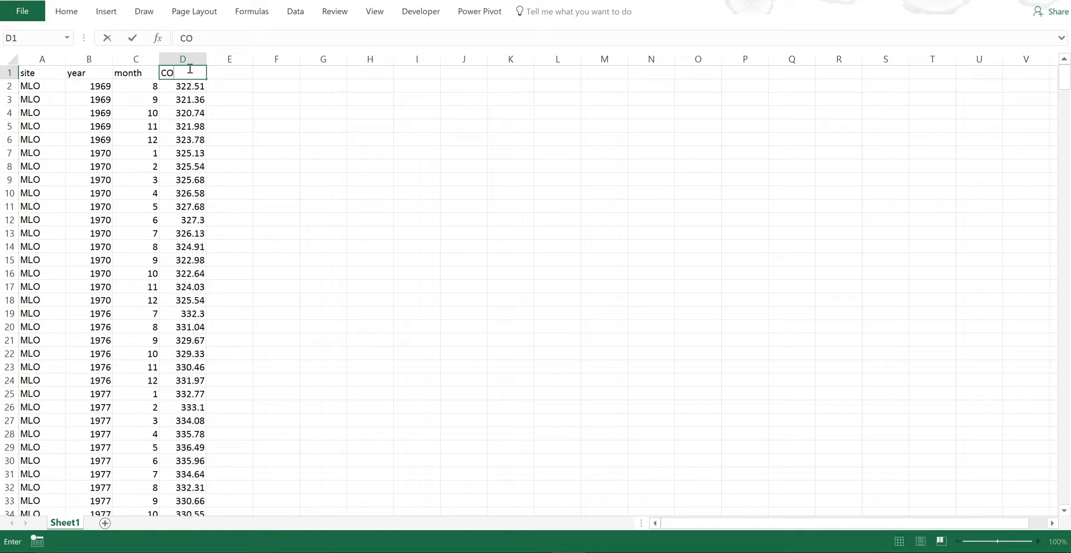
pyautogui.write('2 (')
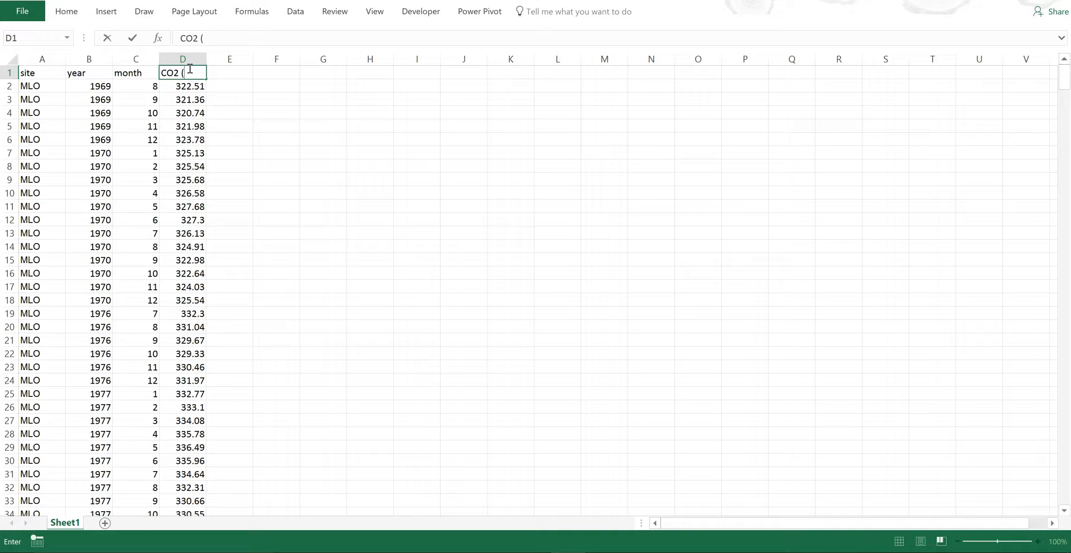
pyautogui.write('ppm)')
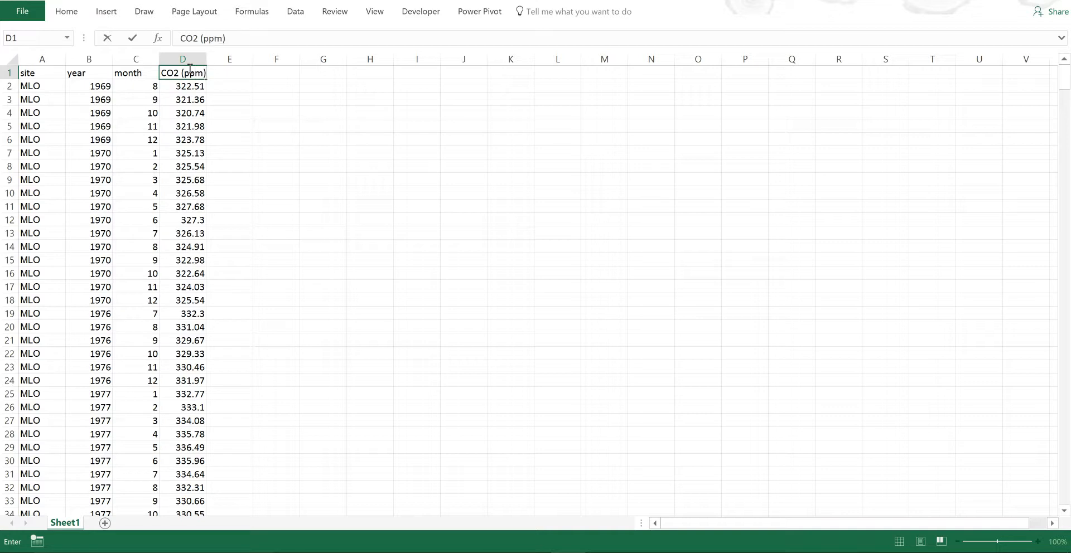
pyautogui.click(229, 140)
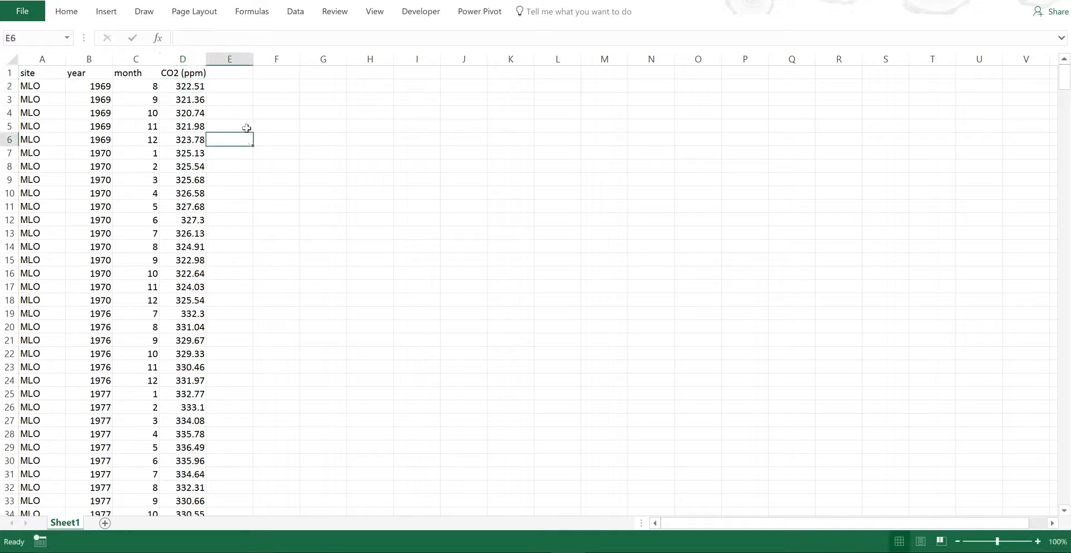
pyautogui.moveTo(130, 108)
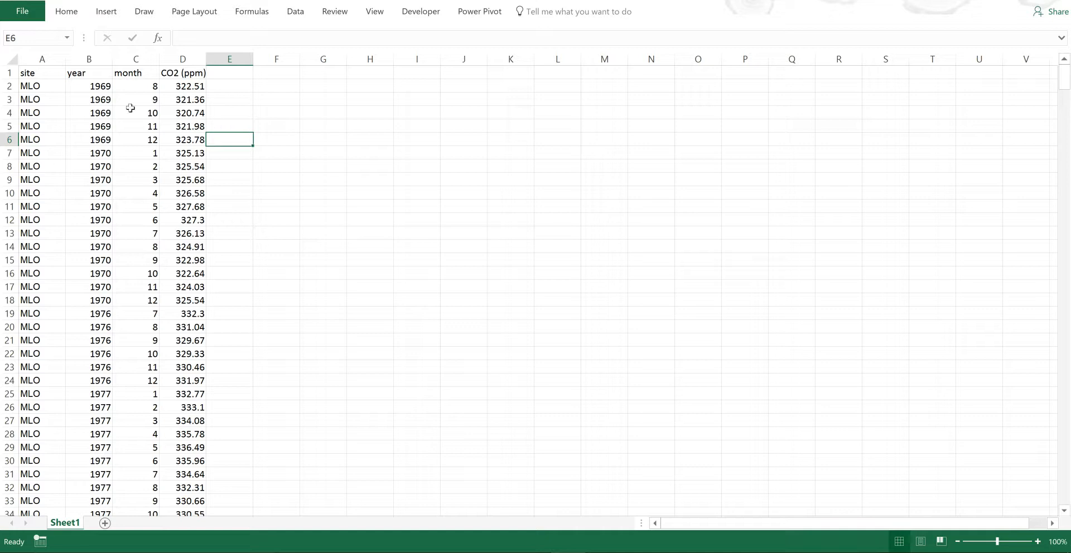
# Insert two blank columns before the CO2 (ppm) column
pyautogui.click(135, 72)
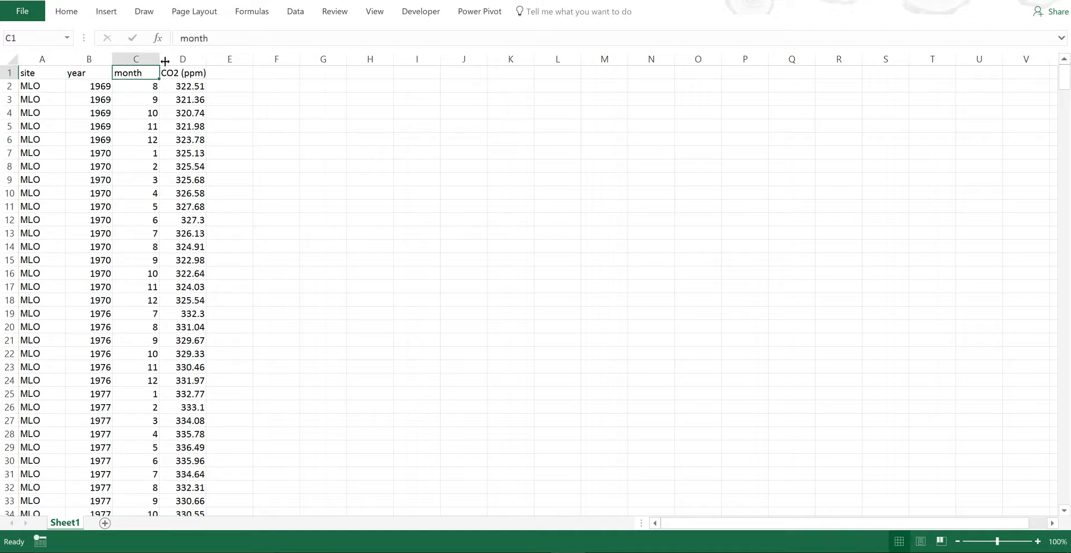
pyautogui.rightClick(182, 58)
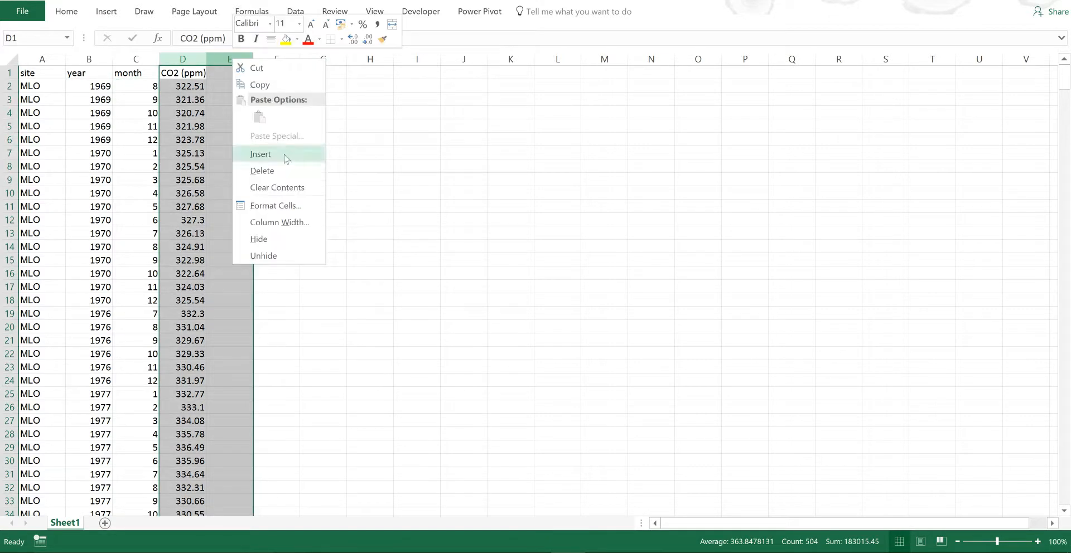
pyautogui.click(261, 154)
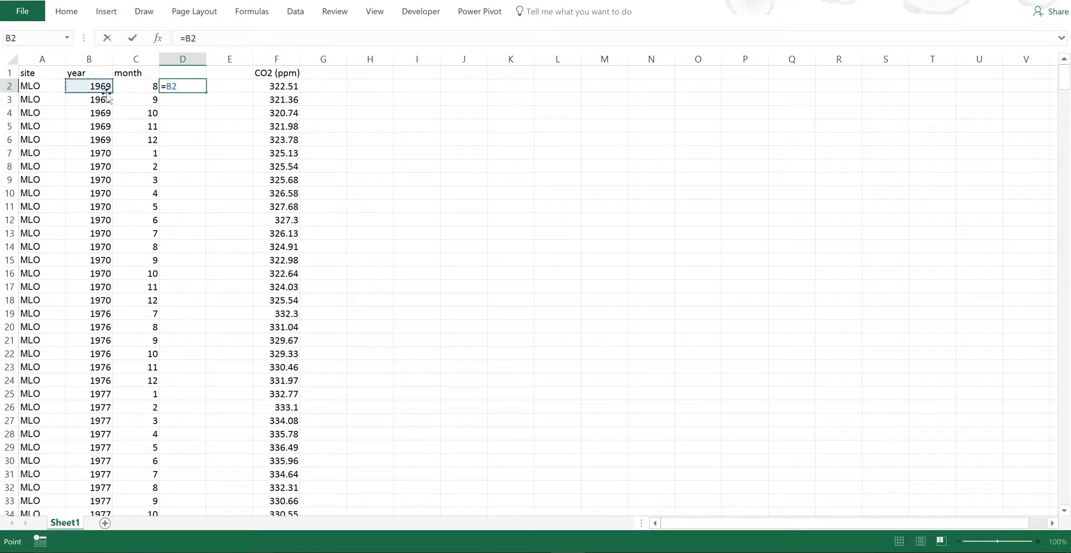
# Fill column D with decimal years using =B2+(C2-0.5)/12
pyautogui.write('+(')
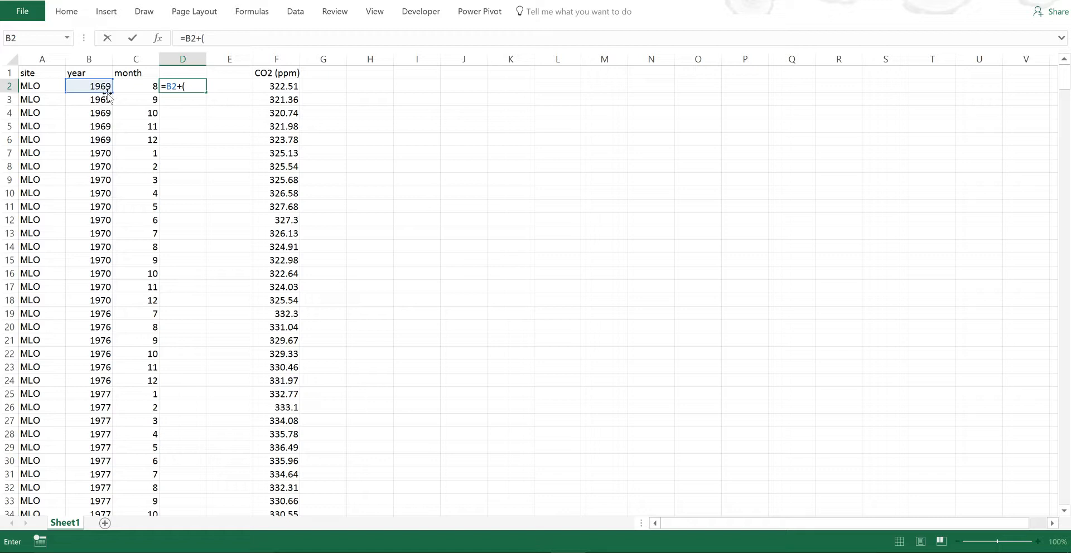
pyautogui.click(135, 85)
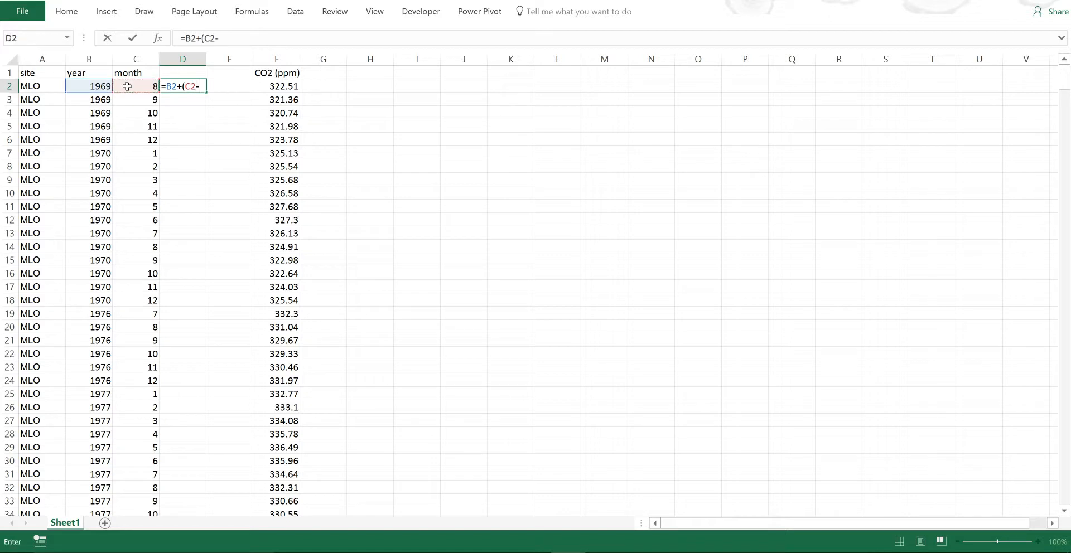
pyautogui.write('0.5)')
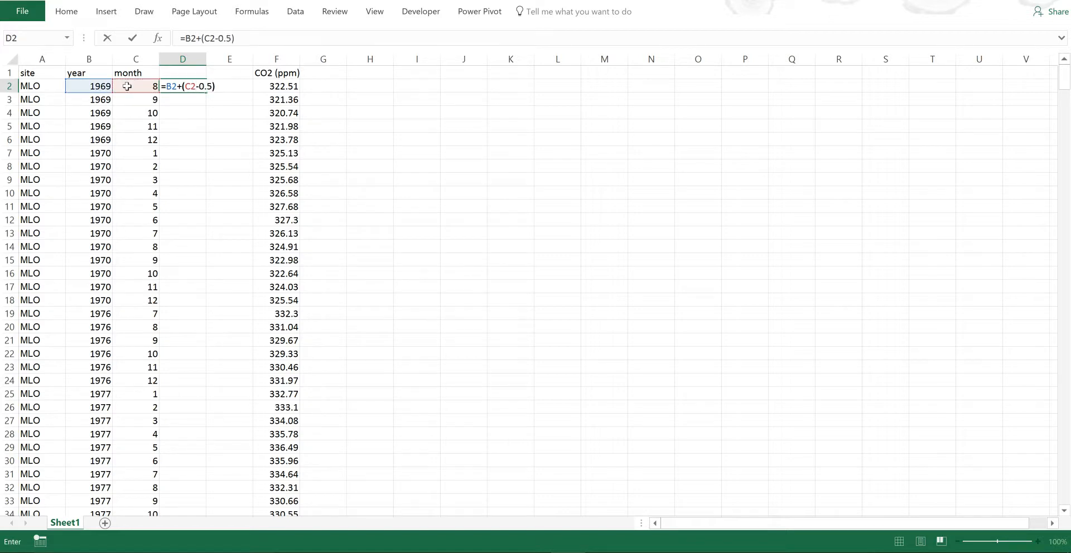
pyautogui.write('/12')
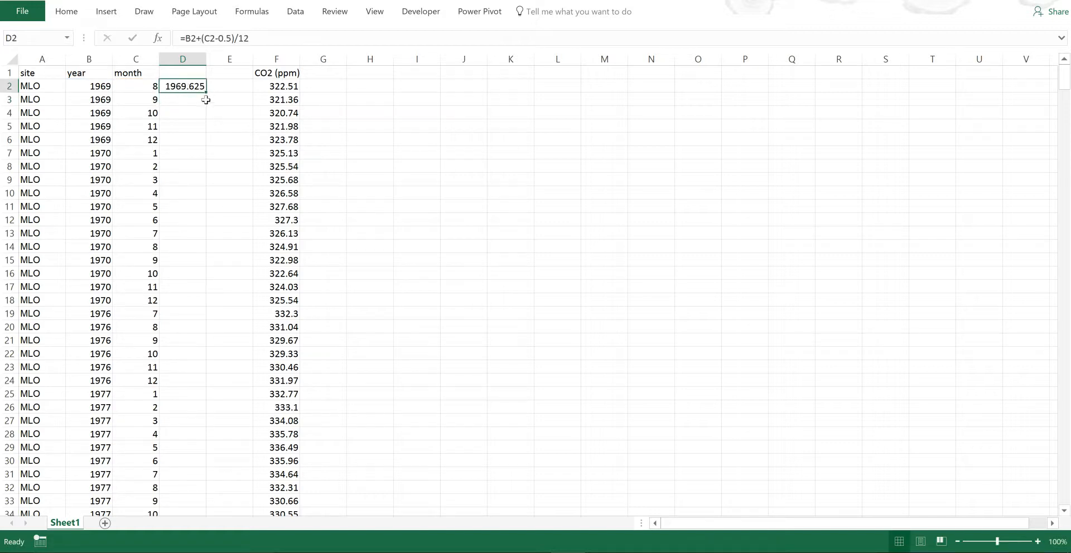
pyautogui.moveTo(207, 91); pyautogui.dragTo(207, 505)
pyautogui.write('=')
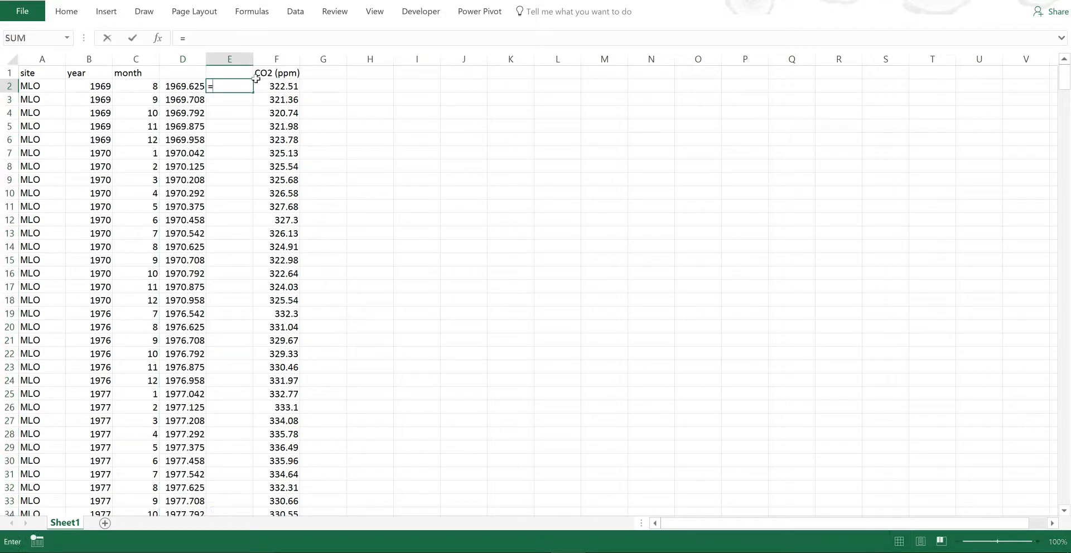
# Fill column E with =DATE(B2,C2,15) dates for each record's month
pyautogui.write('date')
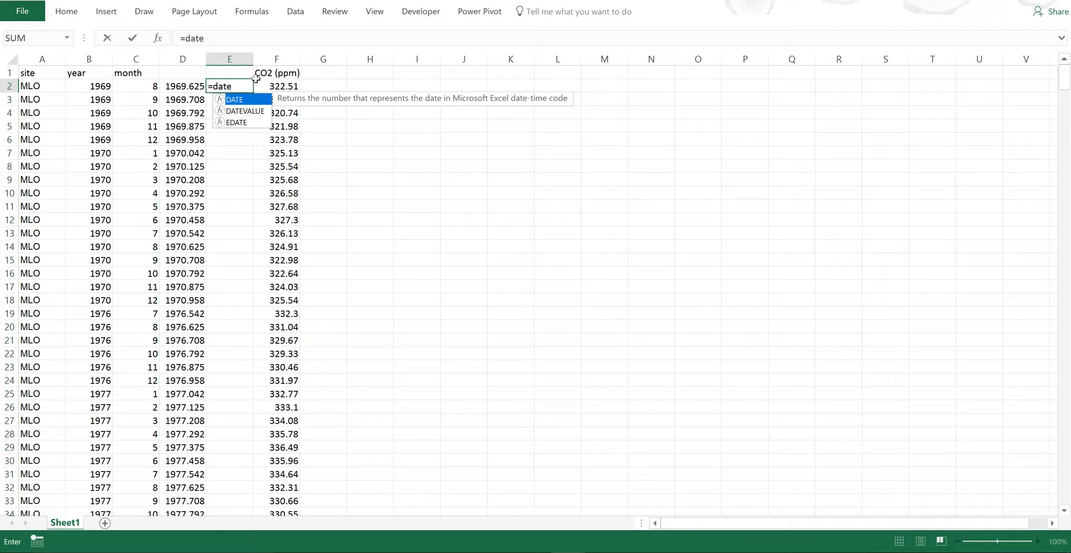
pyautogui.click(88, 86)
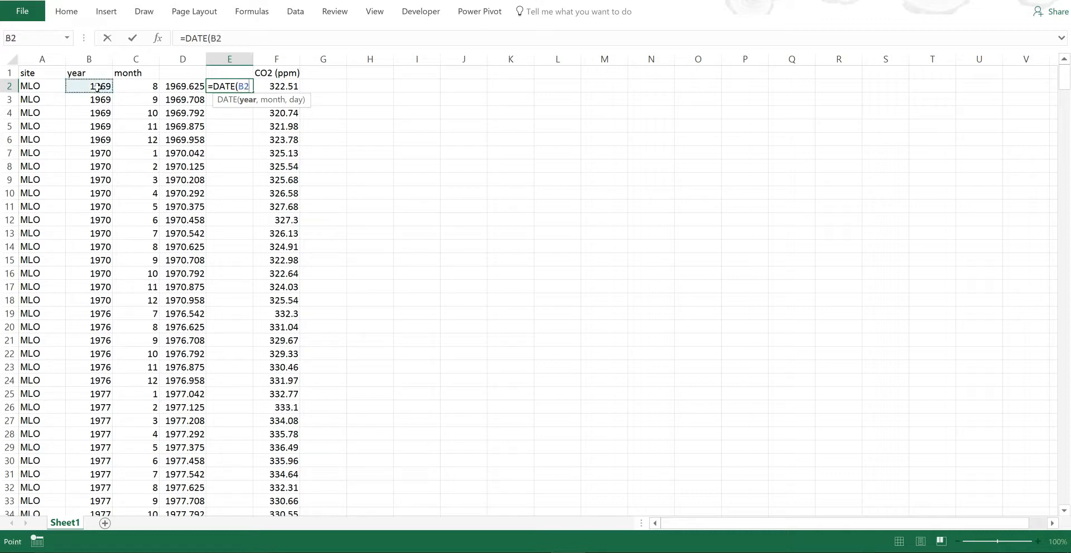
pyautogui.click(134, 86)
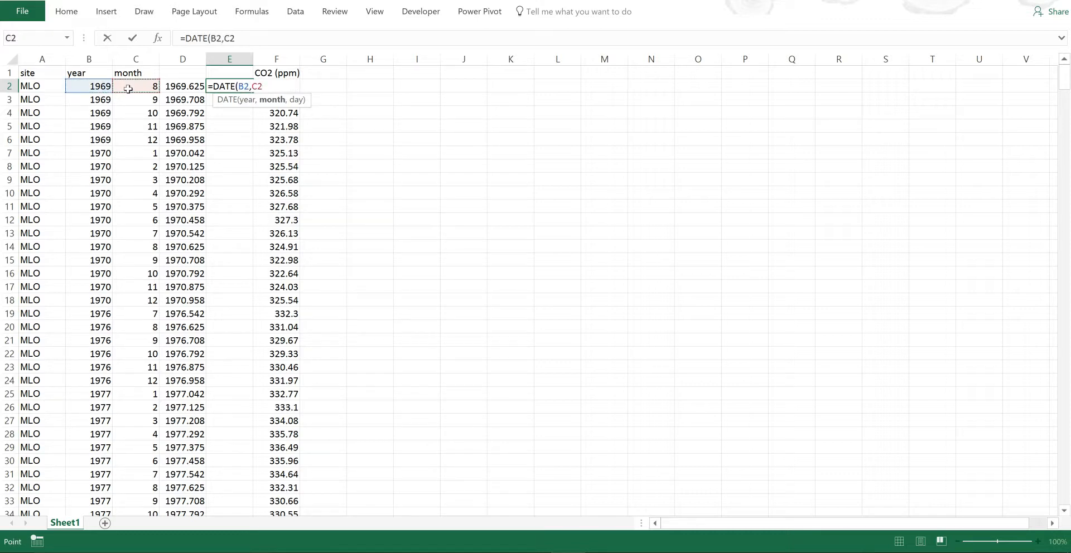
pyautogui.write(',')
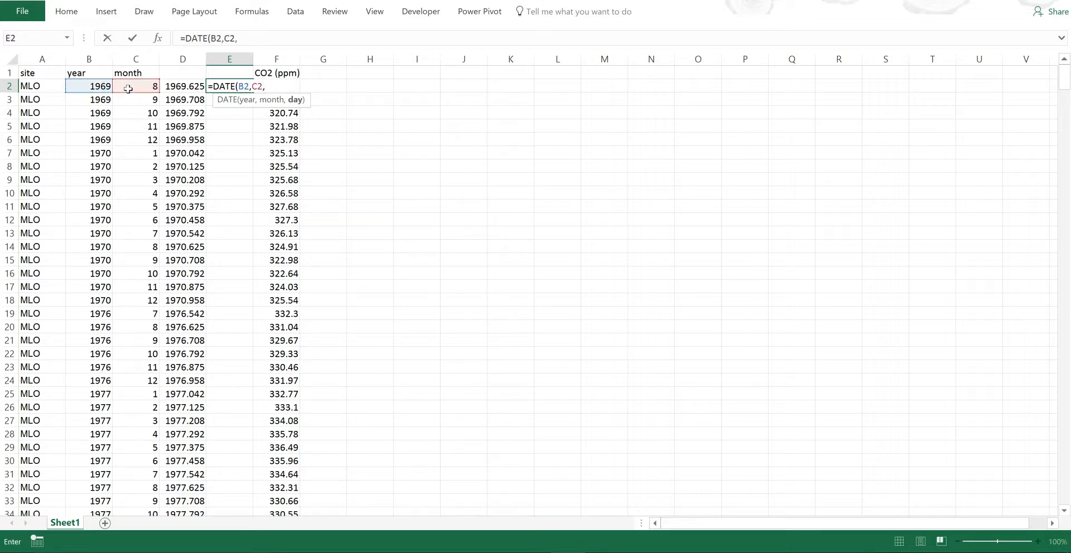
pyautogui.write('15)')
pyautogui.click(182, 73)
pyautogui.write('date')
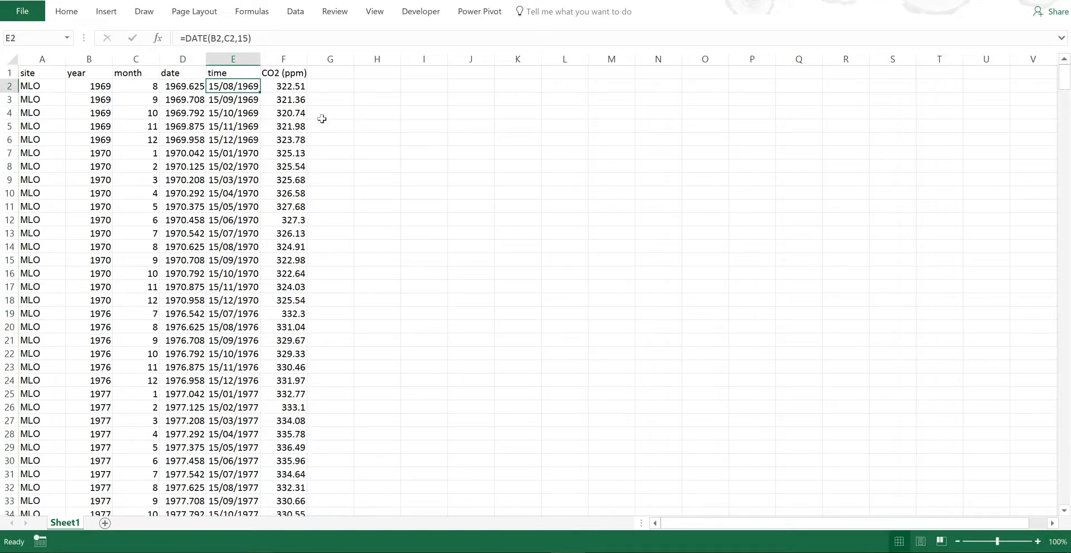
pyautogui.click(329, 112)
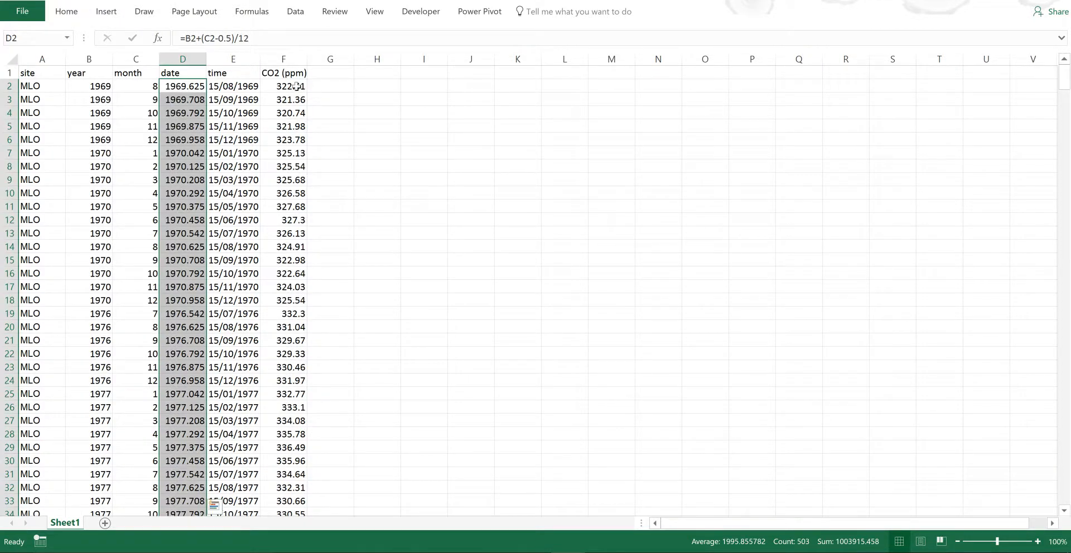
# Chart CO2 ppm against decimal year as a scatter plot using the co2 template
pyautogui.click(283, 86)
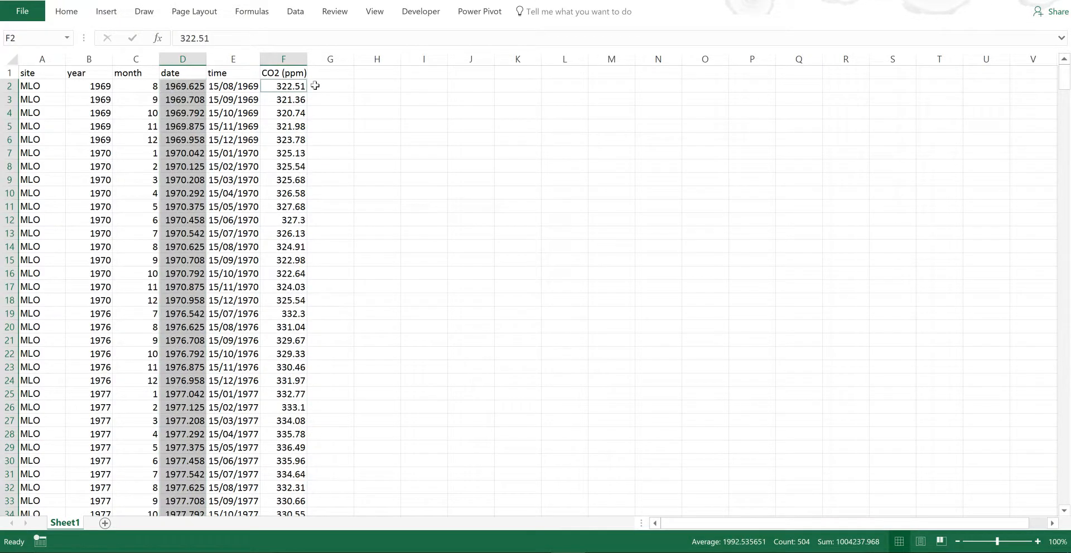
pyautogui.scroll(-3)
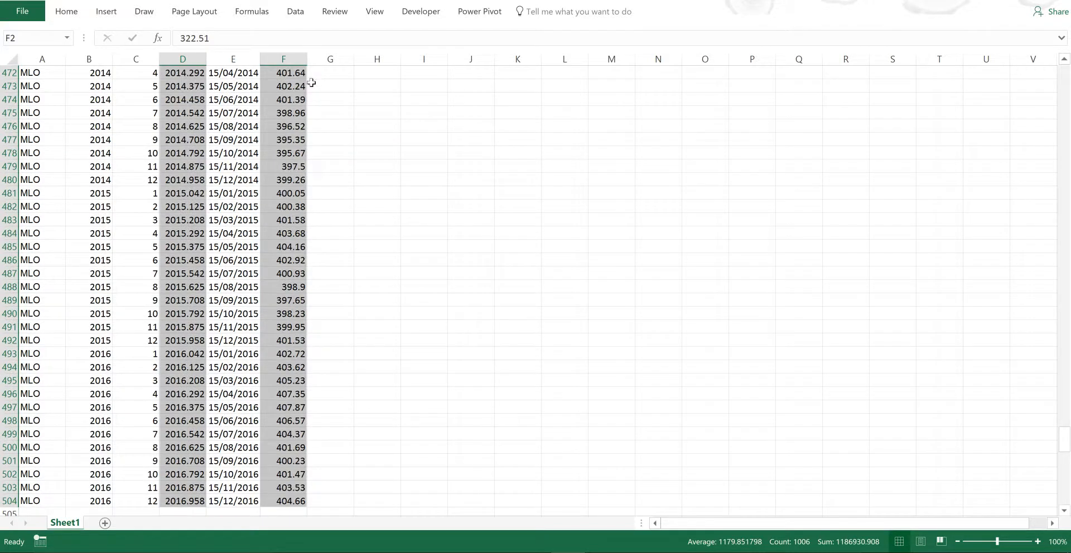
pyautogui.moveTo(106, 17)
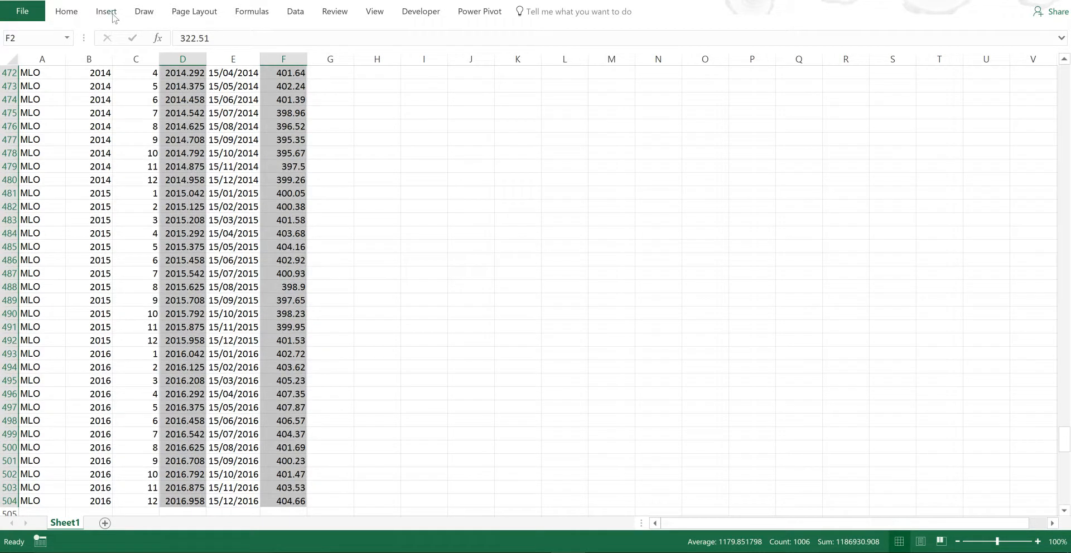
pyautogui.click(106, 11)
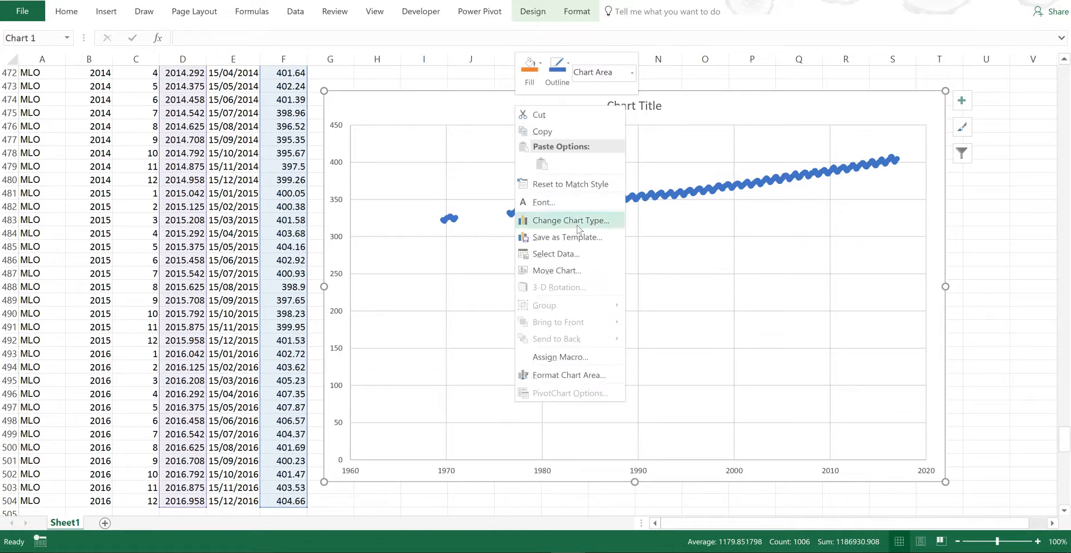
pyautogui.click(570, 220)
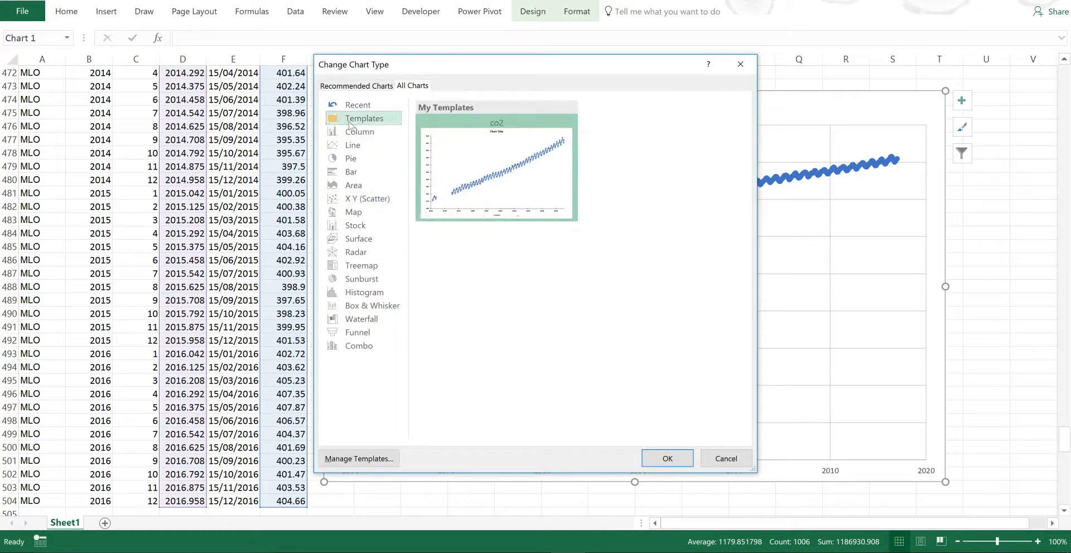
pyautogui.click(666, 458)
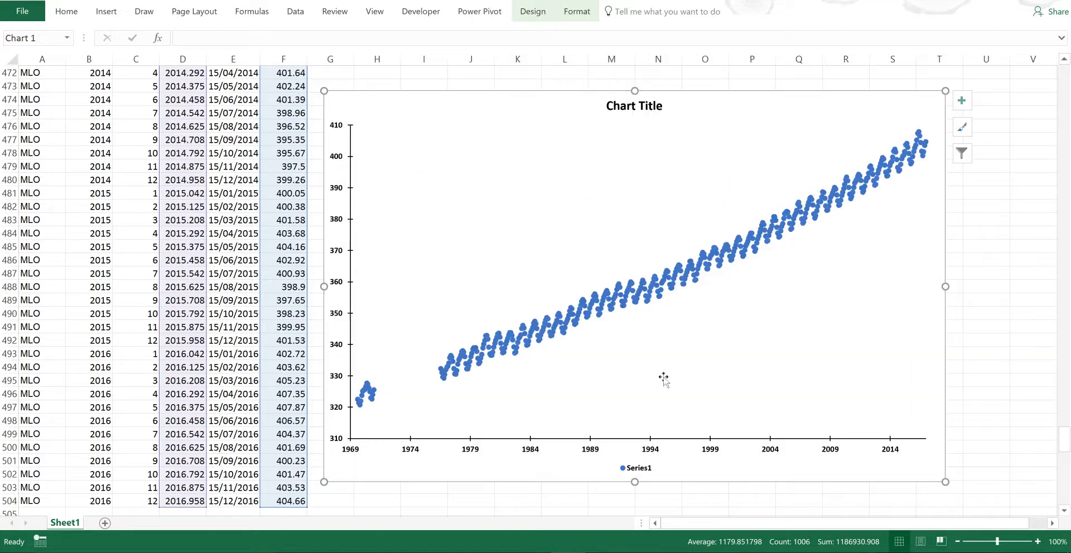
pyautogui.moveTo(686, 298)
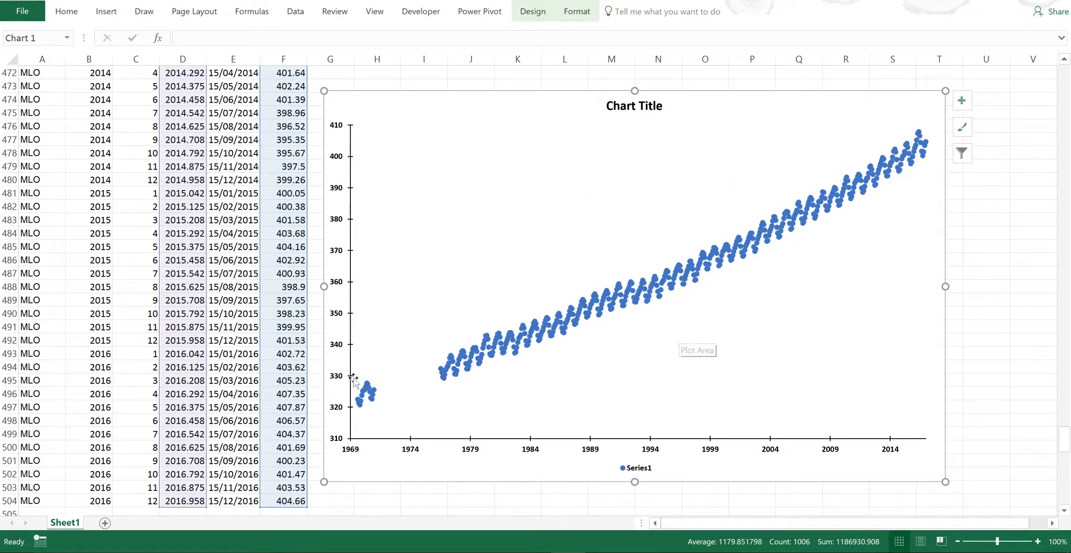
pyautogui.moveTo(361, 403)
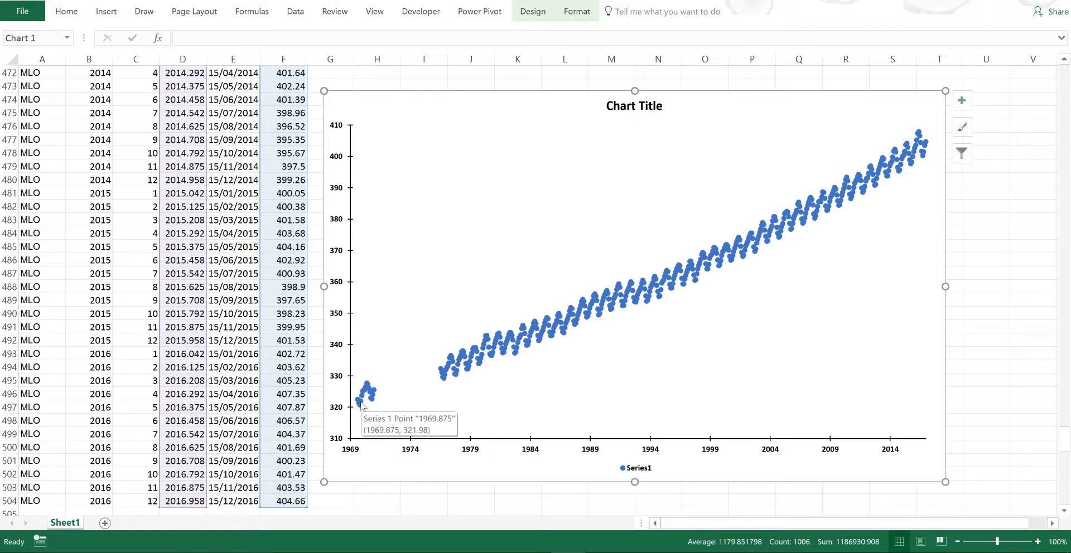
pyautogui.moveTo(913, 168)
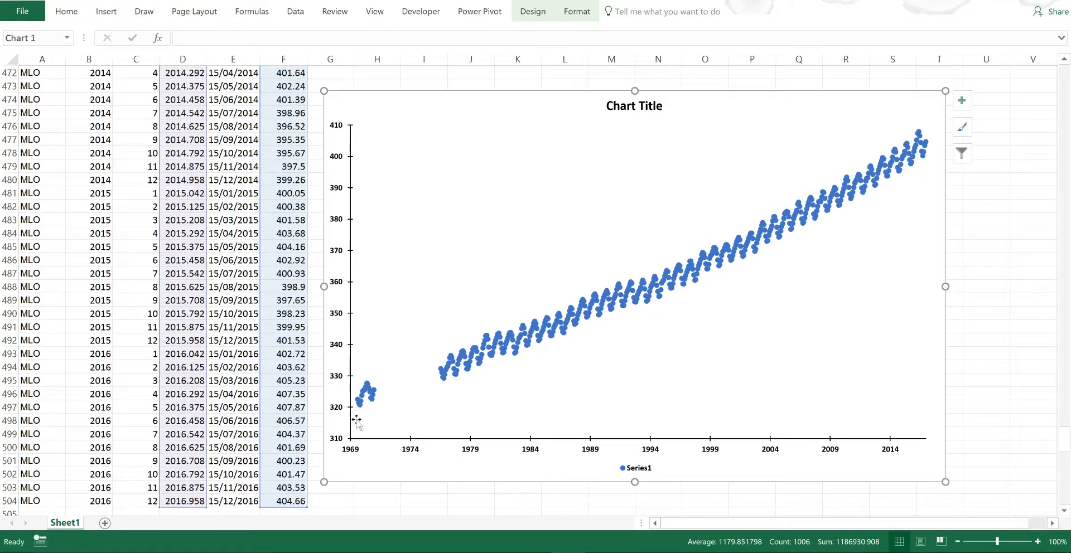
pyautogui.moveTo(365, 407)
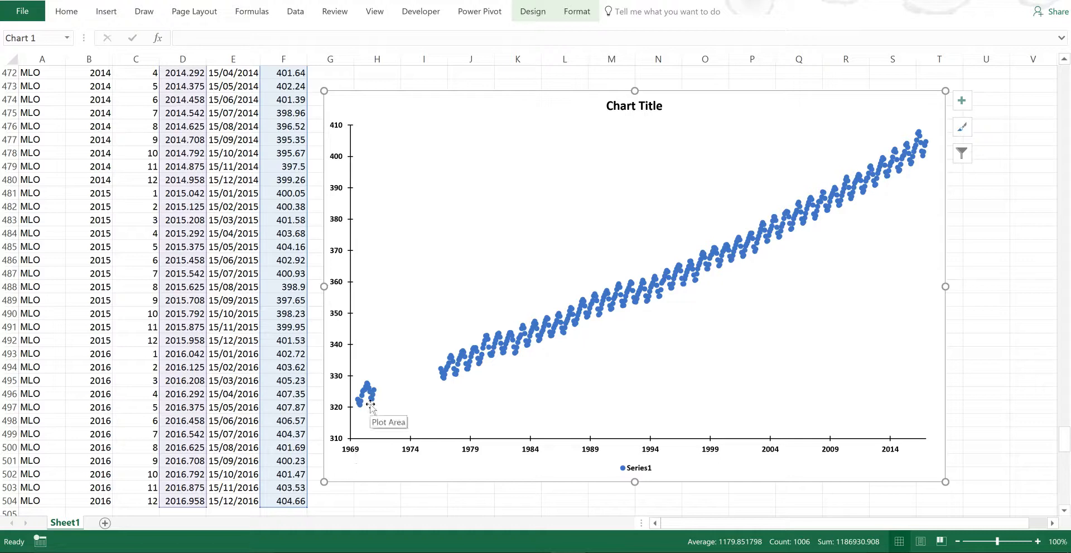
pyautogui.moveTo(442, 381)
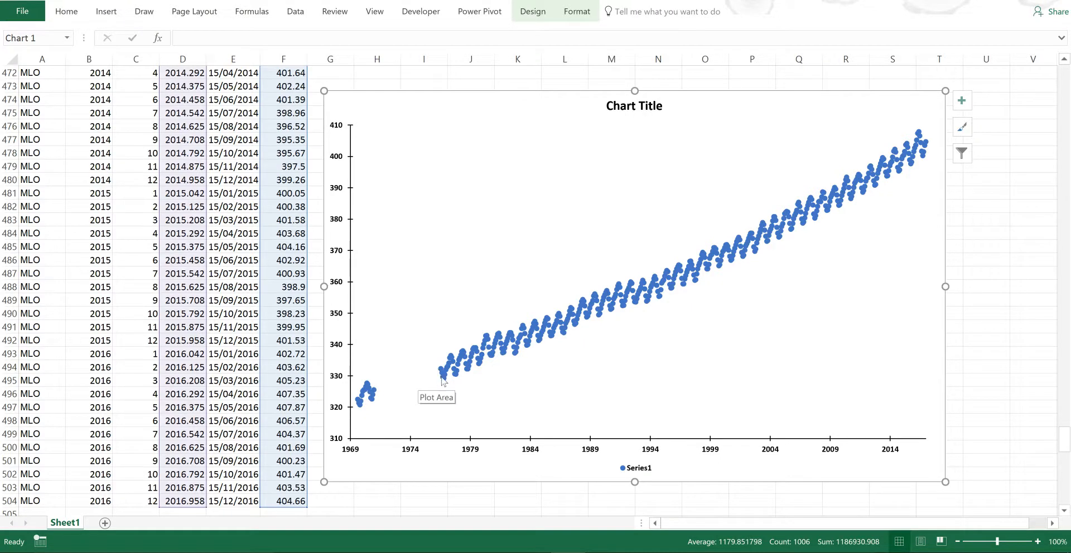
pyautogui.moveTo(444, 385)
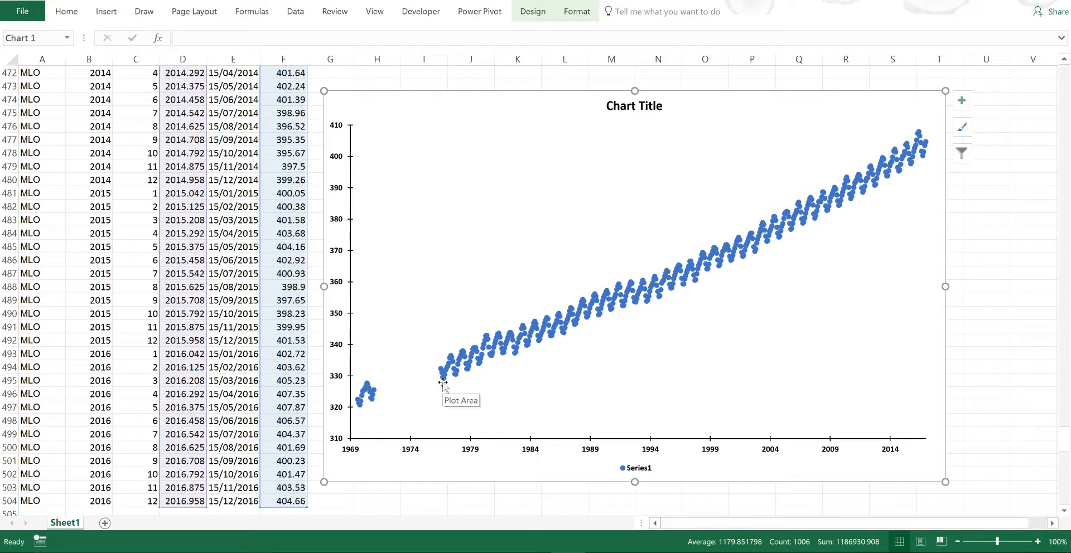
pyautogui.moveTo(443, 372)
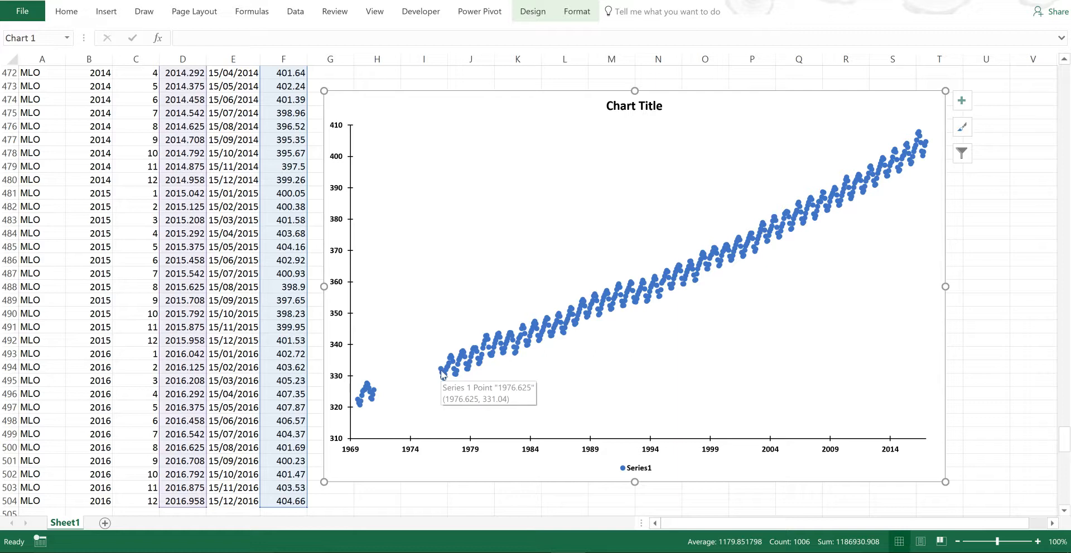
pyautogui.moveTo(764, 268)
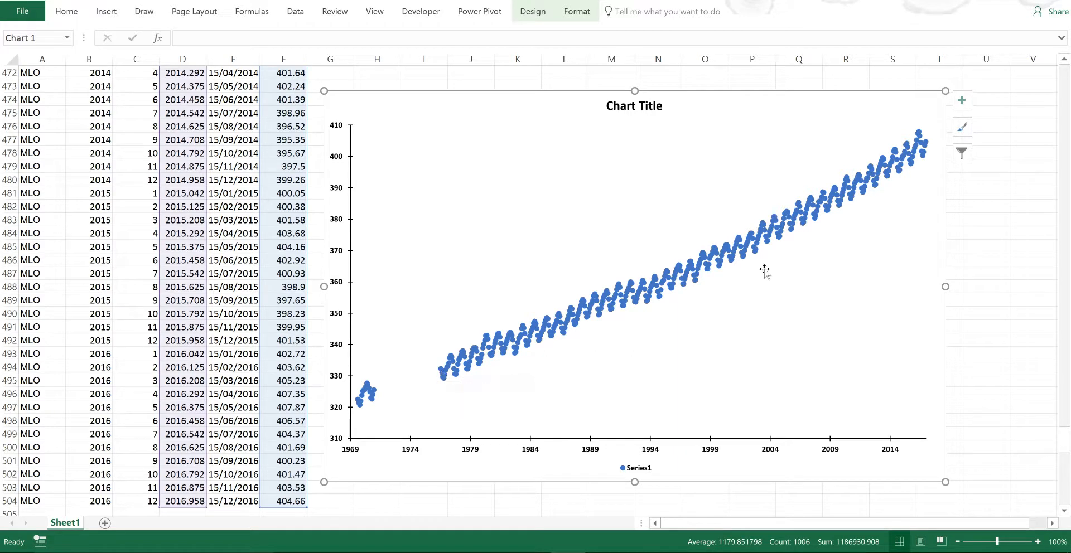
pyautogui.moveTo(362, 419)
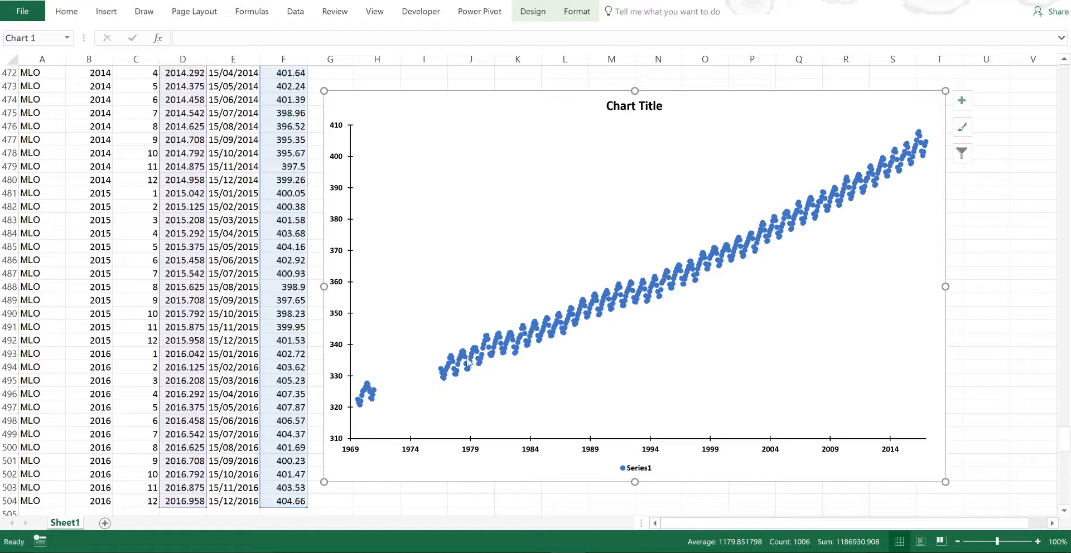
pyautogui.moveTo(514, 380)
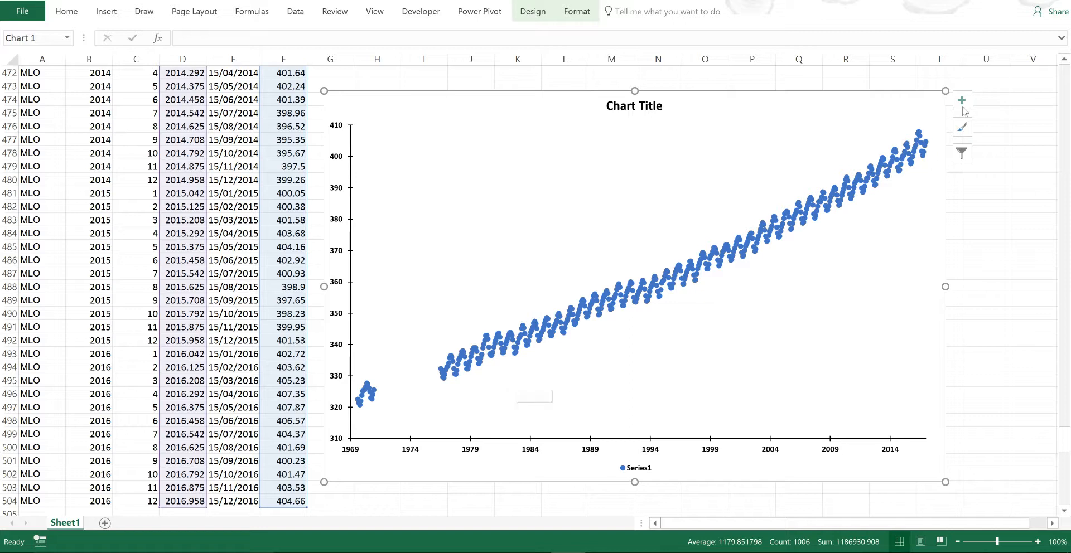
# Add a linear trendline showing y = 1.7147x - 3058.4 and R² = 0.9816 above the data
pyautogui.click(961, 100)
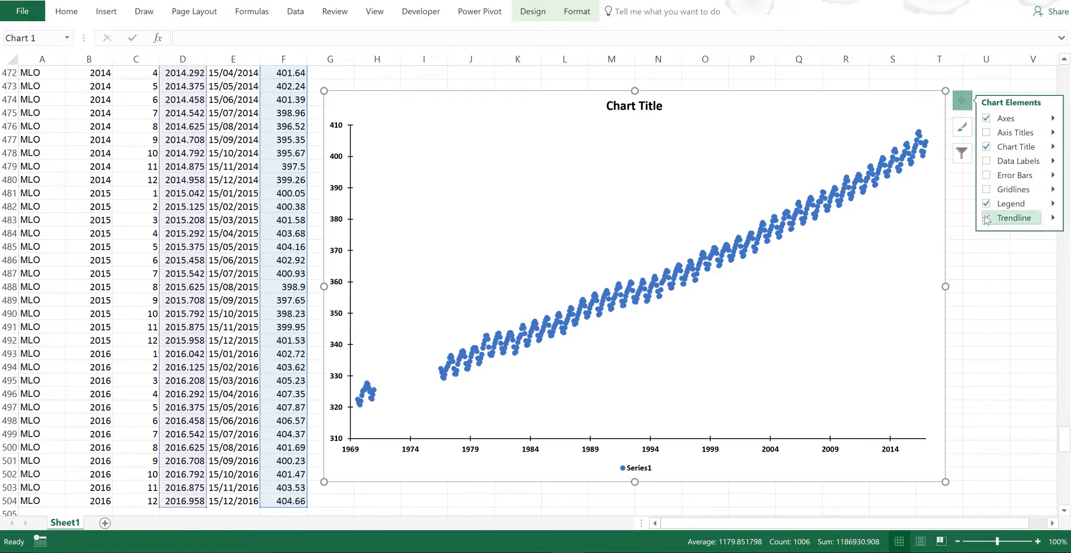
pyautogui.click(987, 218)
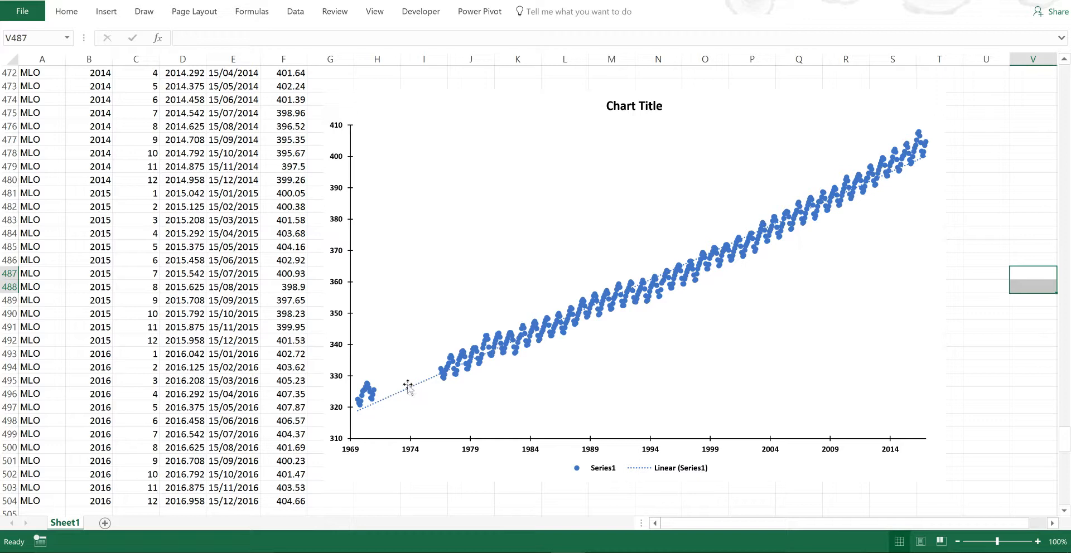
pyautogui.click(614, 273)
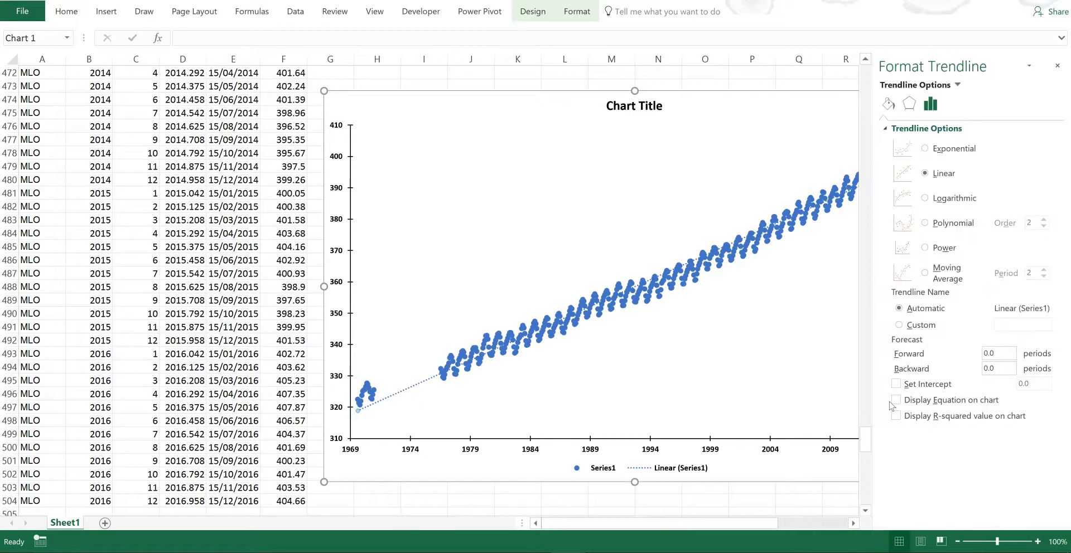
pyautogui.click(896, 400)
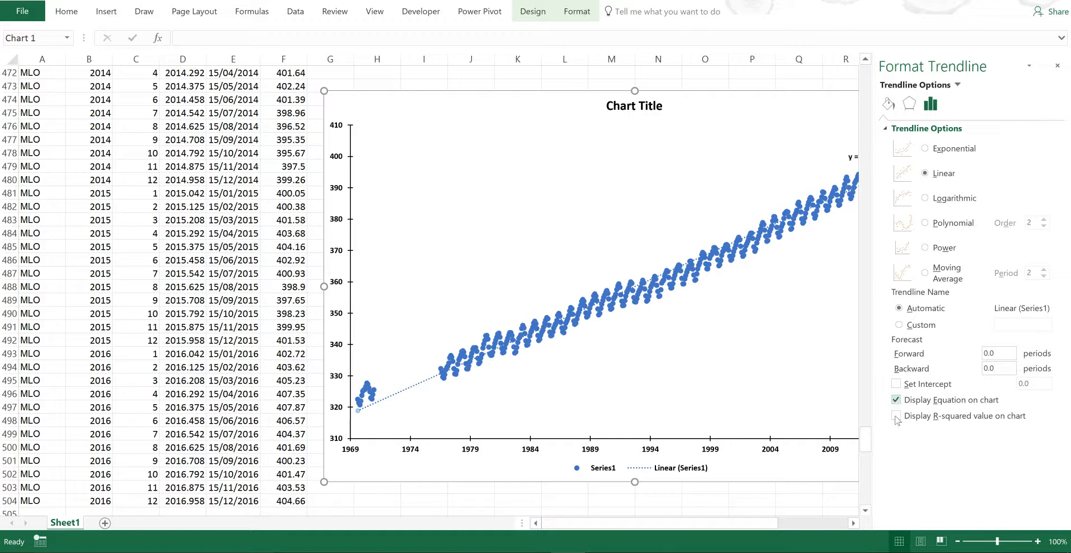
pyautogui.click(799, 294)
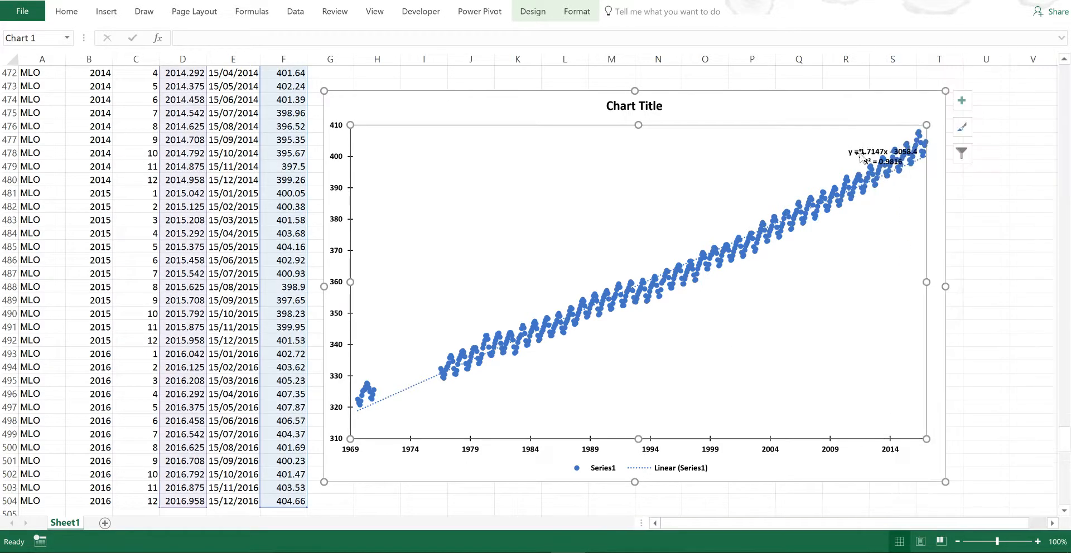
pyautogui.moveTo(877, 153); pyautogui.dragTo(681, 164)
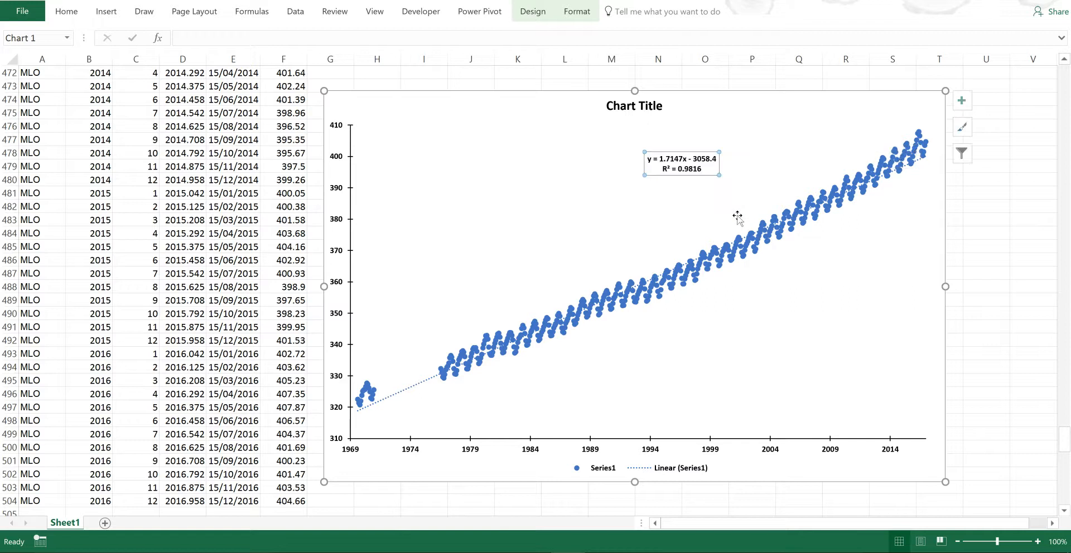
pyautogui.moveTo(666, 217)
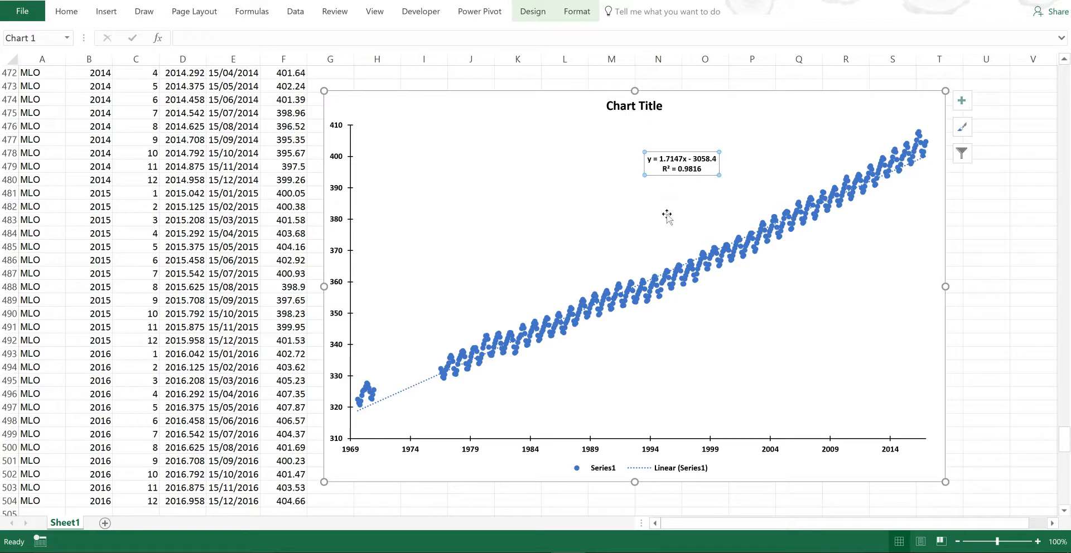
pyautogui.moveTo(667, 215)
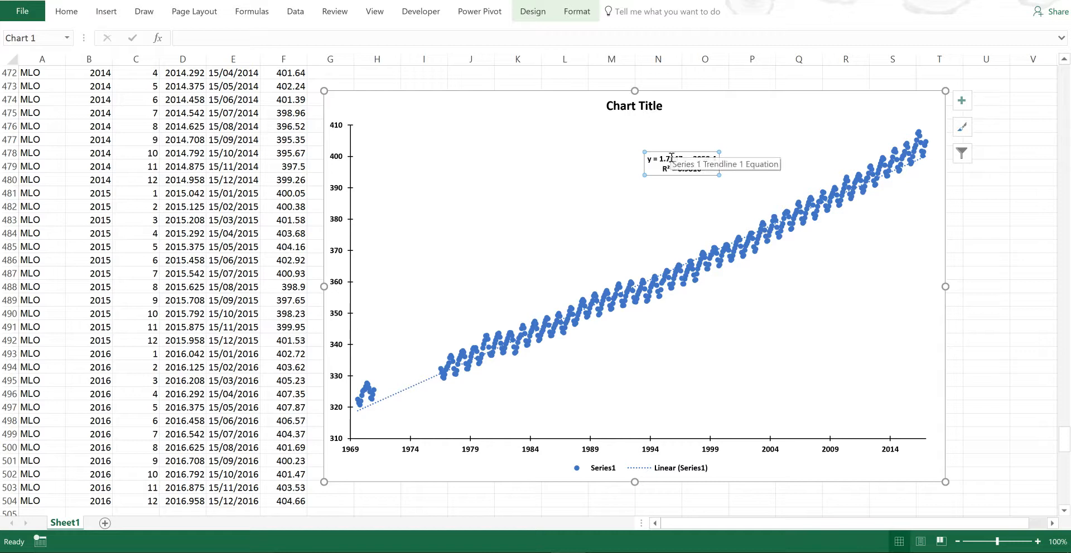
pyautogui.moveTo(672, 194)
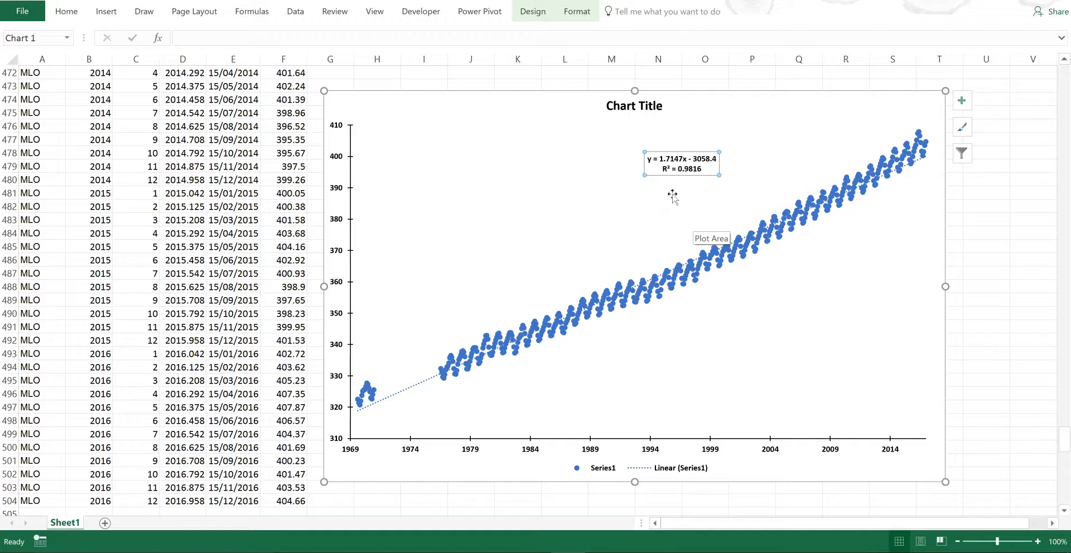
pyautogui.moveTo(680, 198)
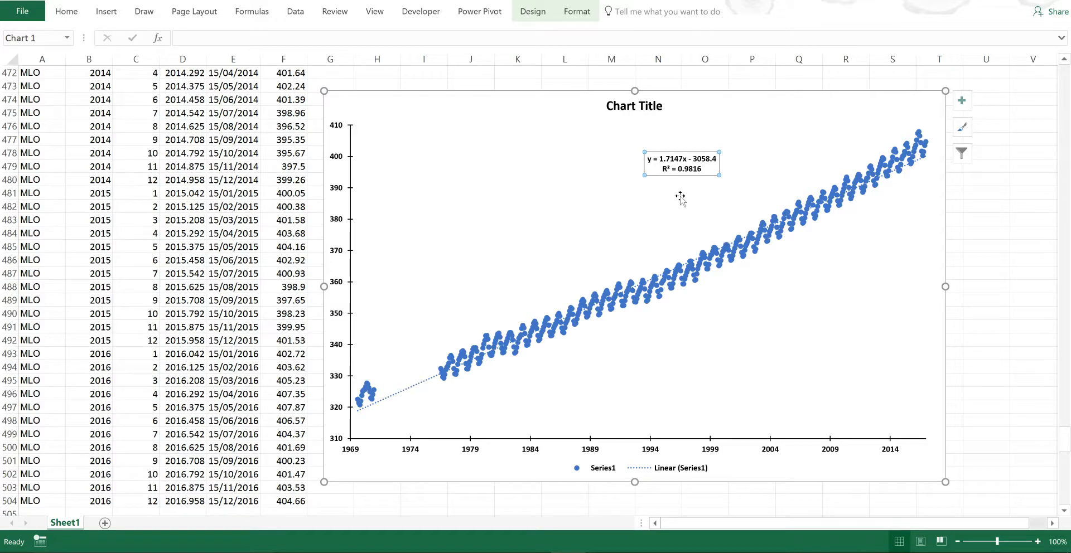
pyautogui.moveTo(680, 197)
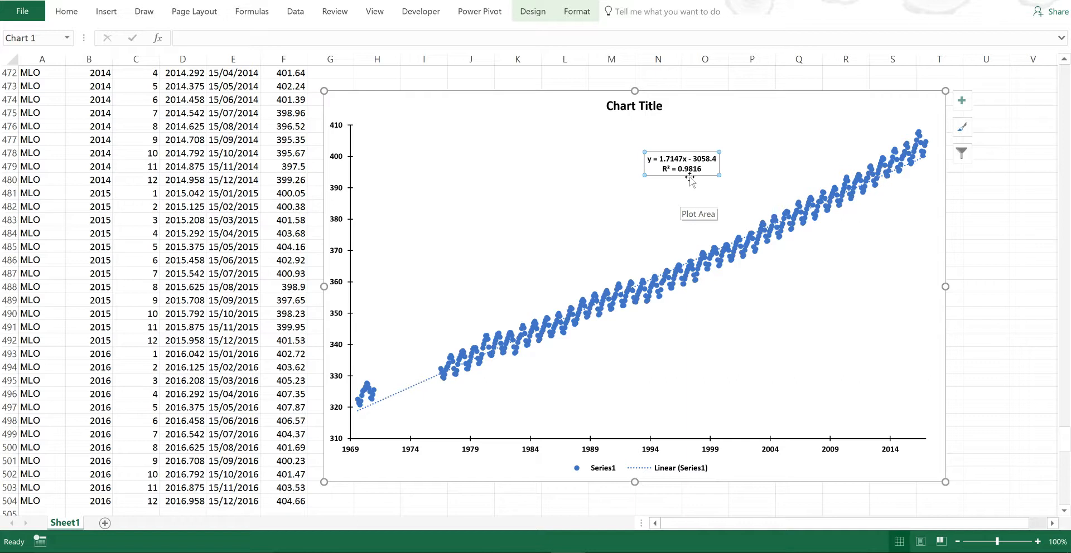
pyautogui.moveTo(696, 190)
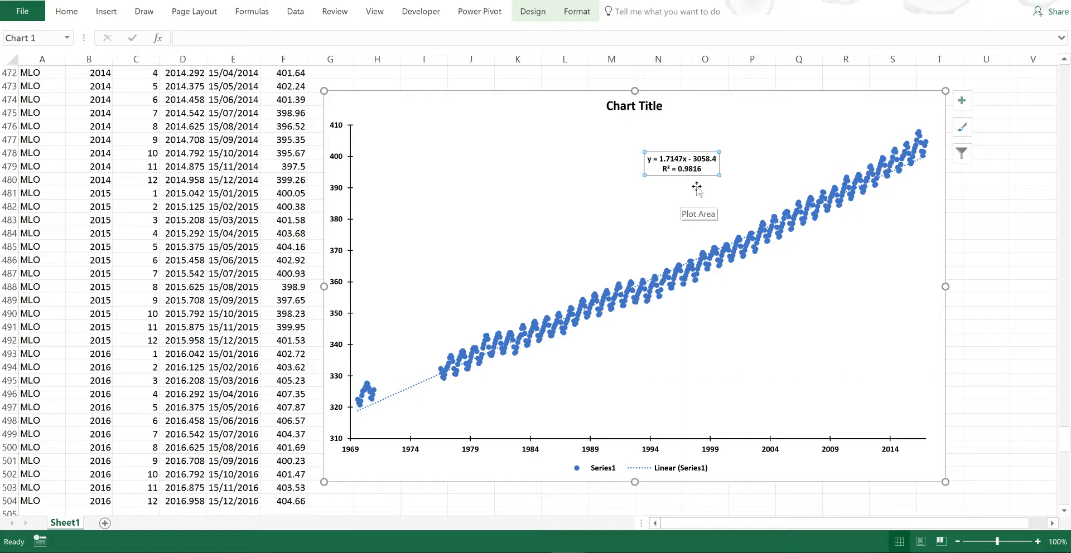
pyautogui.moveTo(698, 189)
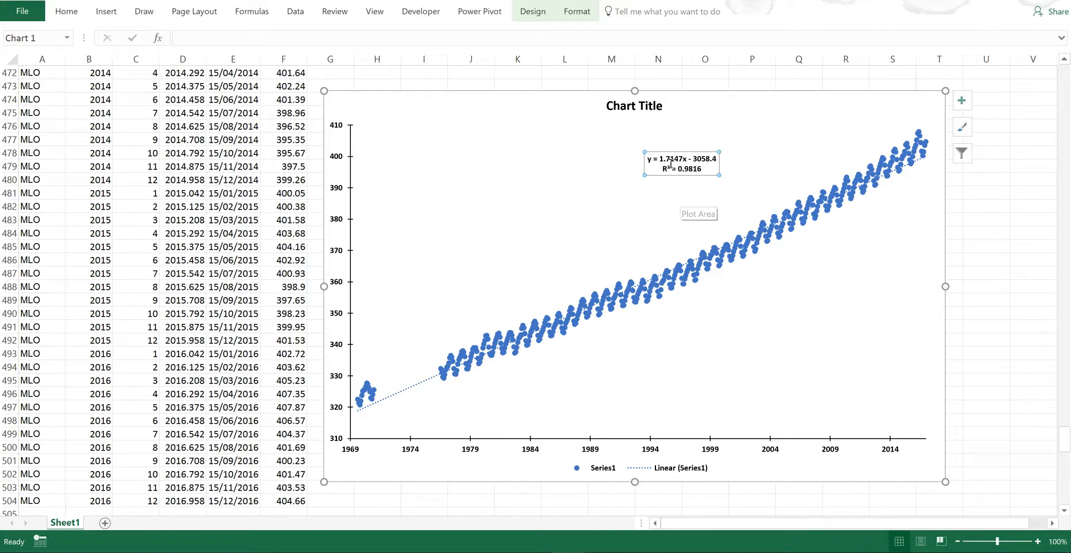
pyautogui.click(283, 501)
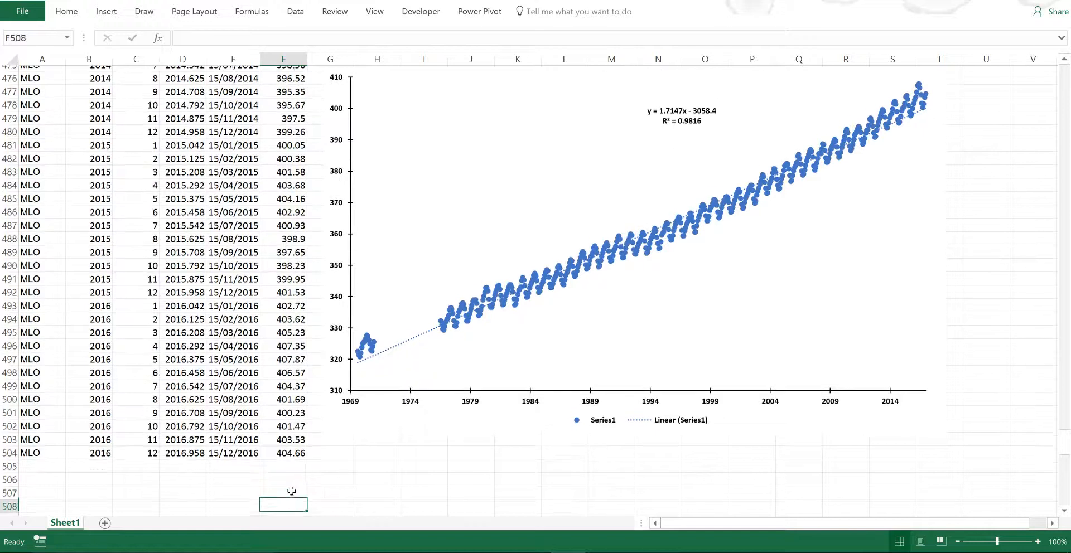
# Compute the 82.15 ppm CO2 rise and 47.33-year span below the data
pyautogui.write('=')
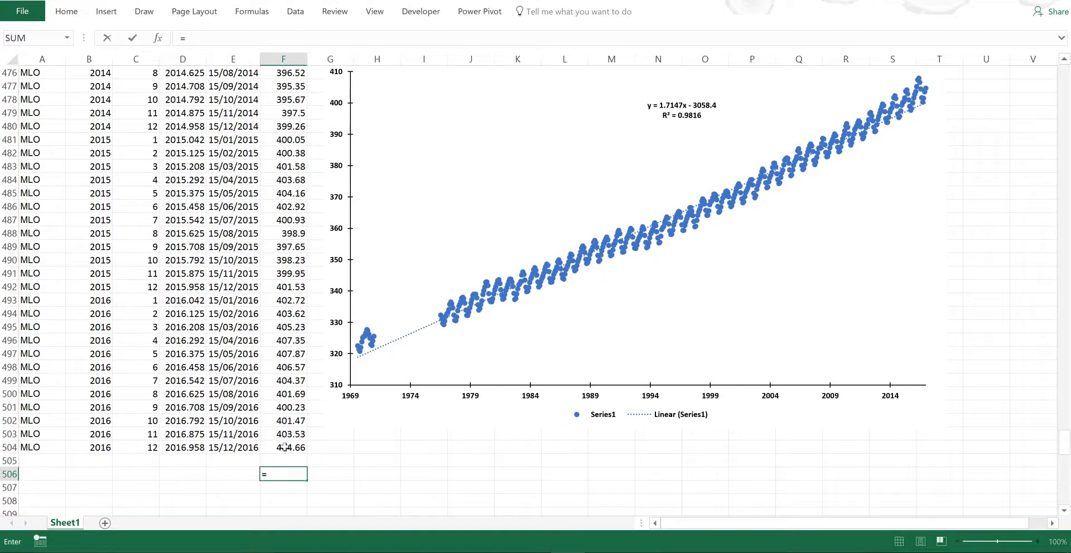
pyautogui.click(283, 447)
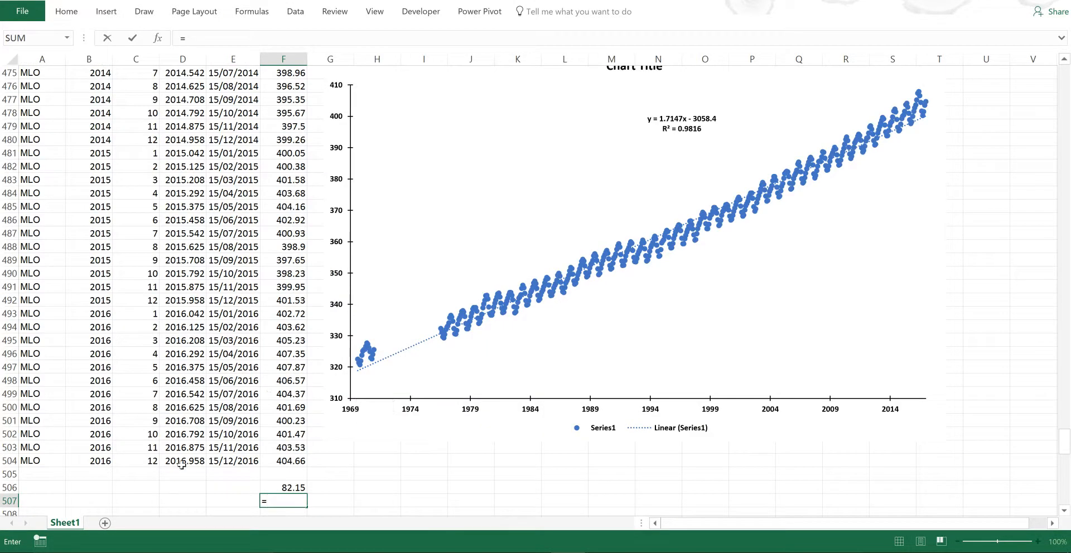
pyautogui.click(182, 461)
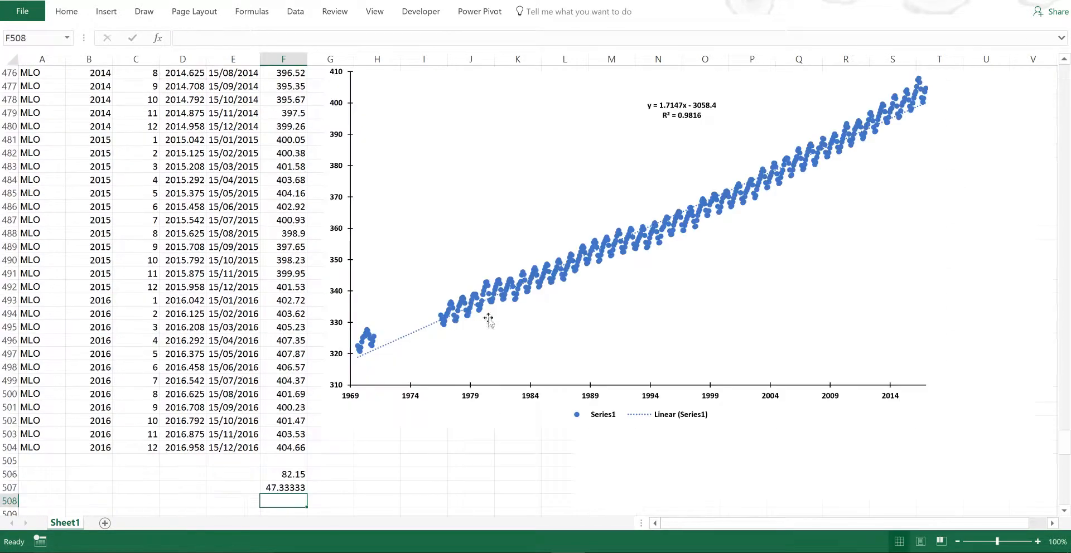
pyautogui.click(283, 474)
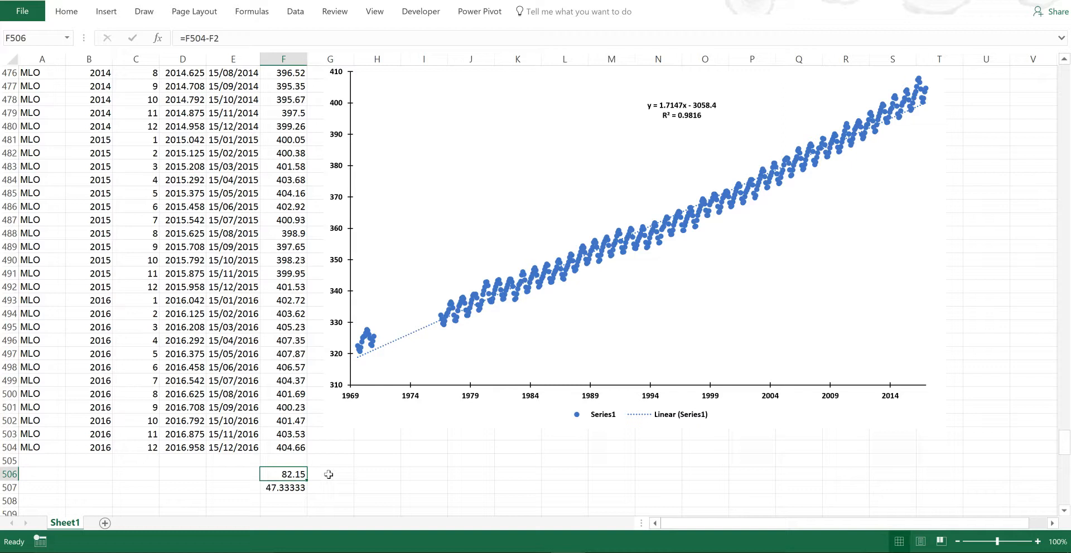
# Divide F506 by F507 in F508, giving 1.735563 ppm per year
pyautogui.click(283, 487)
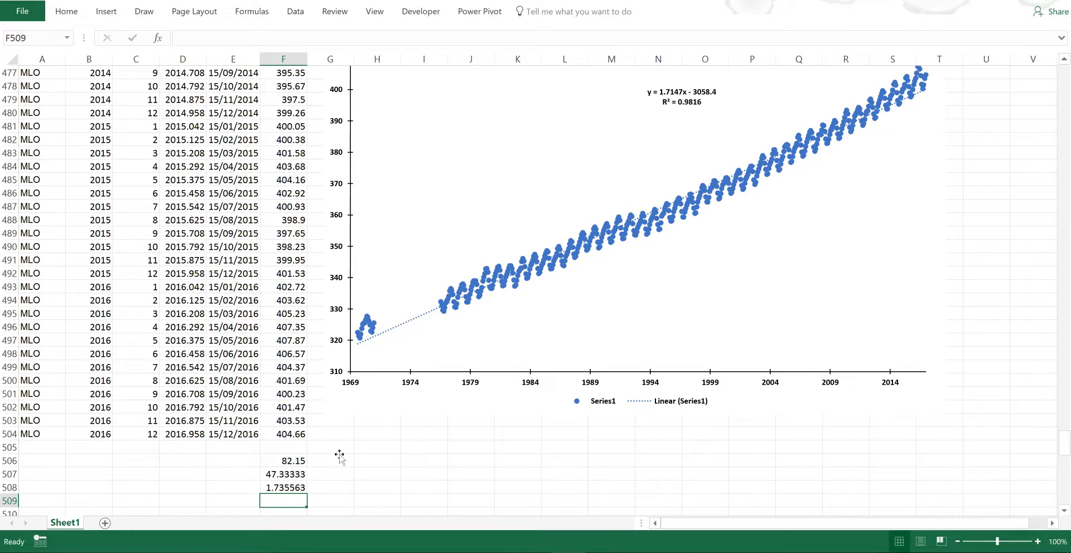
pyautogui.click(283, 487)
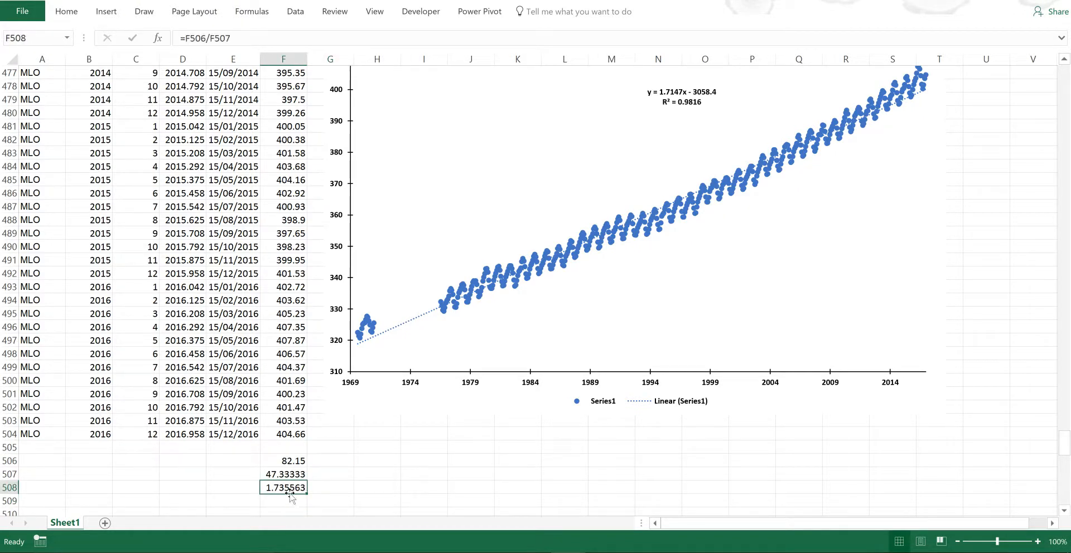
pyautogui.moveTo(672, 95)
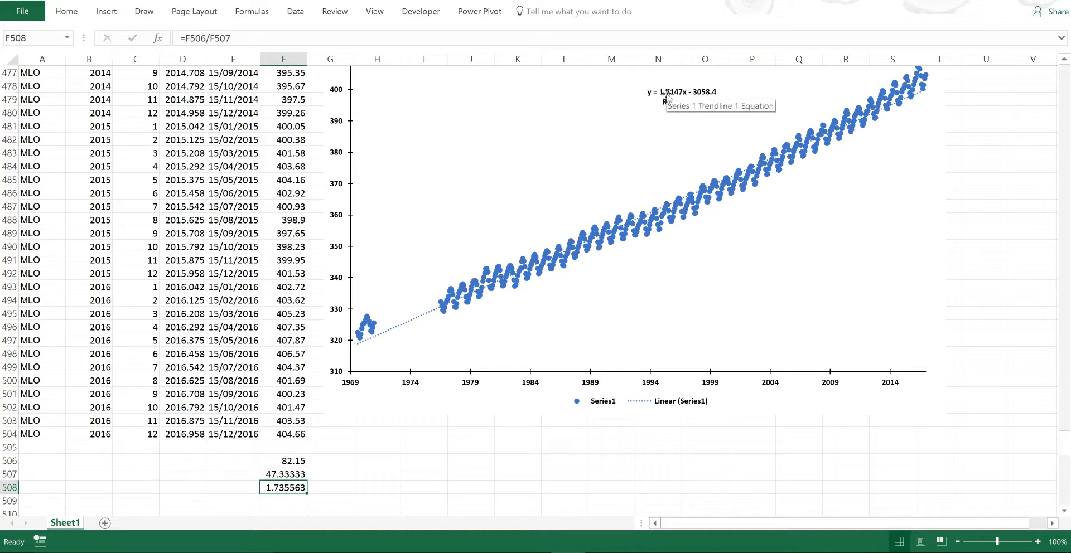
pyautogui.moveTo(669, 98)
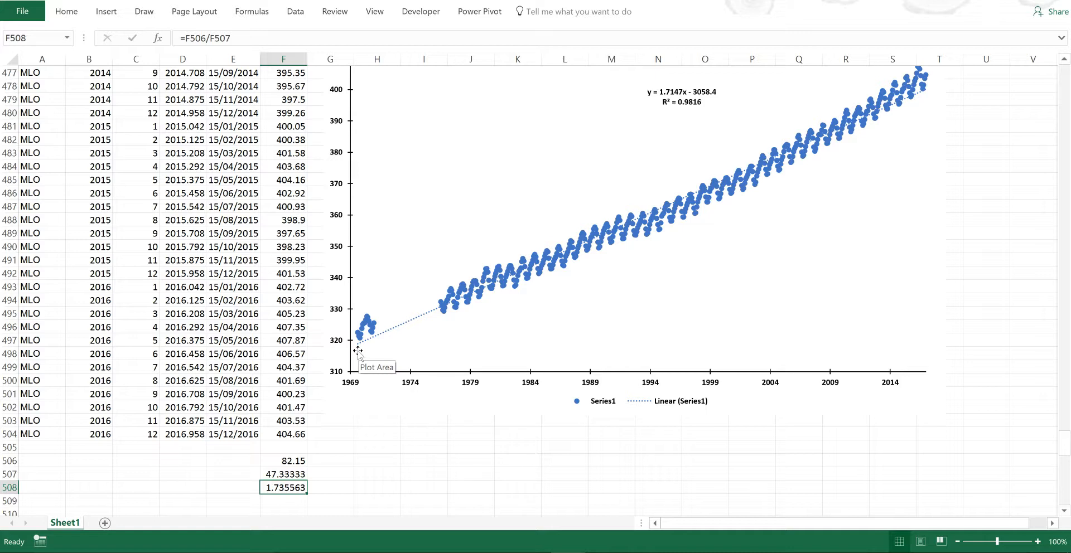
pyautogui.moveTo(925, 94)
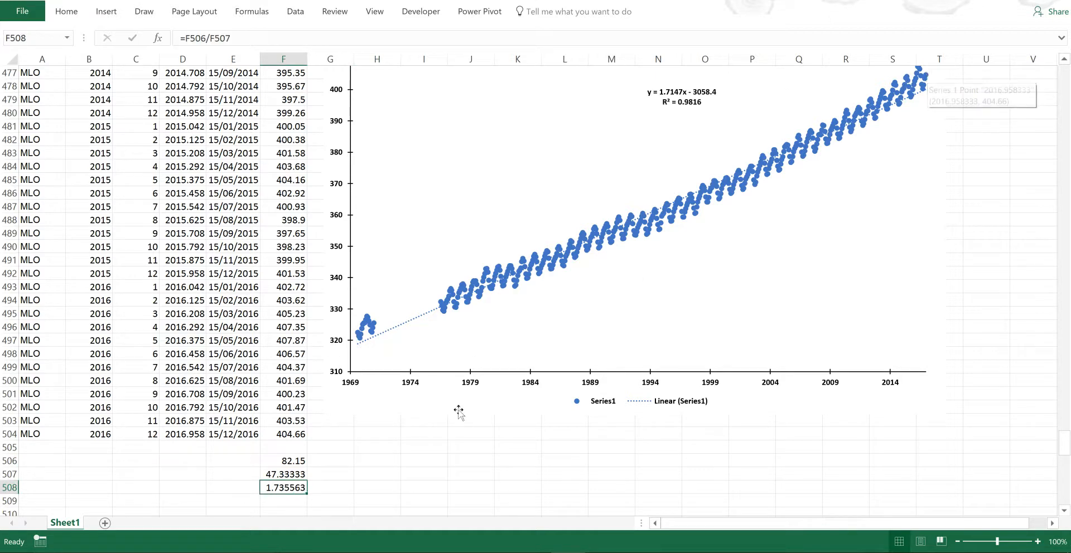
pyautogui.click(423, 447)
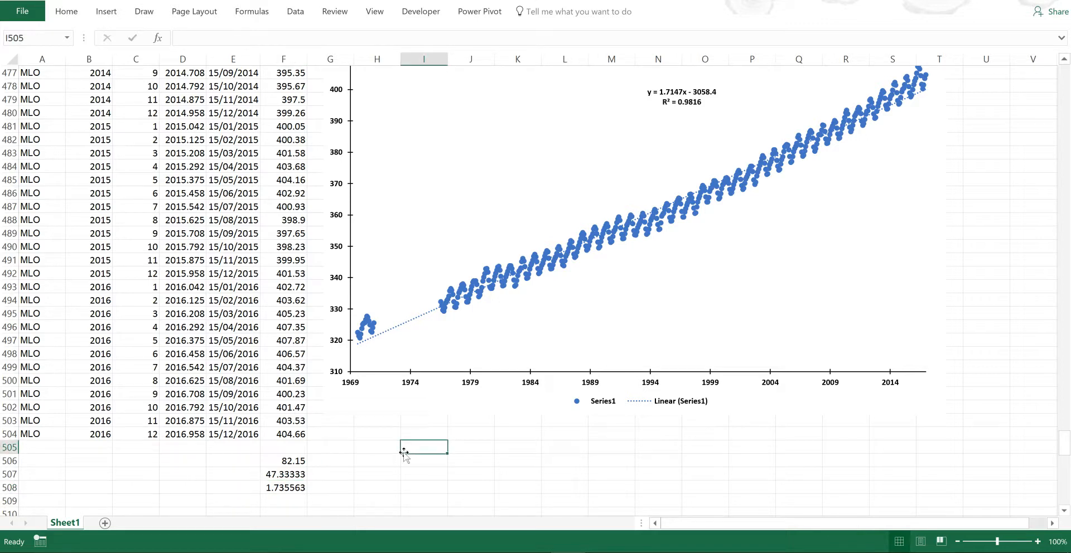
# Build a pivot table on a new sheet listing average CO2 (ppm) per year, then select its columns
pyautogui.click(182, 206)
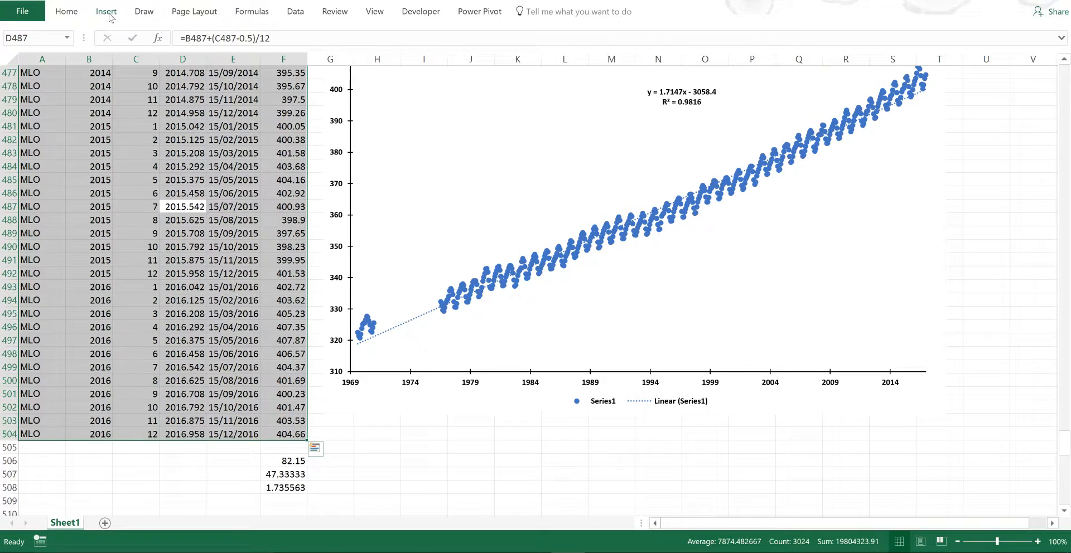
pyautogui.click(105, 11)
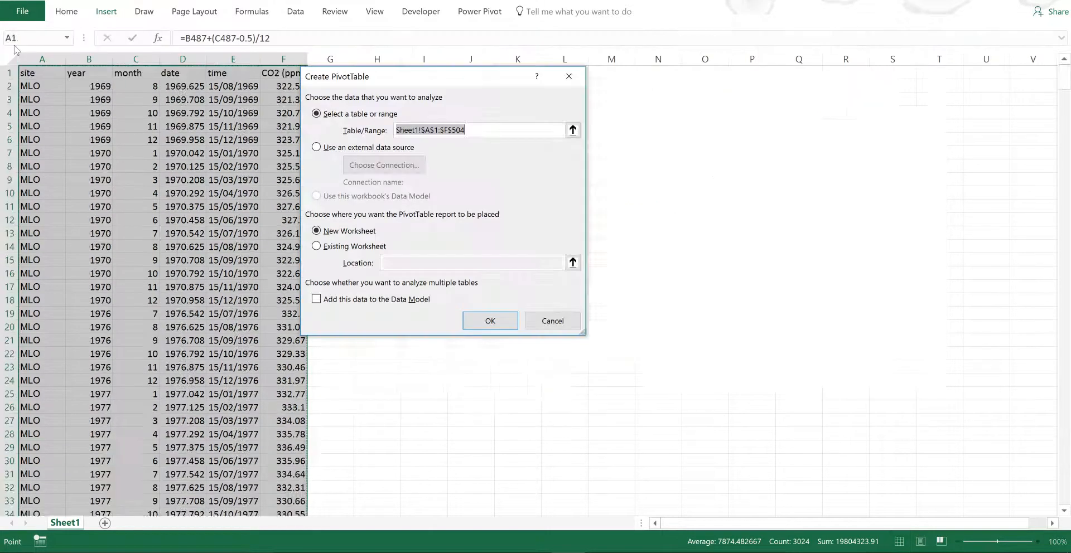
pyautogui.click(490, 320)
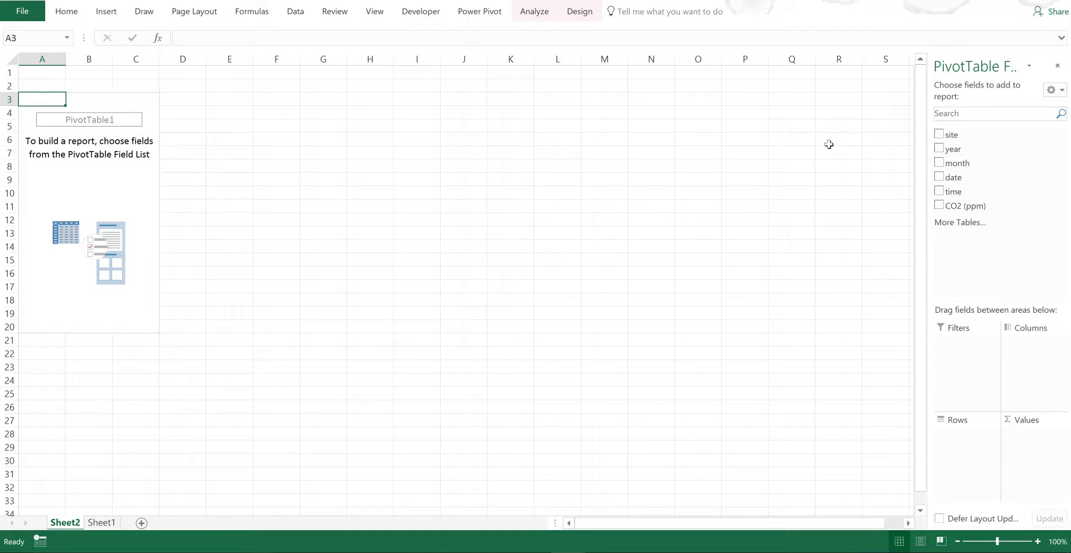
pyautogui.moveTo(937, 168)
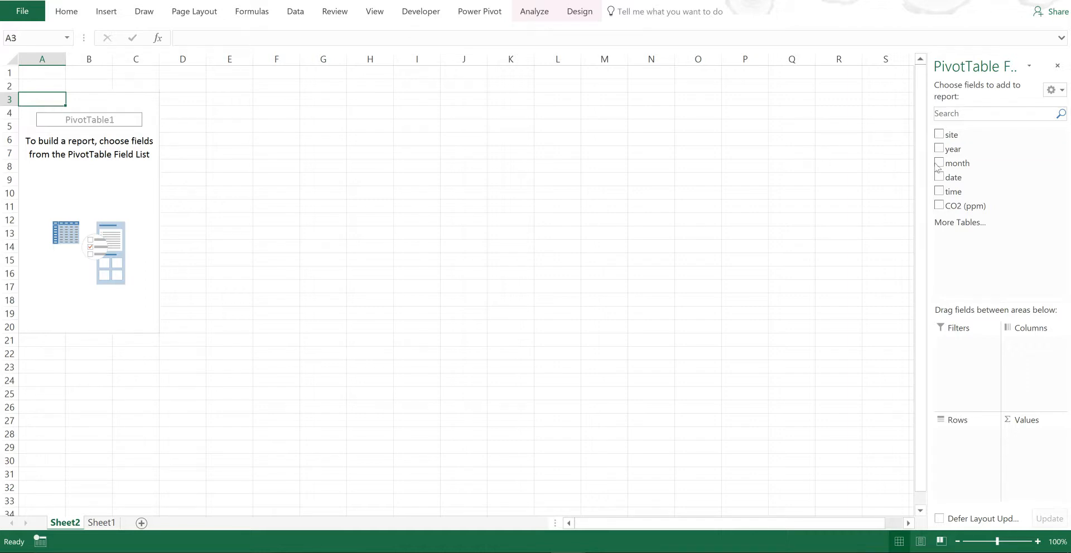
pyautogui.click(939, 148)
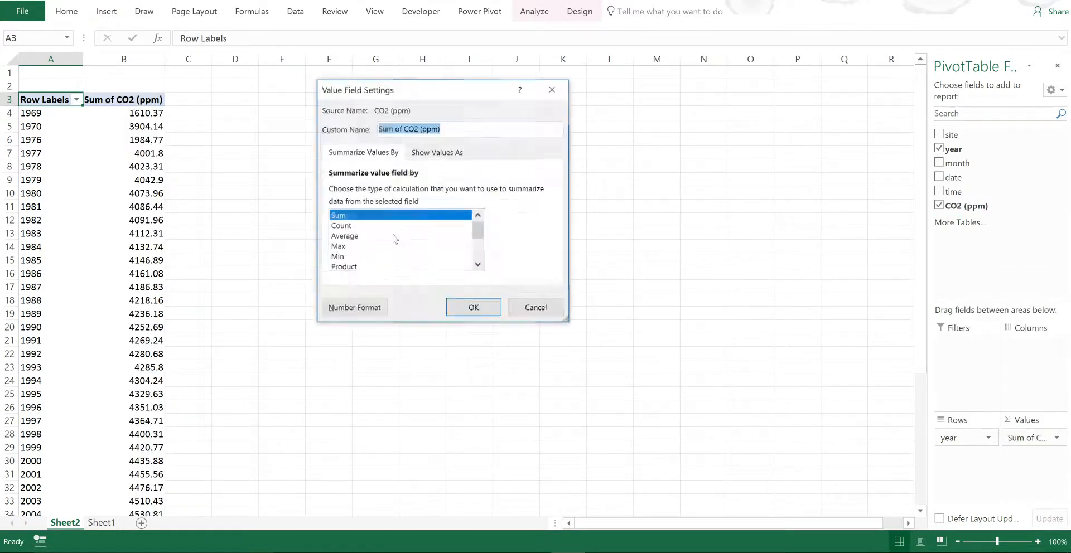
pyautogui.click(472, 307)
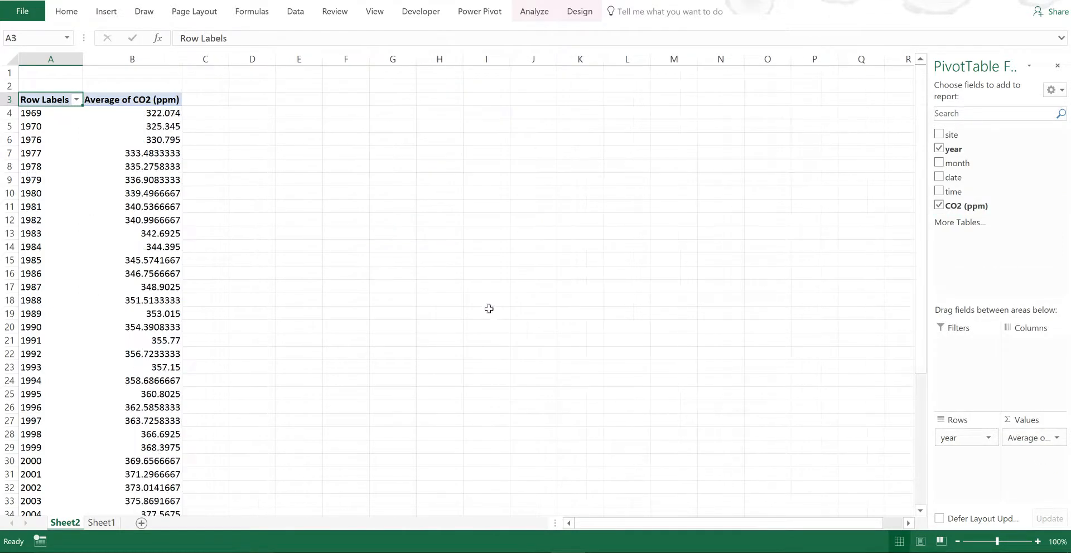
pyautogui.click(252, 140)
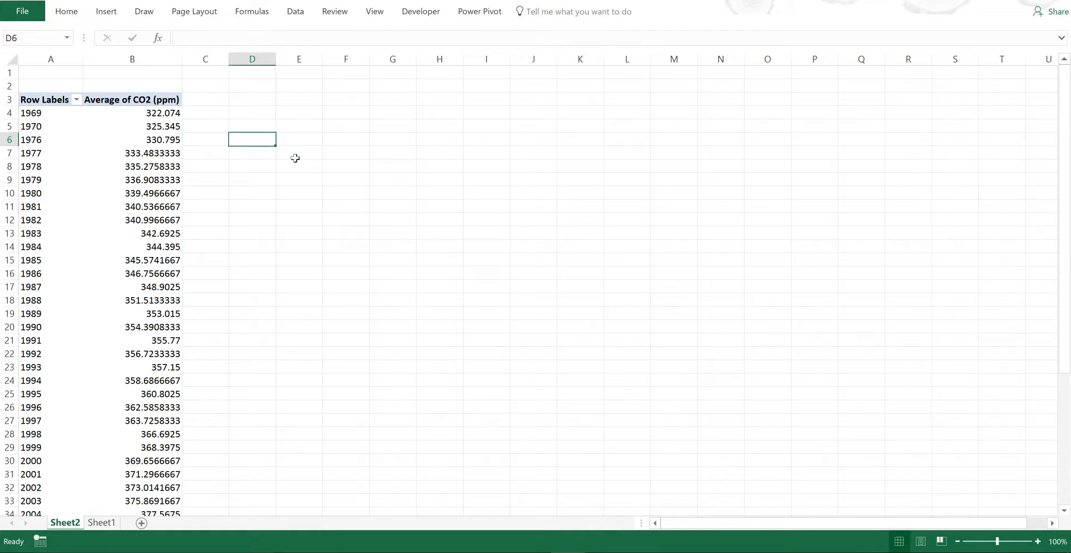
pyautogui.click(132, 125)
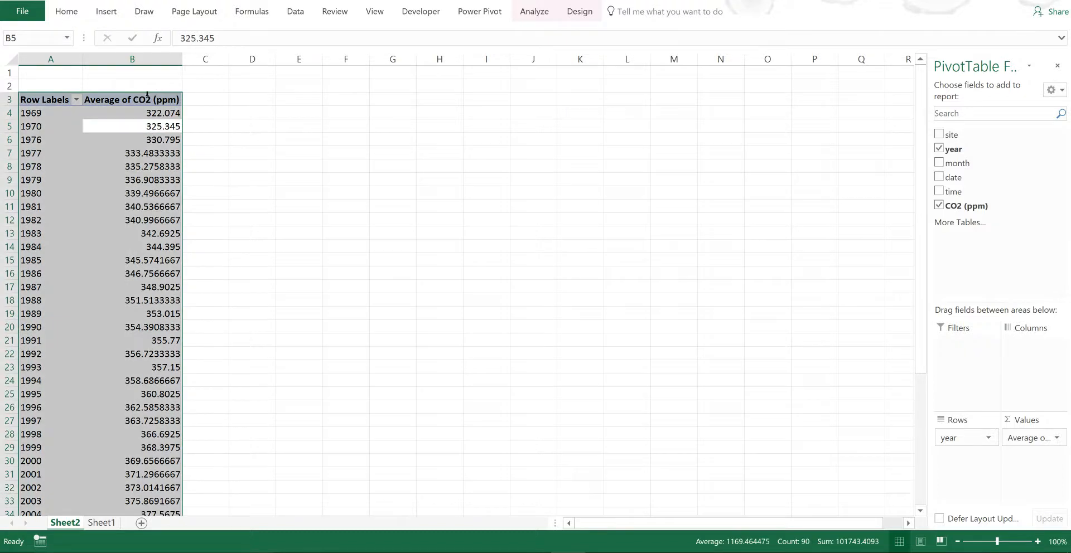
# Dismiss the pivot chart warning, paste the yearly averages as values into columns E–F and select them
pyautogui.click(105, 11)
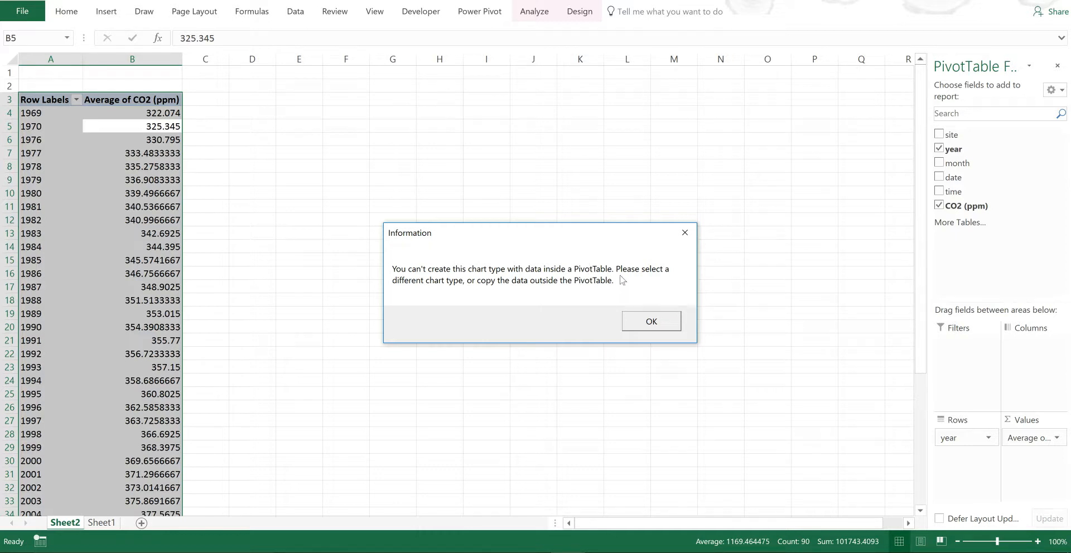
pyautogui.click(650, 322)
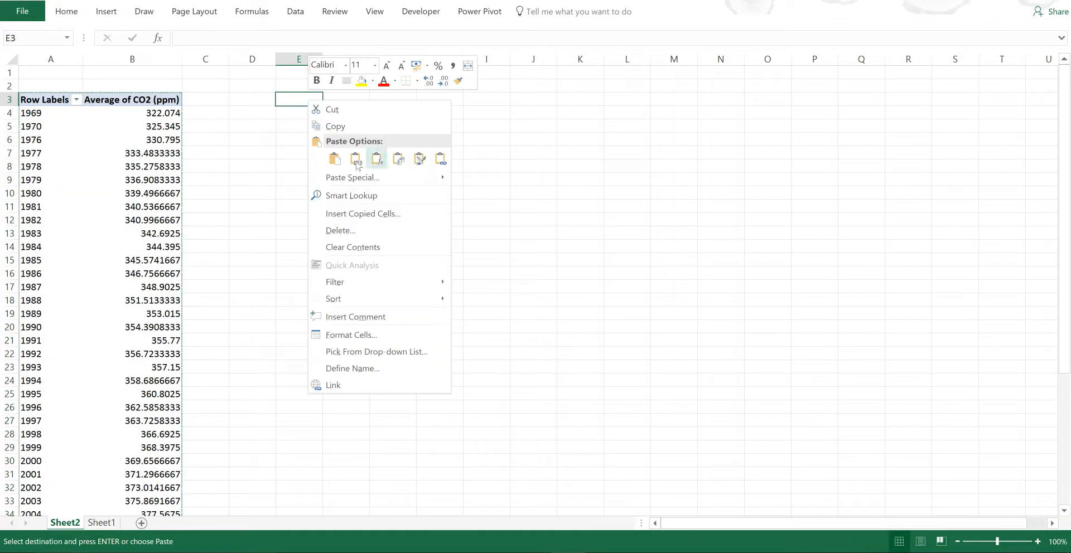
pyautogui.click(376, 158)
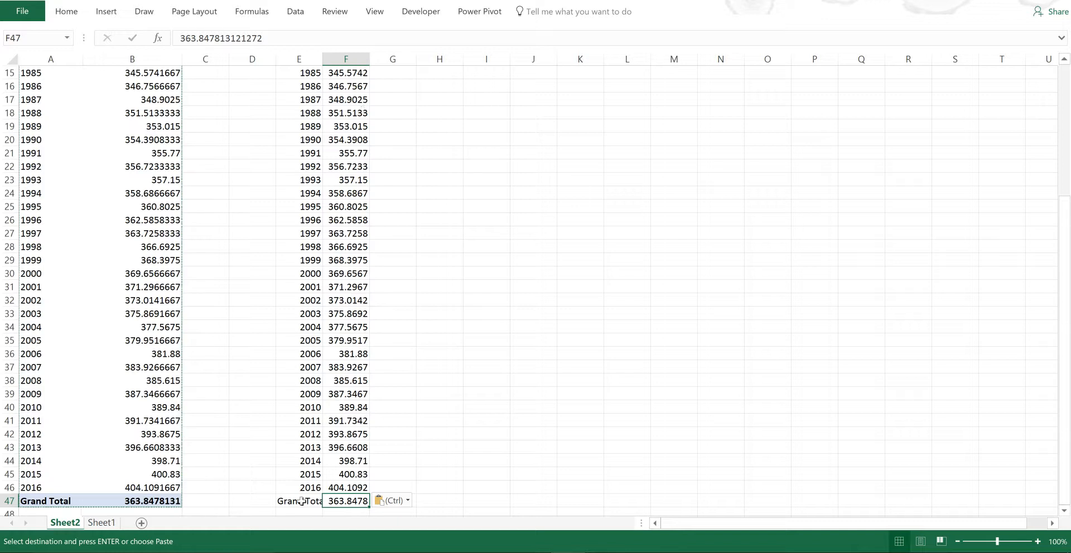
pyautogui.click(298, 501)
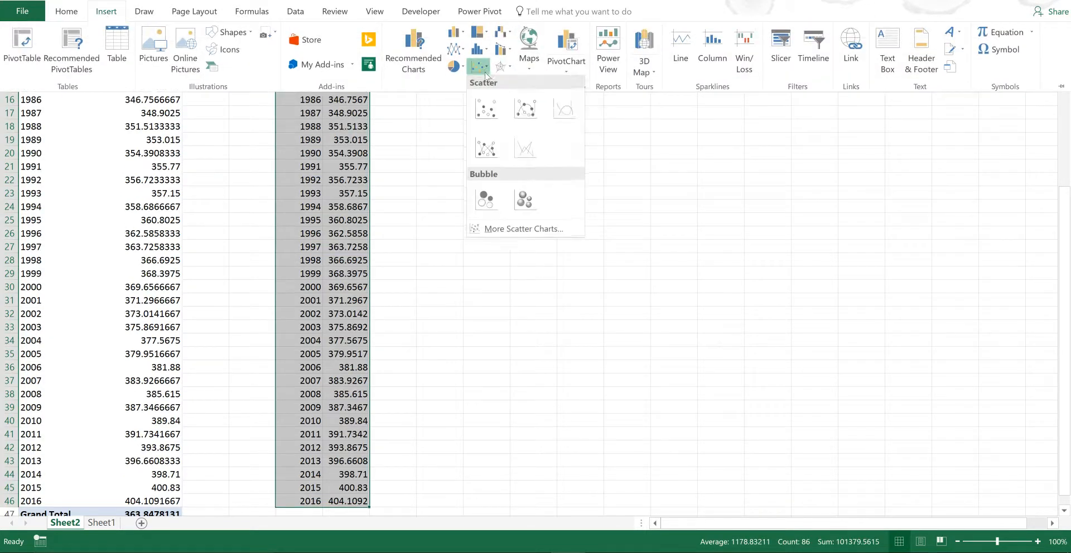
# Insert a scatter chart of the pasted yearly averages, enlarge it and move it lower
pyautogui.click(486, 109)
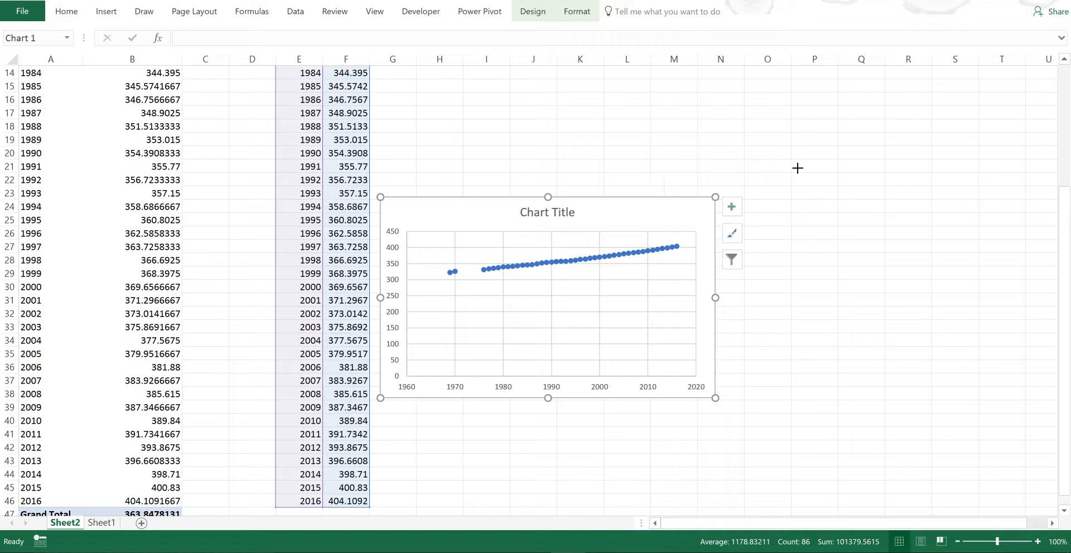
pyautogui.moveTo(715, 398); pyautogui.dragTo(908, 398)
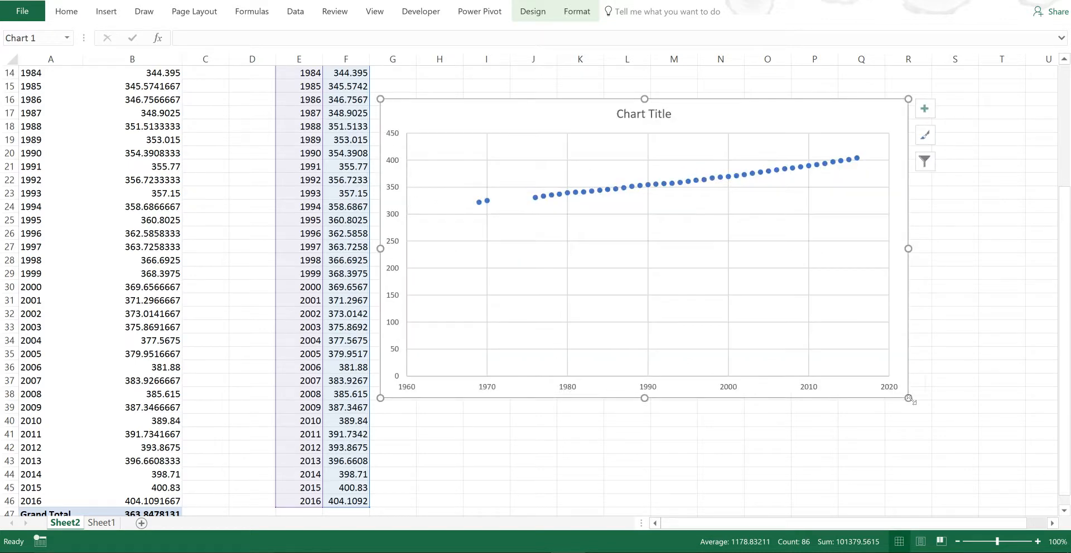
pyautogui.moveTo(908, 398); pyautogui.dragTo(965, 420)
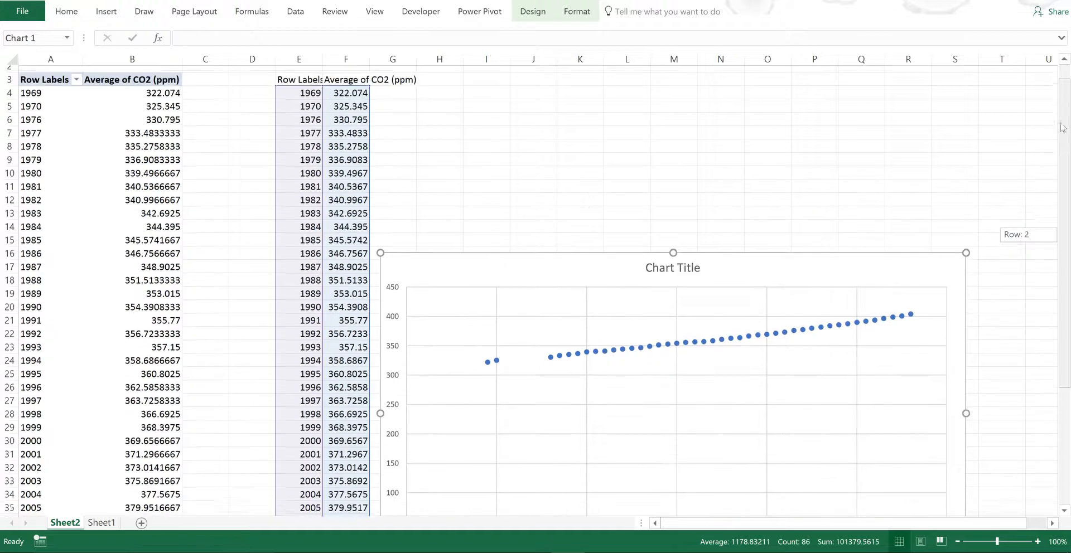
pyautogui.click(394, 125)
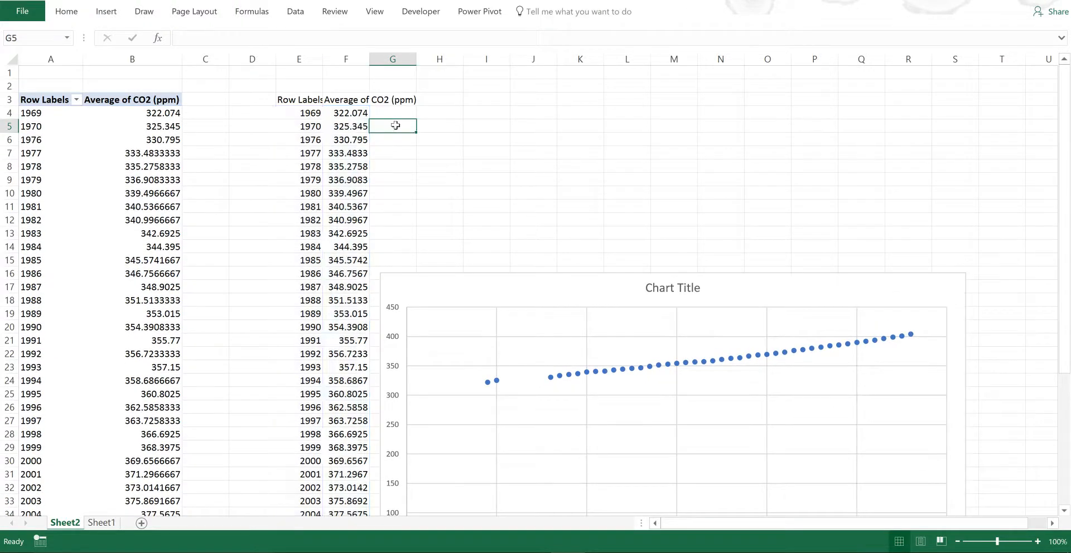
# Enter the yearly difference formula =F5- in column G, fill it down every year, and select the chart
pyautogui.write('=F5-F4')
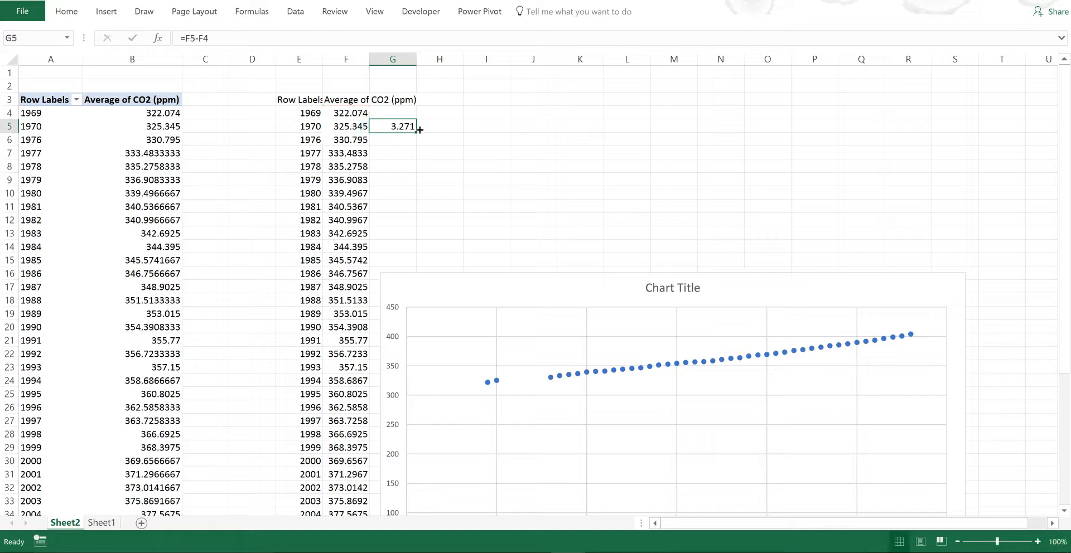
pyautogui.moveTo(392, 127); pyautogui.dragTo(393, 509)
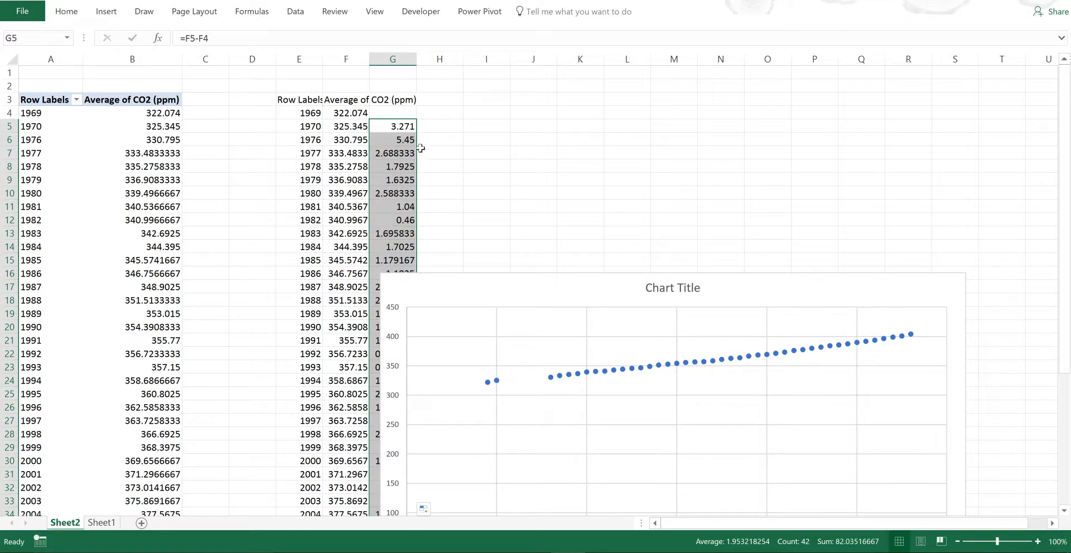
pyautogui.click(574, 379)
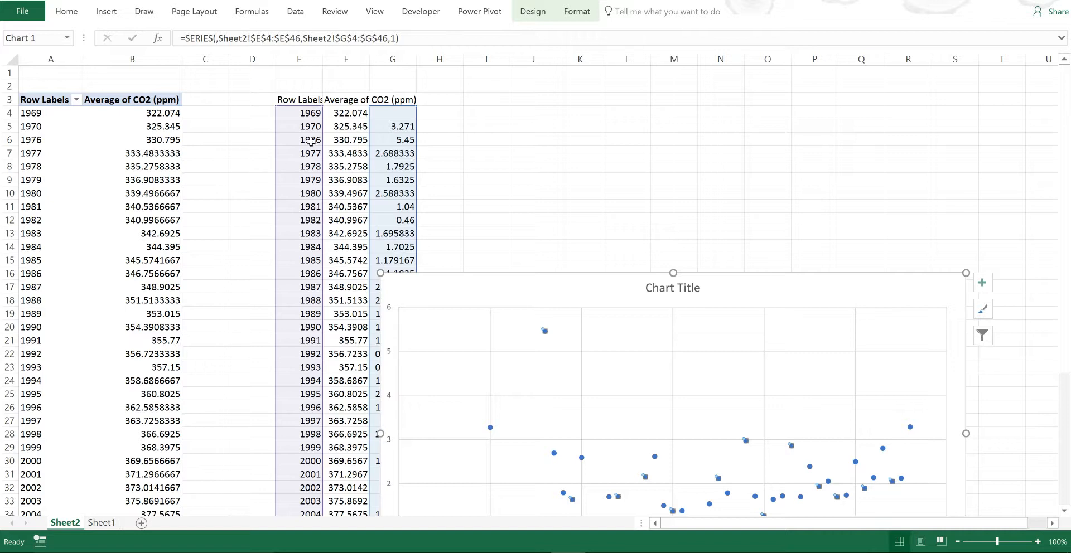
pyautogui.moveTo(309, 140)
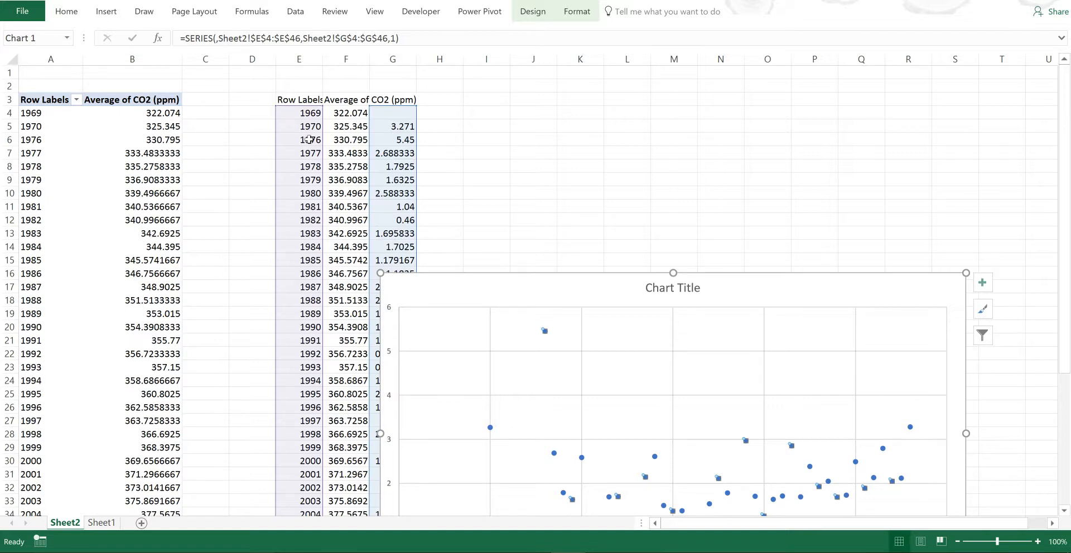
# Clear the 1976 difference value and scroll to review the plotted differences
pyautogui.click(392, 139)
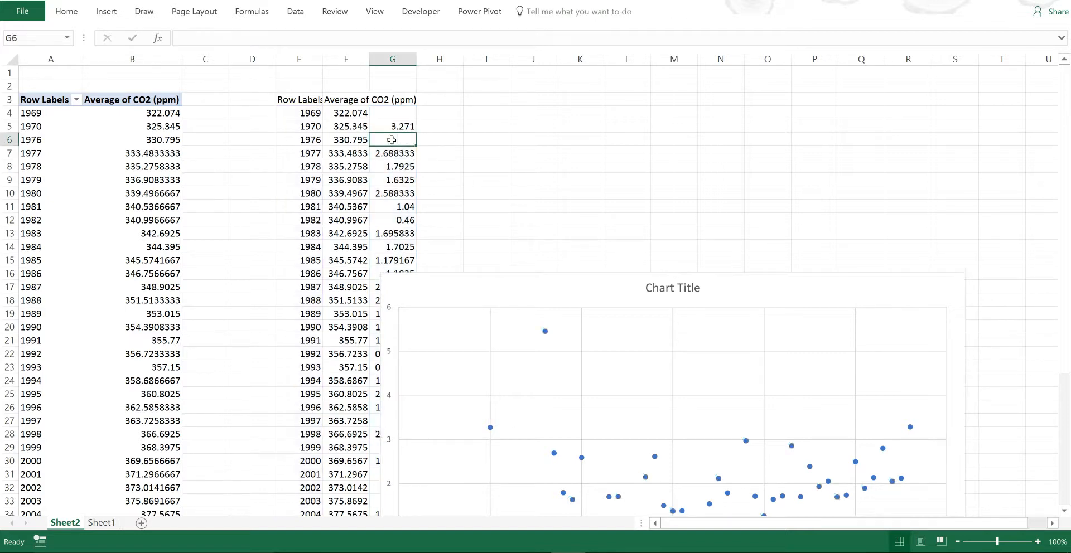
pyautogui.click(626, 192)
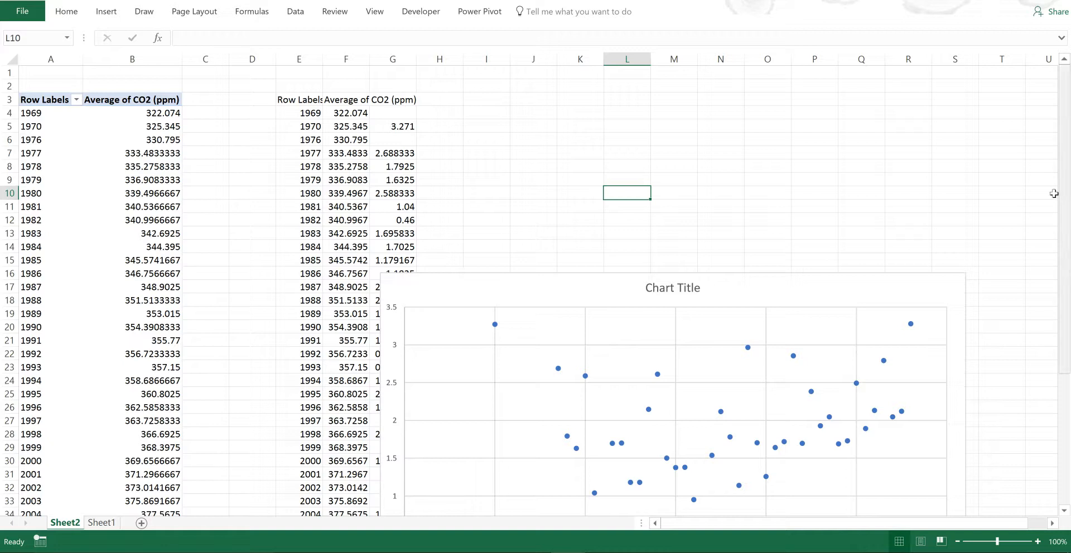
pyautogui.scroll(-3)
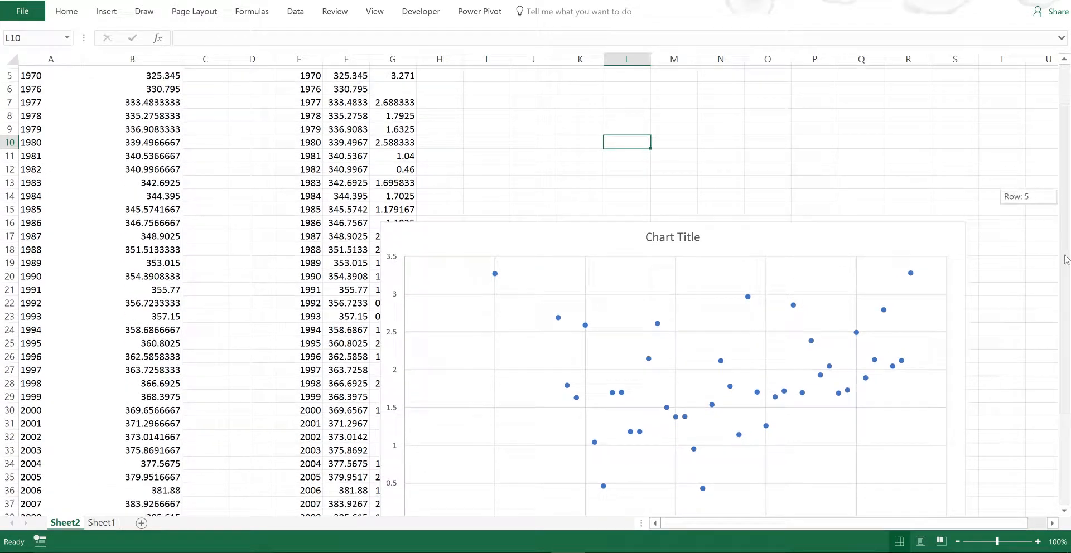
pyautogui.scroll(-3)
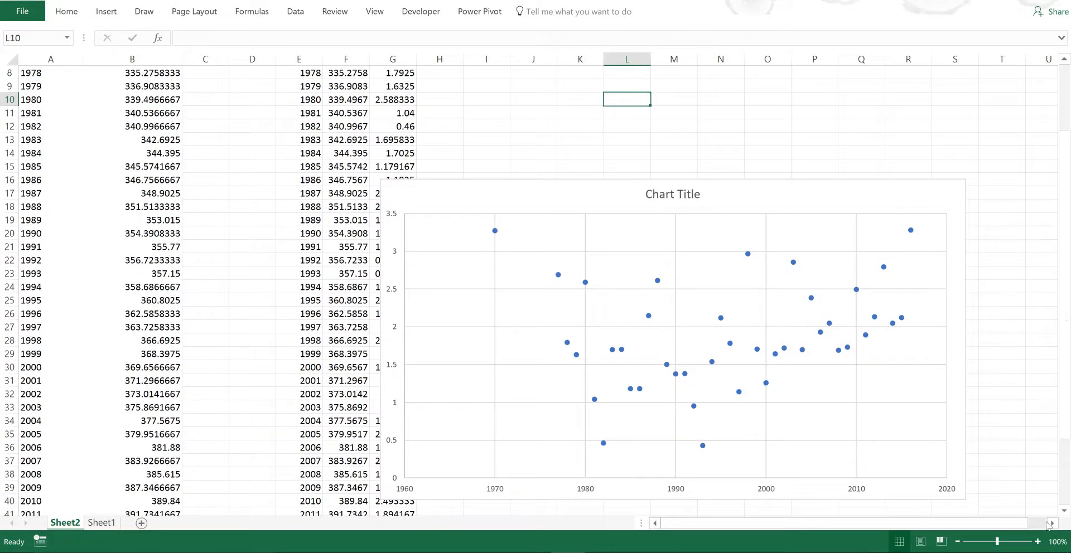
pyautogui.scroll(-3)
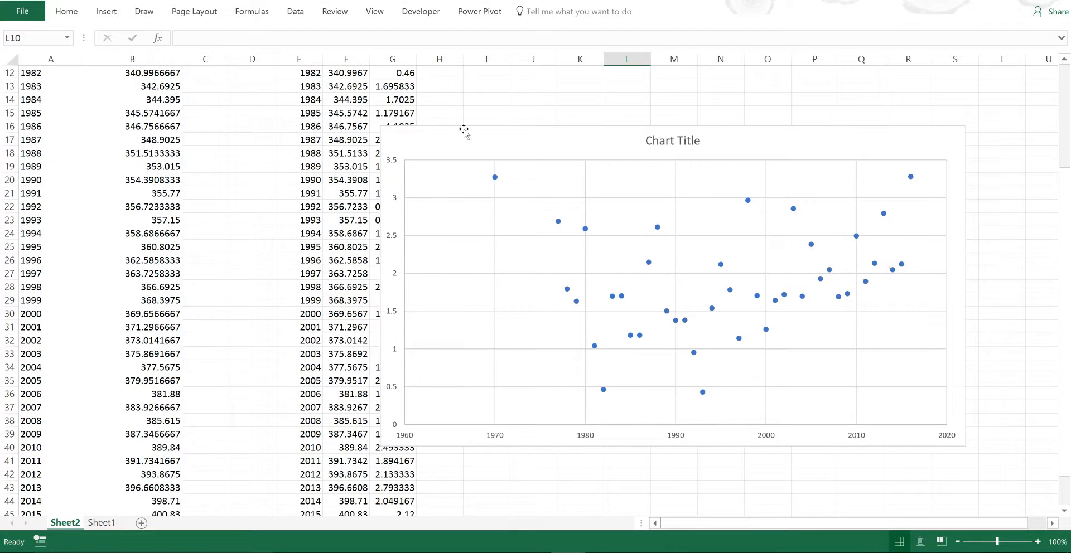
pyautogui.moveTo(486, 143)
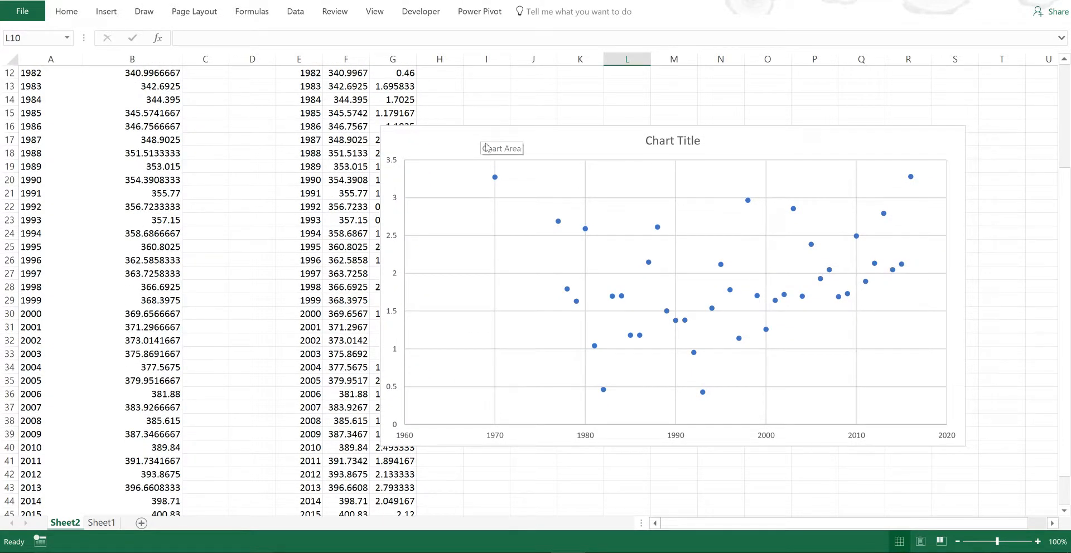
pyautogui.moveTo(486, 142)
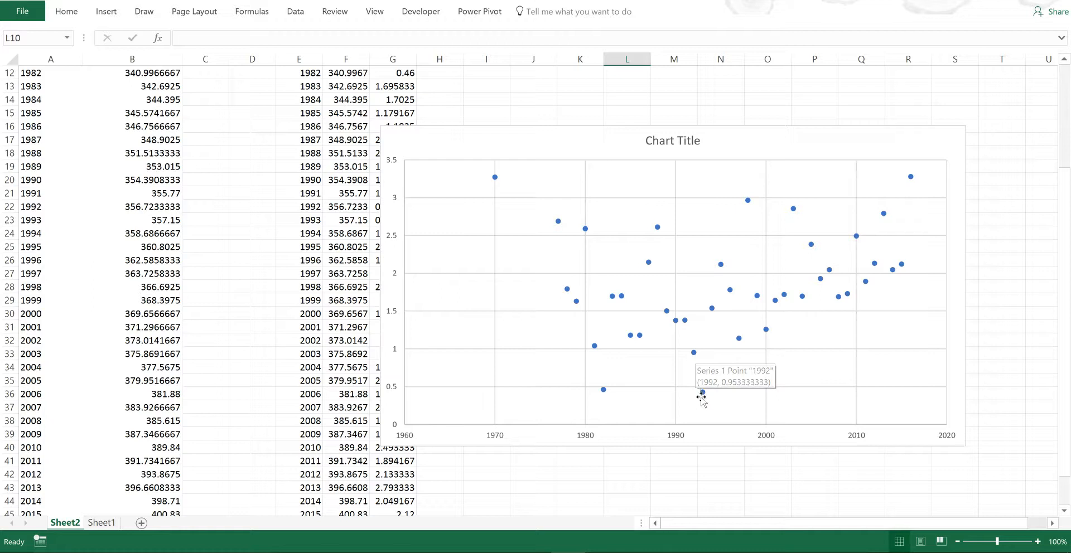
pyautogui.moveTo(710, 394)
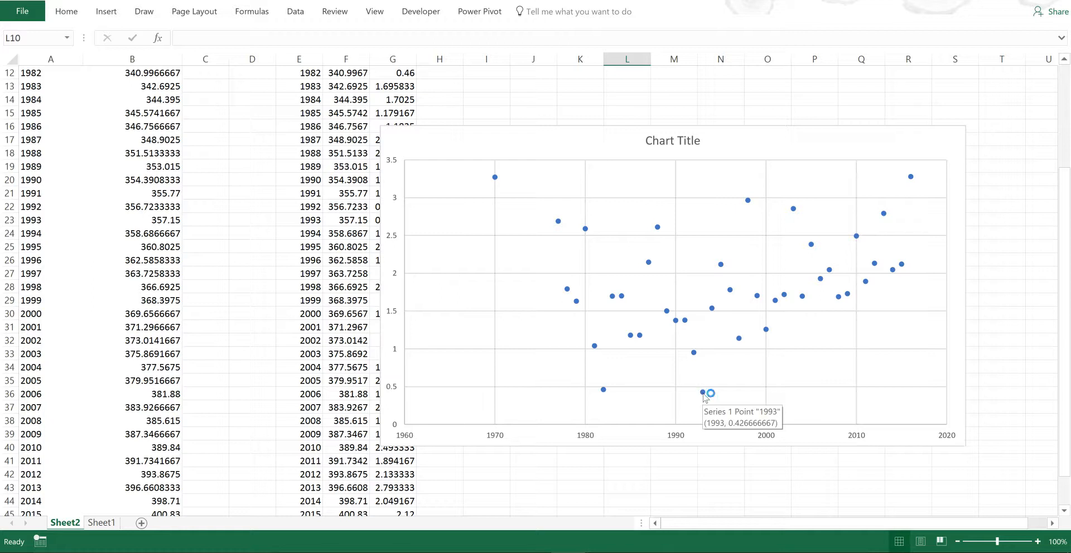
pyautogui.moveTo(679, 446)
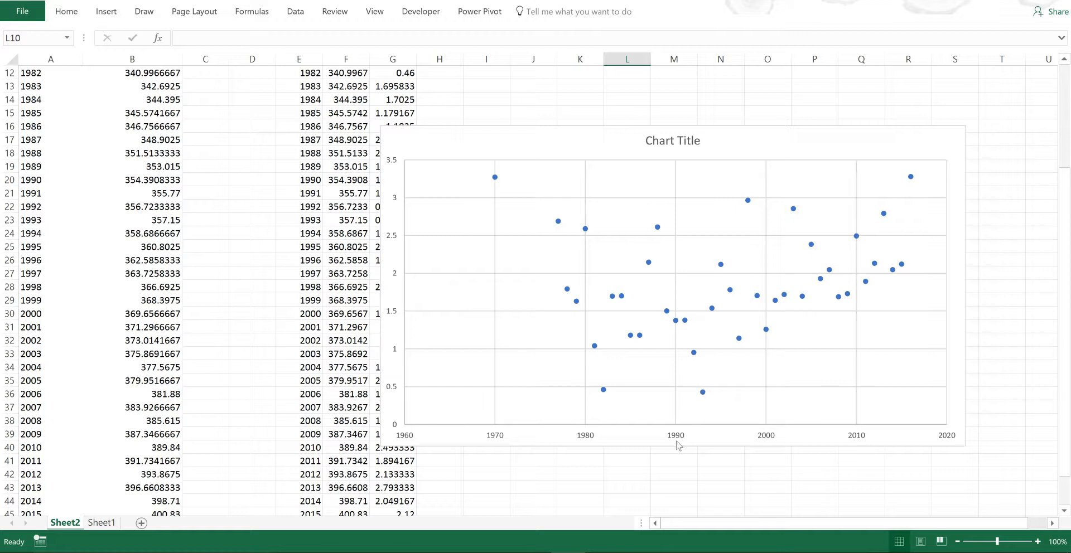
pyautogui.moveTo(675, 453)
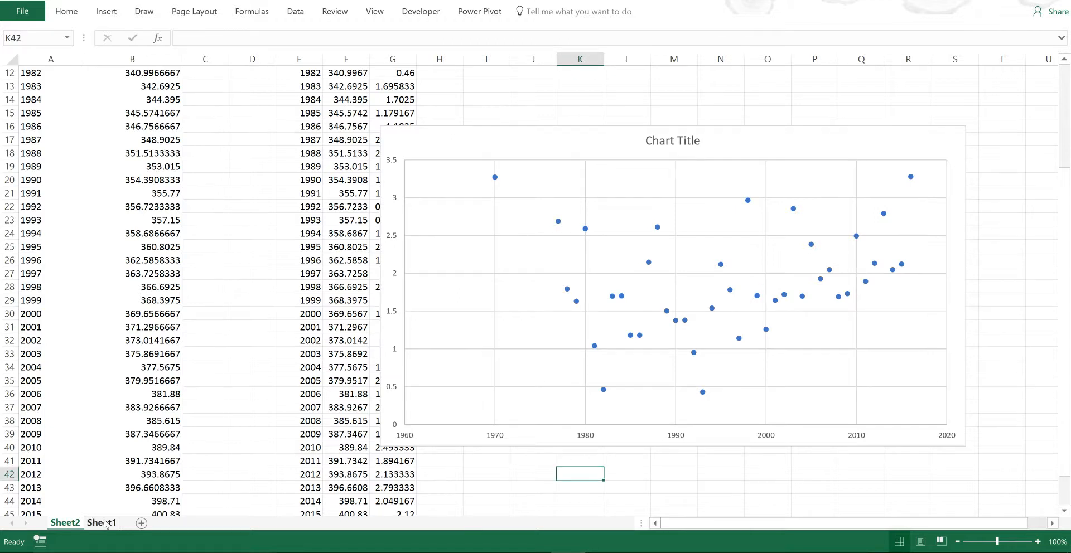
# Set the Sheet1 CO2 chart's date axis minimum to 1/1/2000 and maximum to 1/1/2017
pyautogui.click(101, 522)
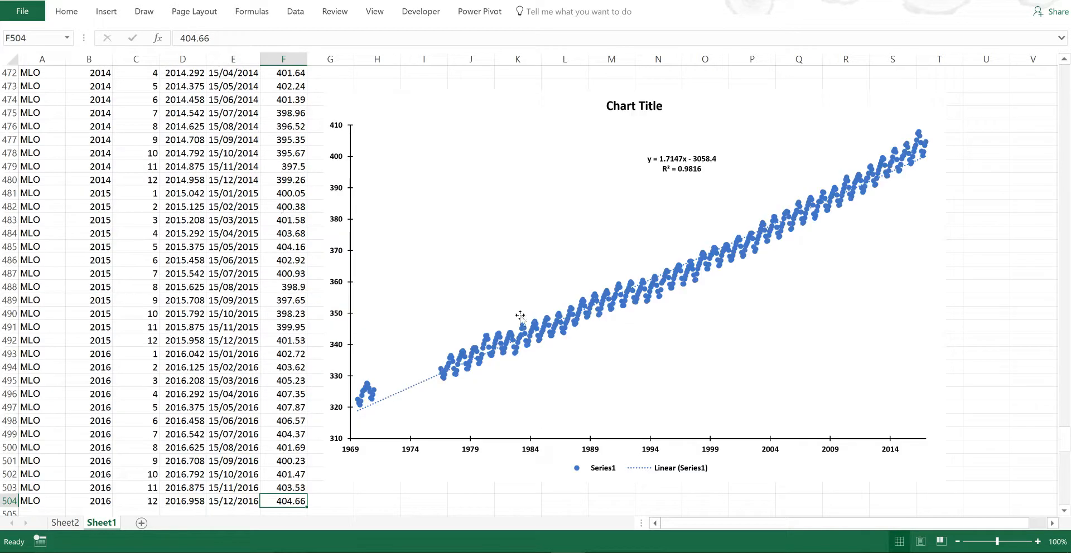
pyautogui.click(519, 317)
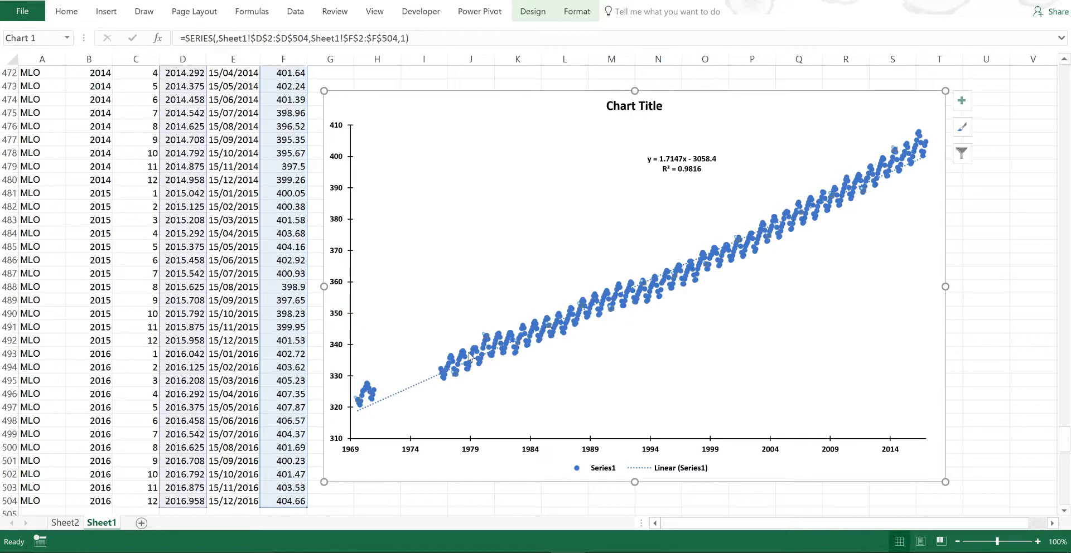
pyautogui.moveTo(246, 256)
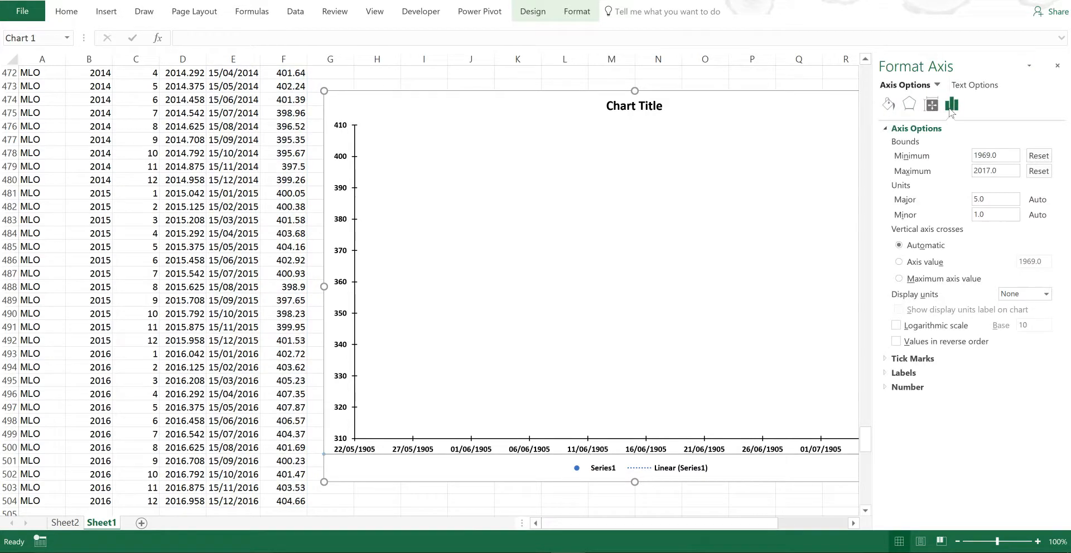
pyautogui.click(994, 155)
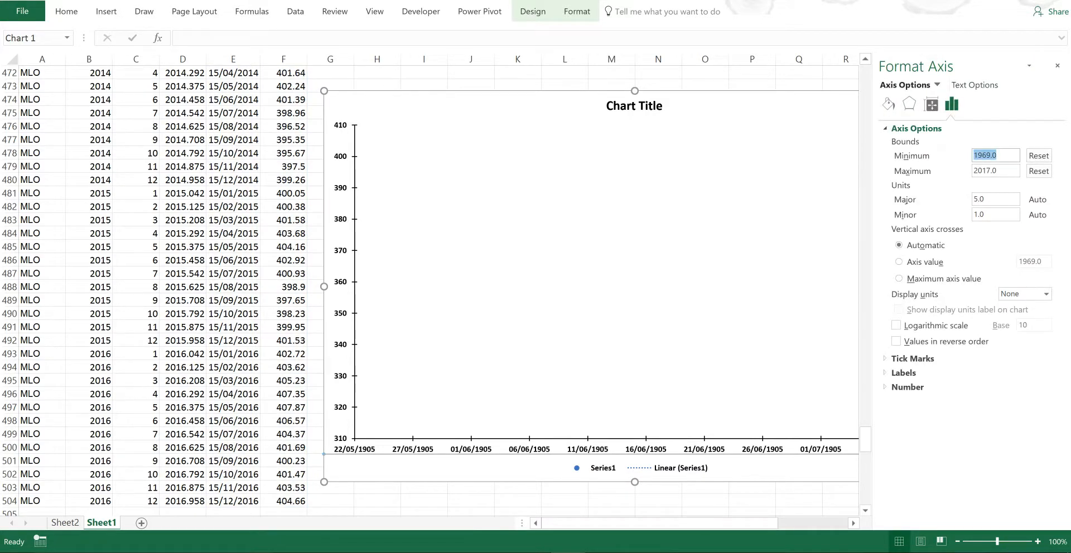
pyautogui.write('1/120')
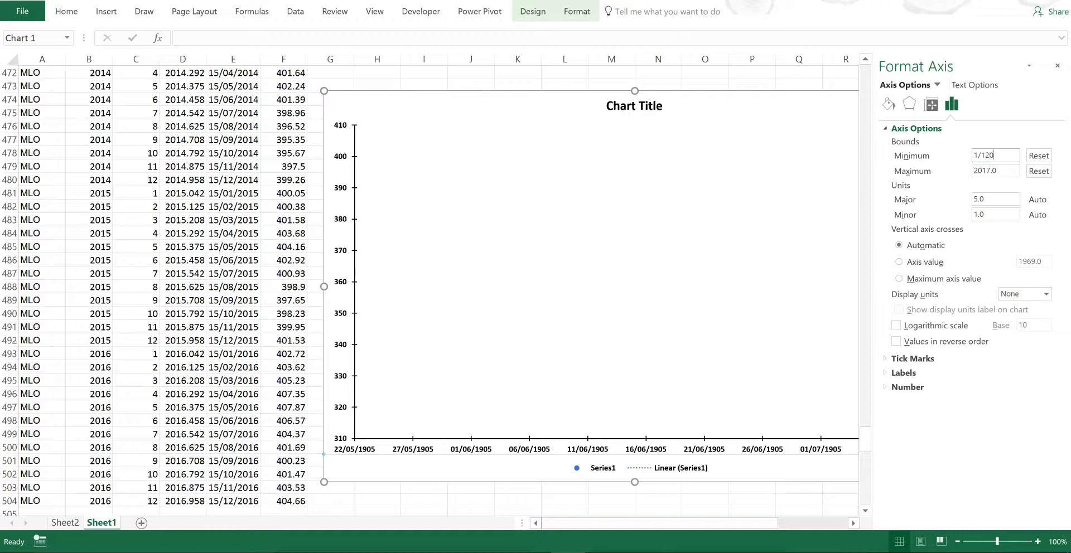
pyautogui.write('1/1/1')
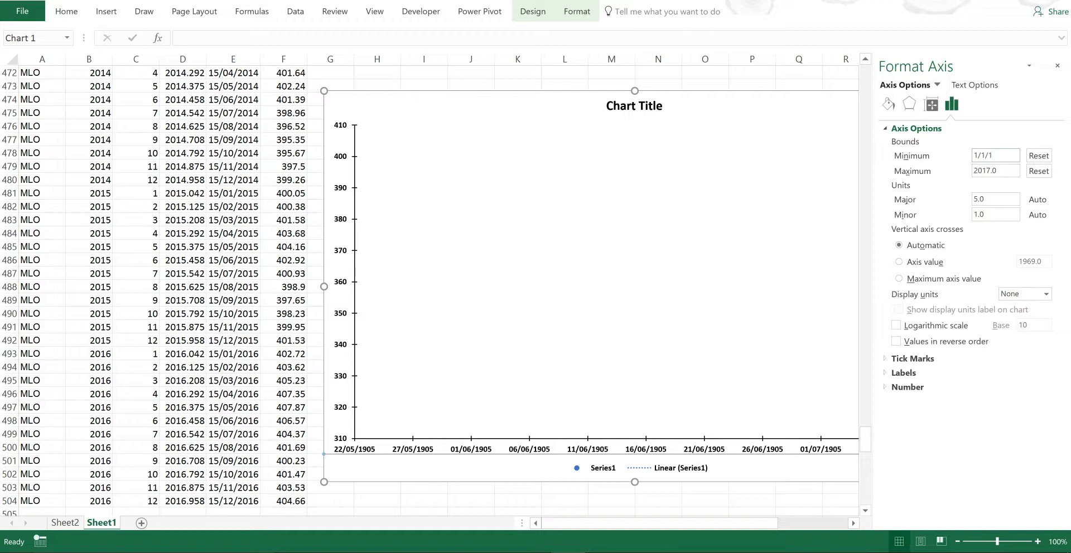
pyautogui.write('200')
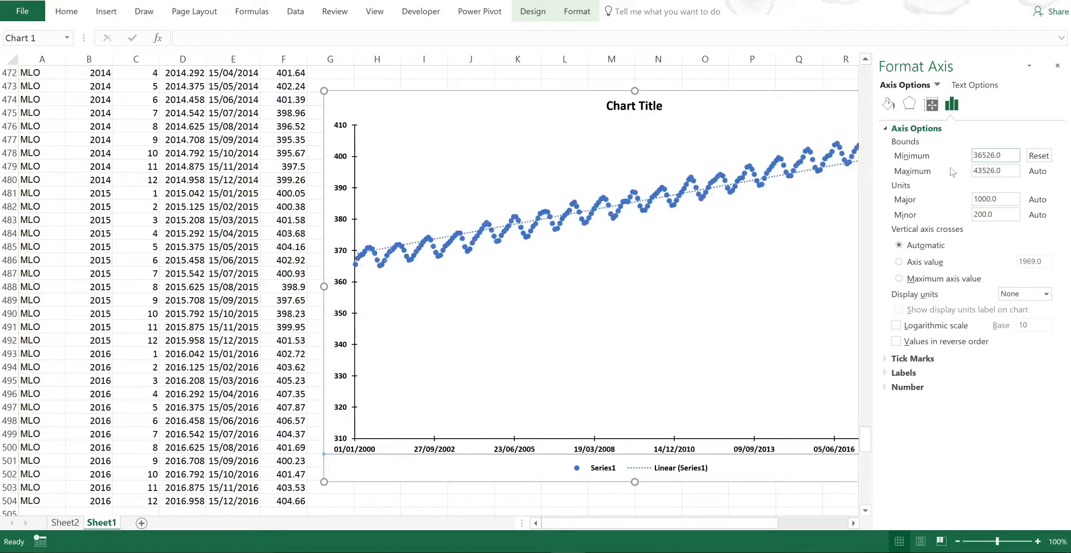
pyautogui.click(991, 170)
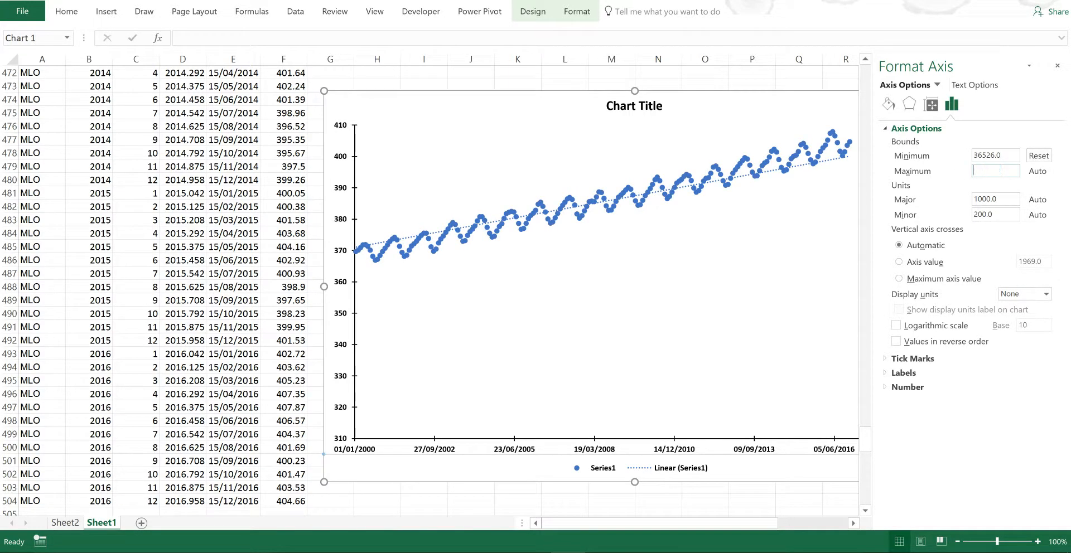
pyautogui.write('1/1/2017')
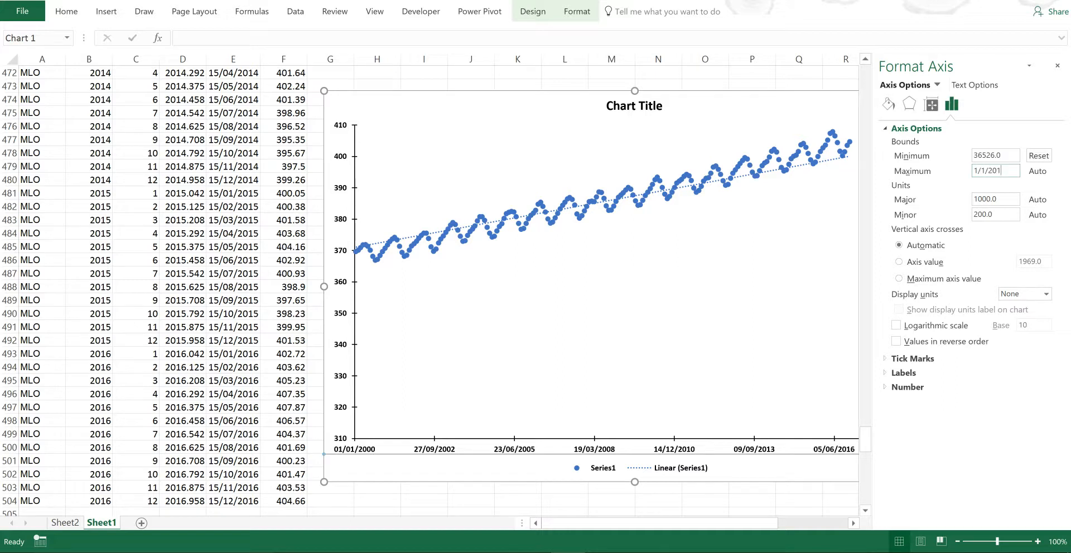
pyautogui.click(991, 171)
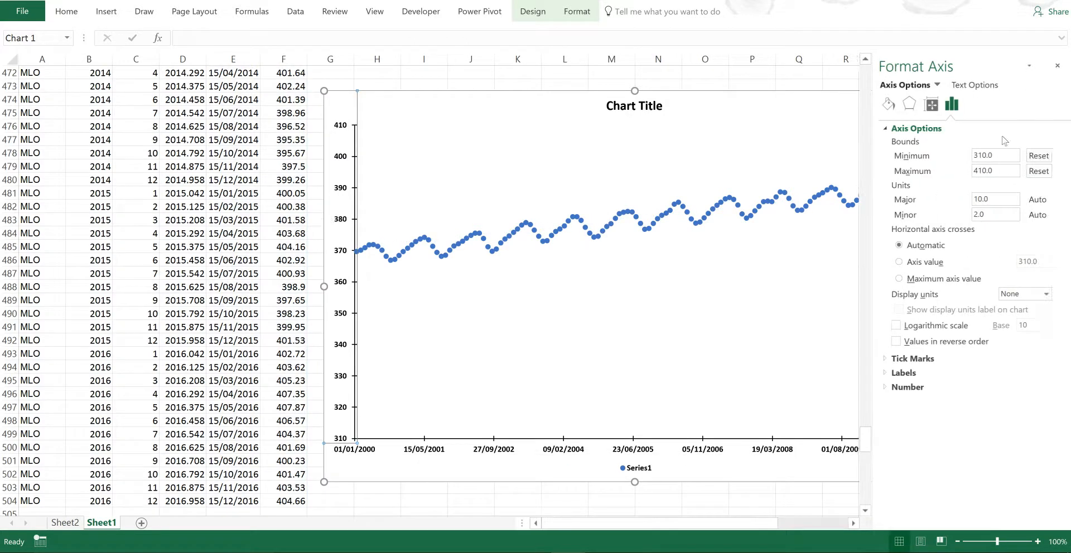
# Set the vertical axis minimum to 365 and maximum to 395, then close Format Axis
pyautogui.click(993, 155)
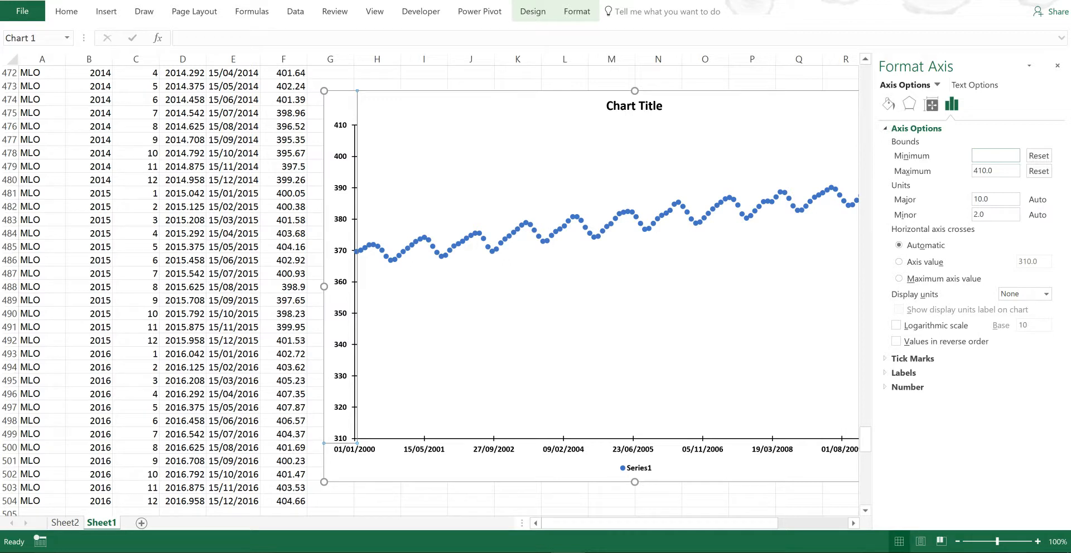
pyautogui.write('365.0')
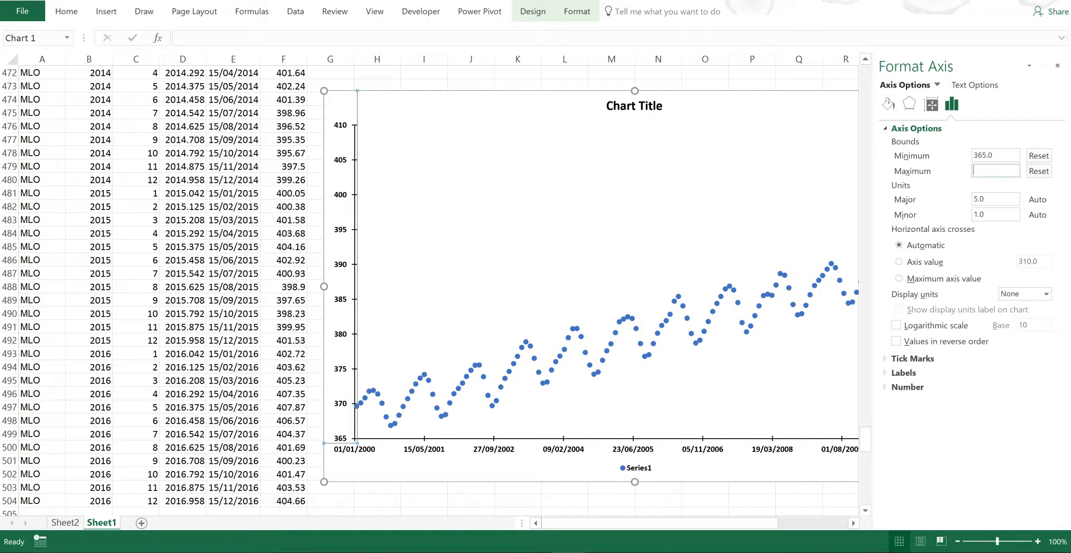
pyautogui.write('395.0')
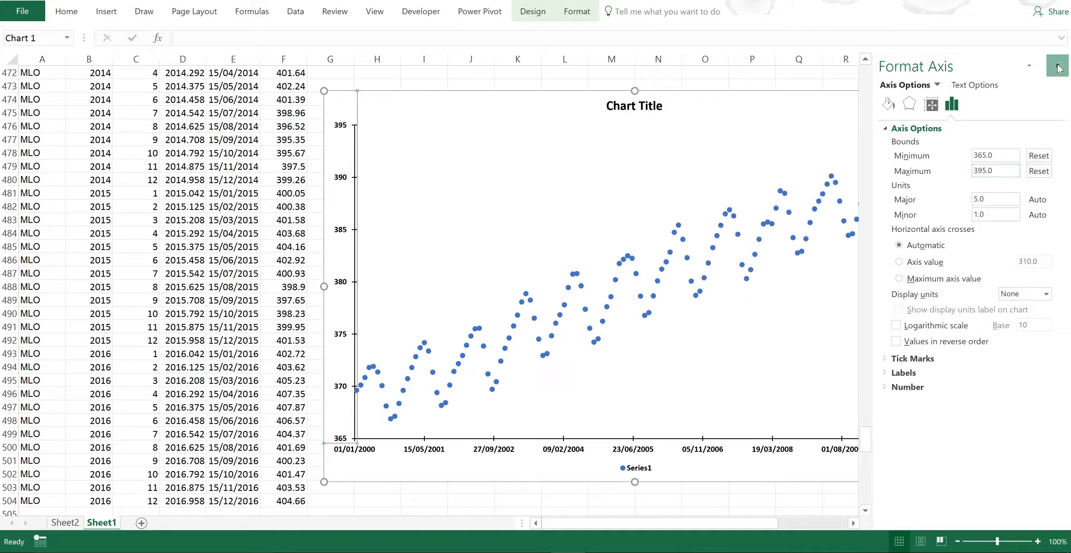
pyautogui.click(1058, 66)
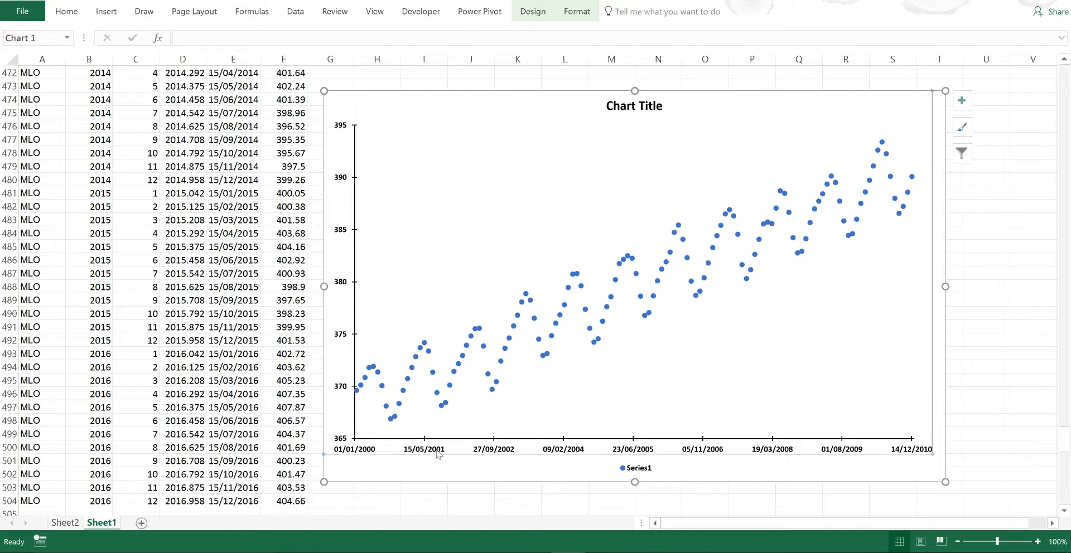
pyautogui.moveTo(393, 425)
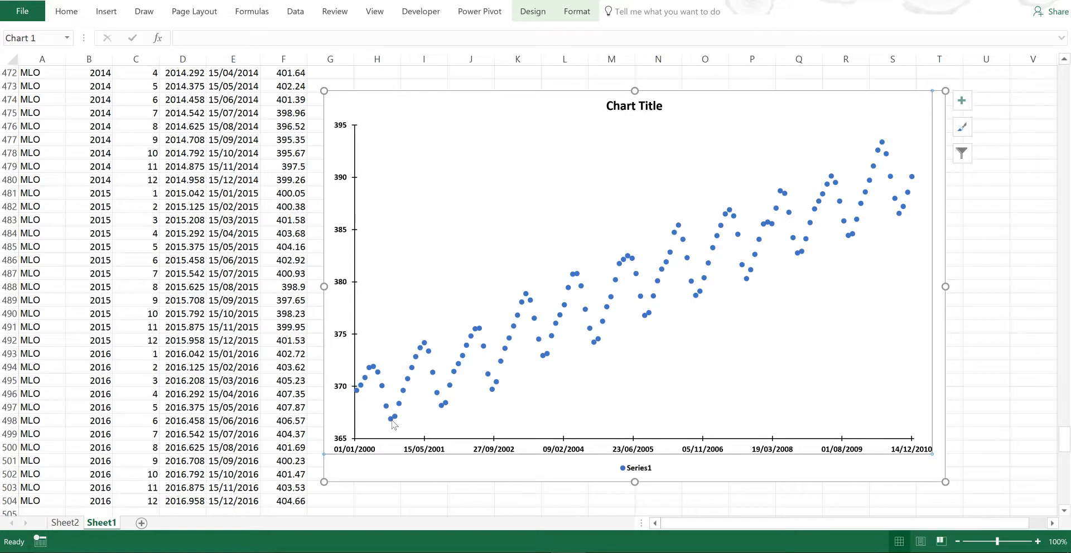
pyautogui.moveTo(392, 420)
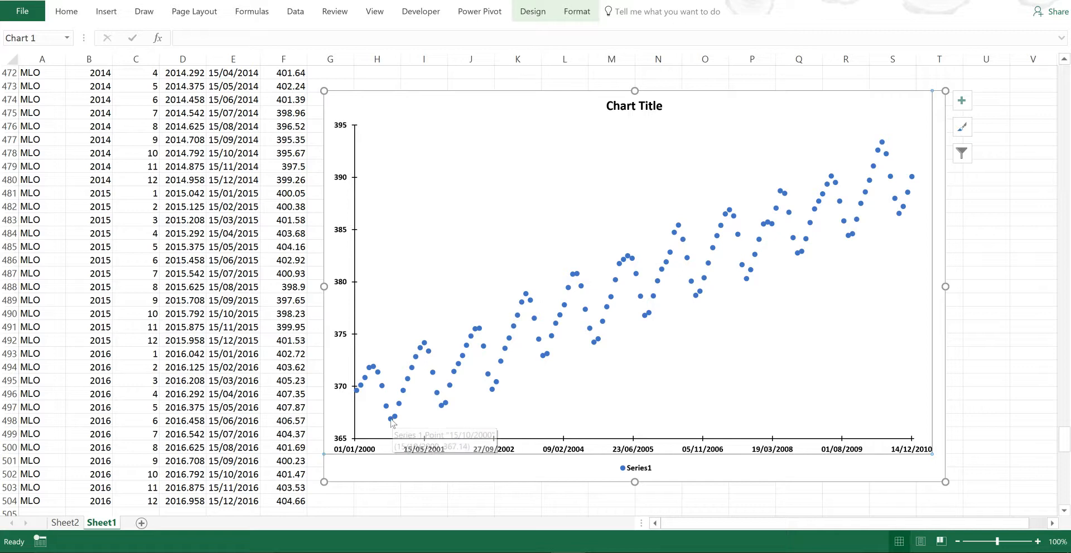
pyautogui.moveTo(393, 420)
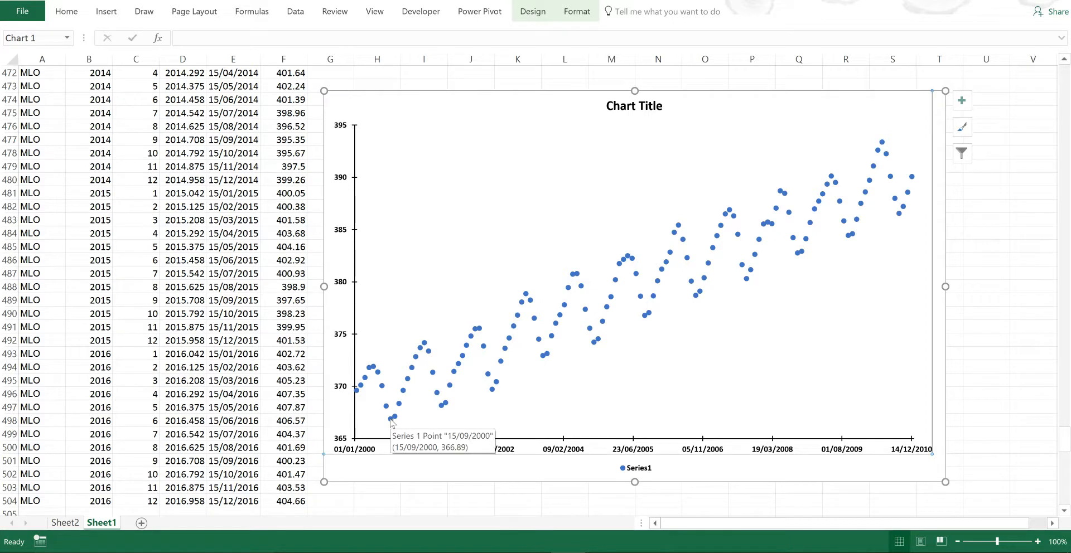
pyautogui.moveTo(402, 396)
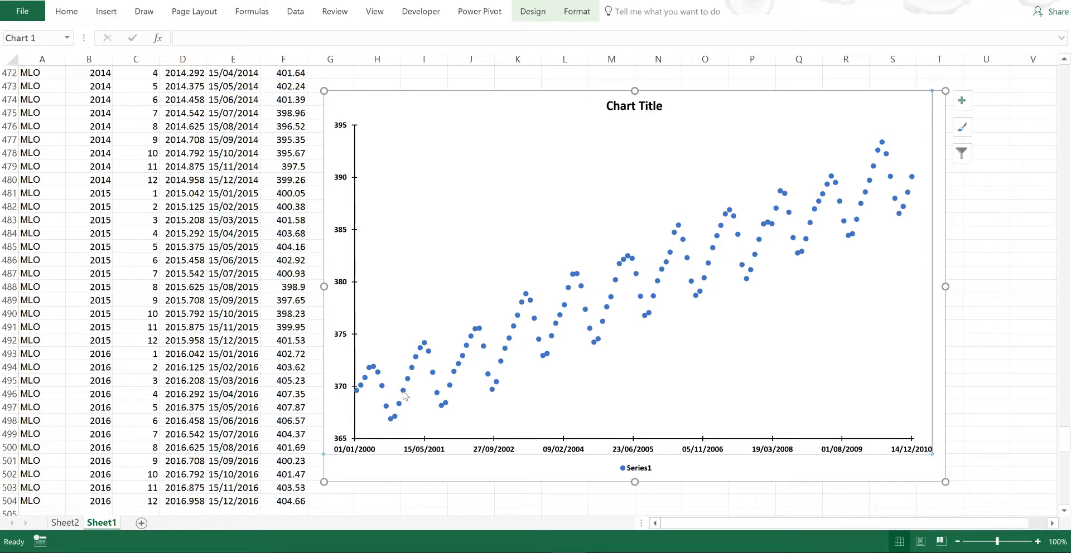
pyautogui.moveTo(423, 347)
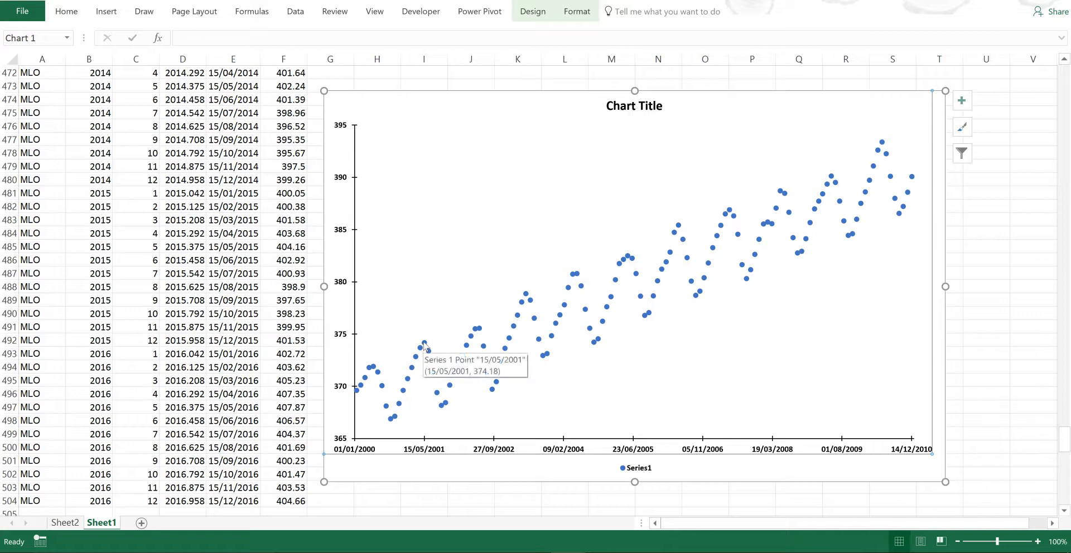
pyautogui.moveTo(437, 404)
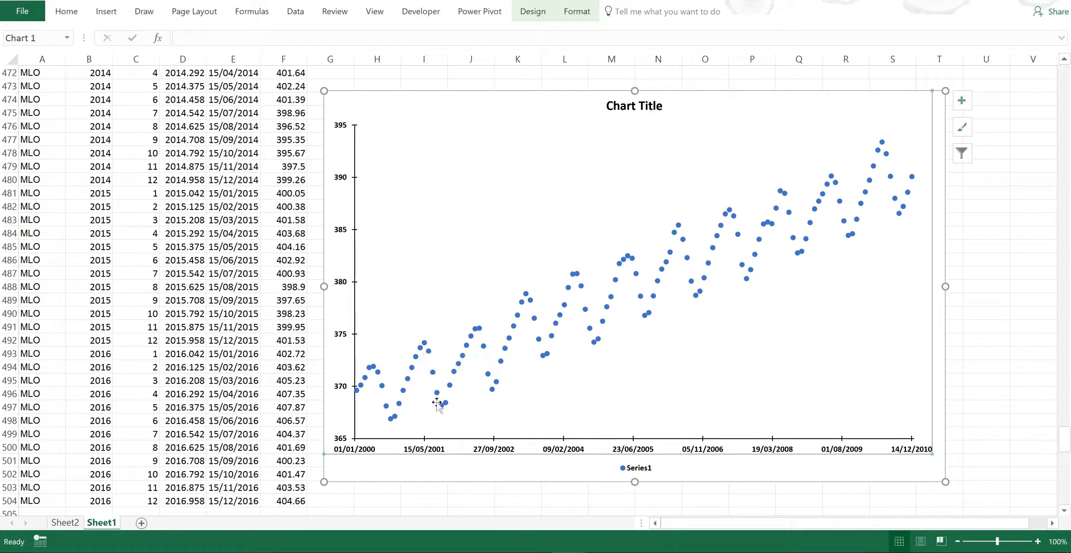
pyautogui.moveTo(438, 404)
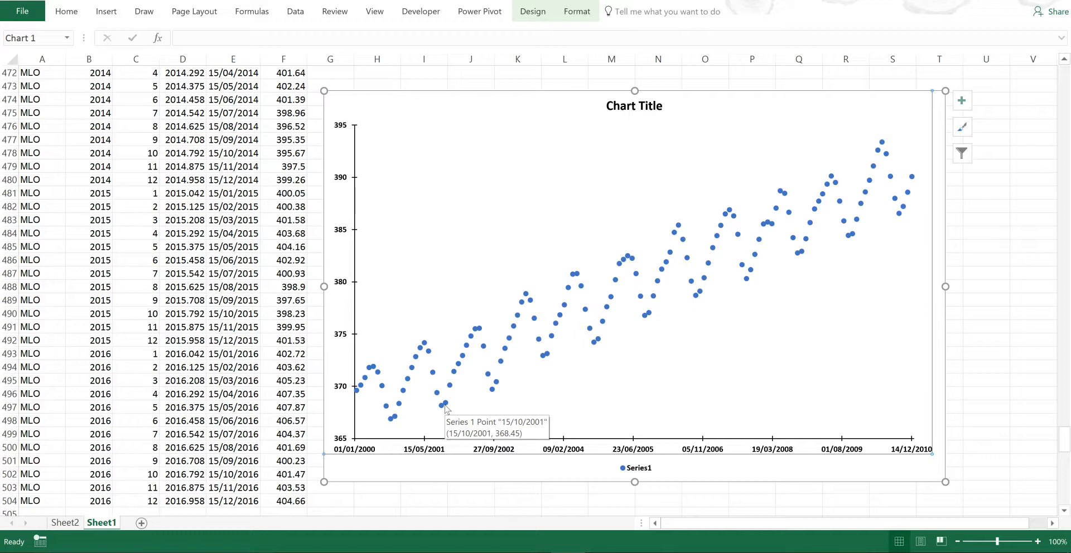
pyautogui.moveTo(449, 389)
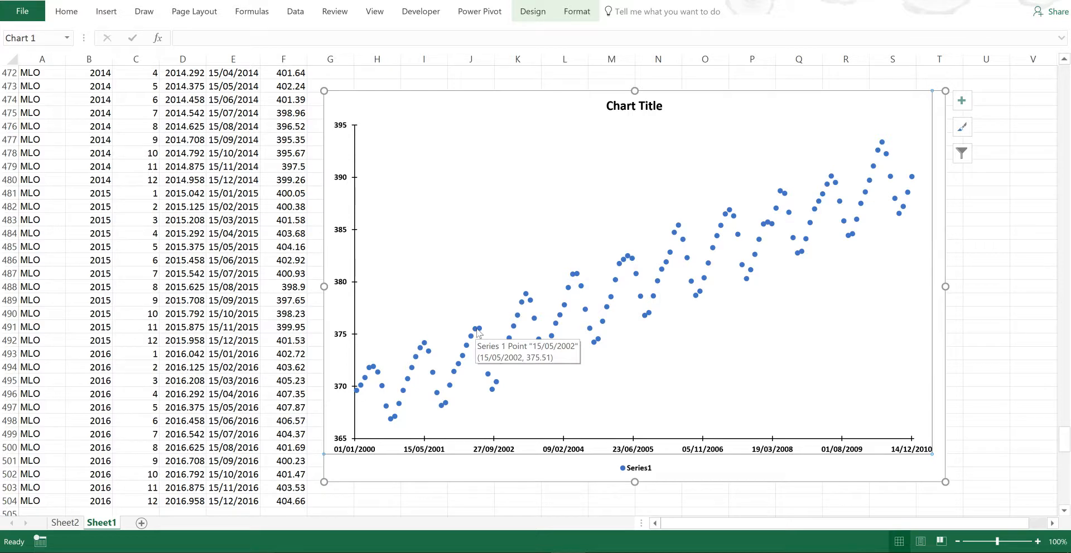
pyautogui.moveTo(461, 399)
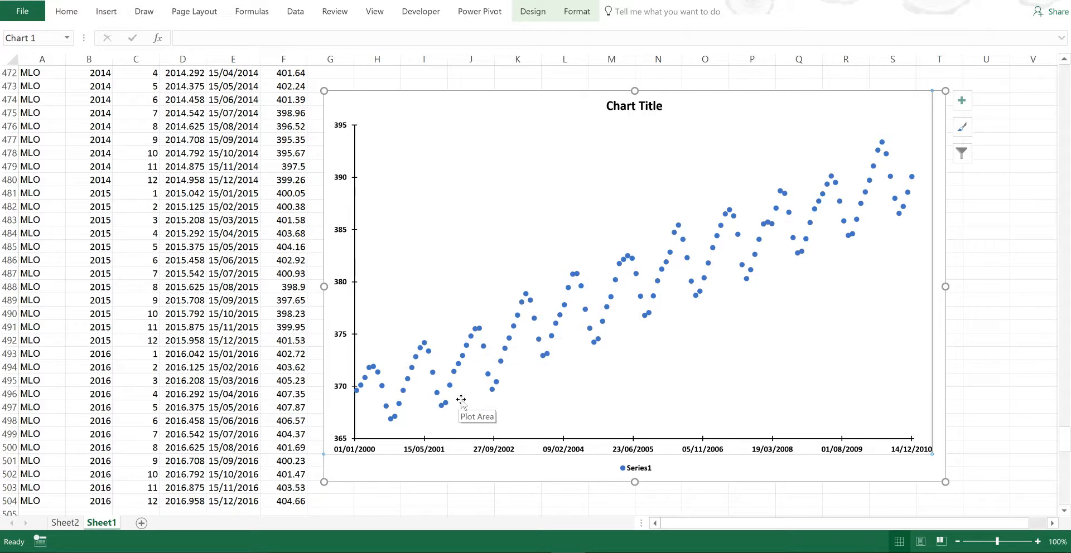
pyautogui.moveTo(488, 399)
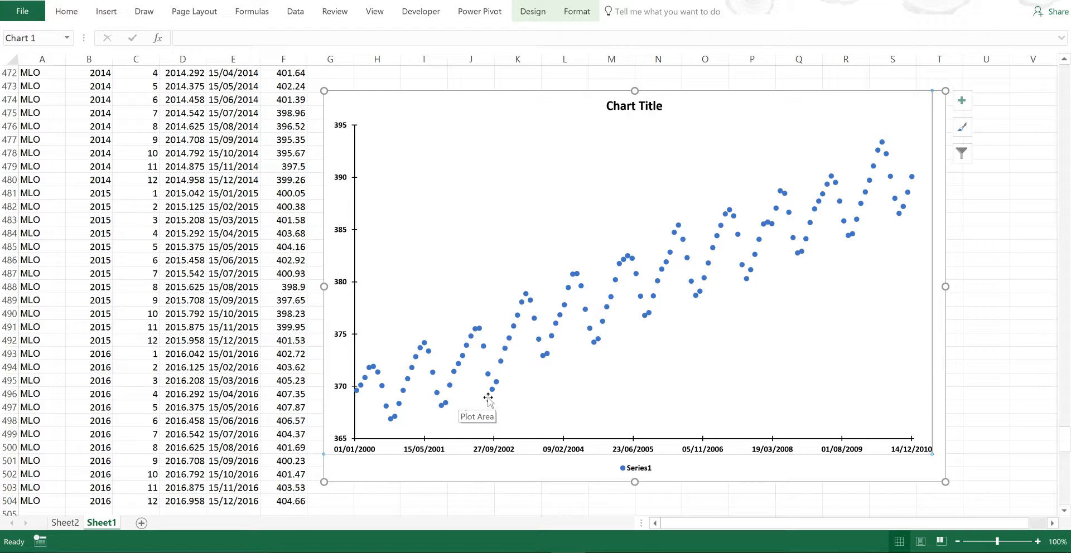
pyautogui.moveTo(492, 396)
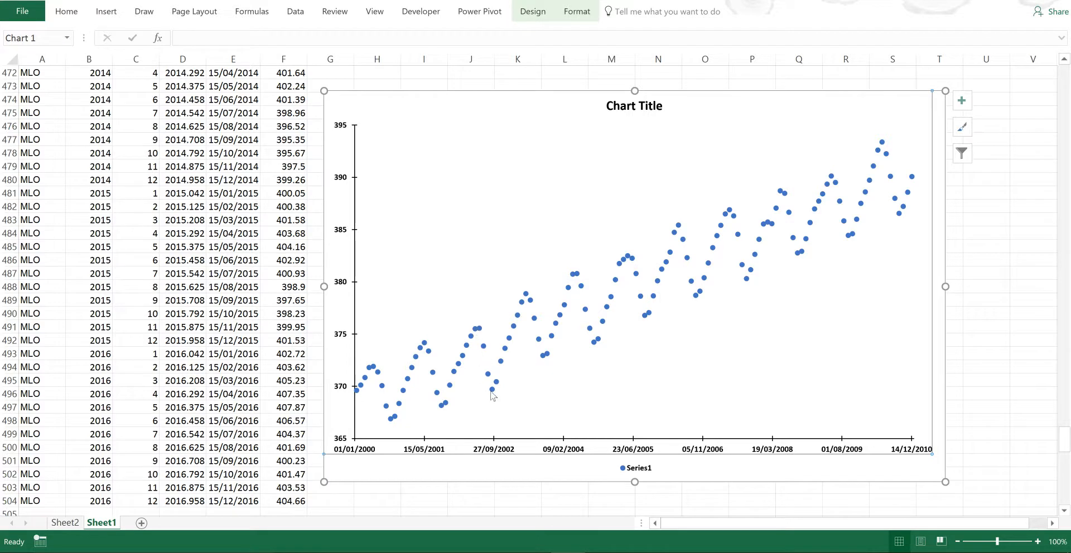
pyautogui.moveTo(493, 389)
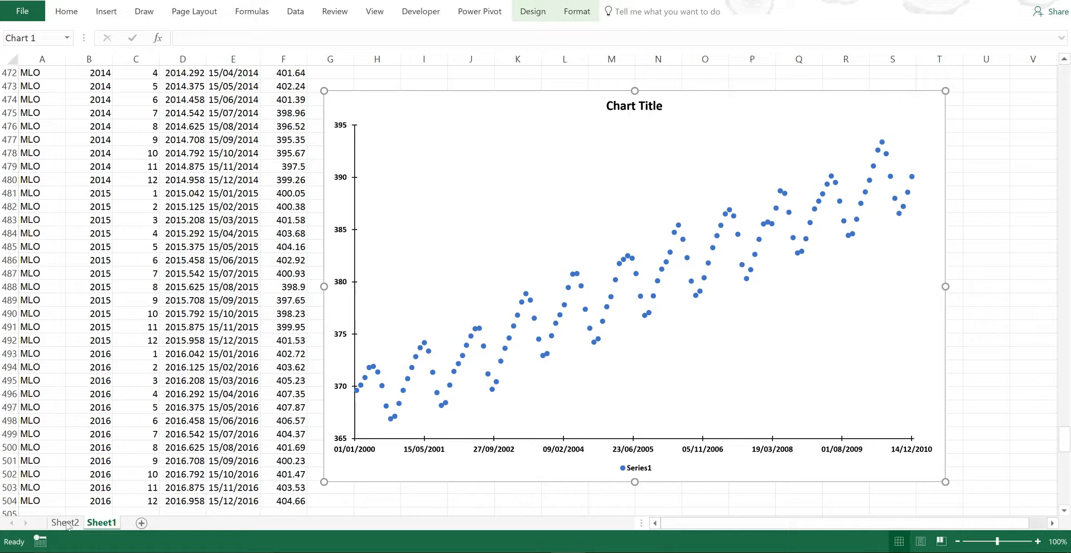
# Change the pivot values to yearly Max and Min of CO2 (ppm) and copy the table
pyautogui.click(65, 522)
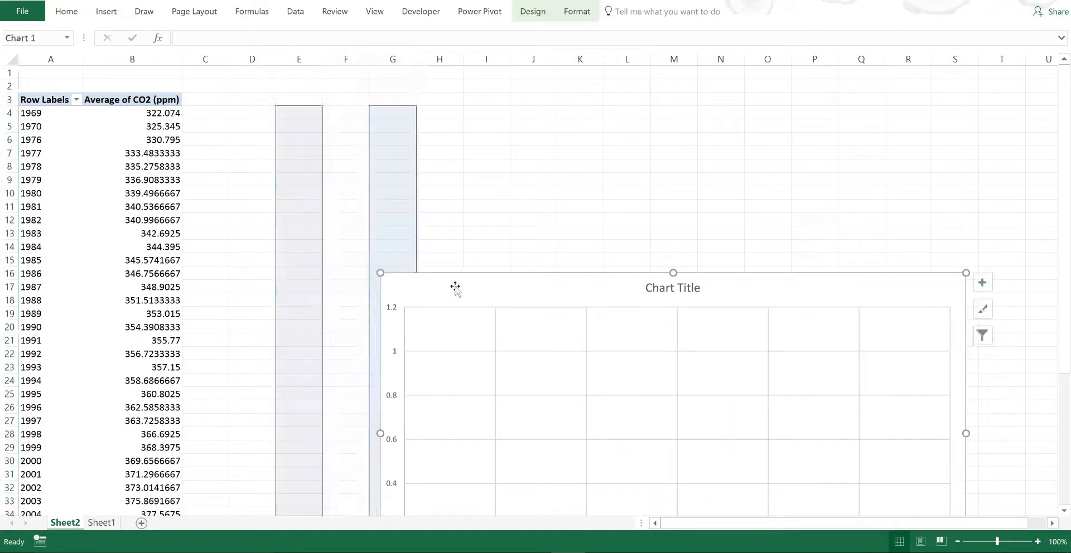
pyautogui.click(131, 100)
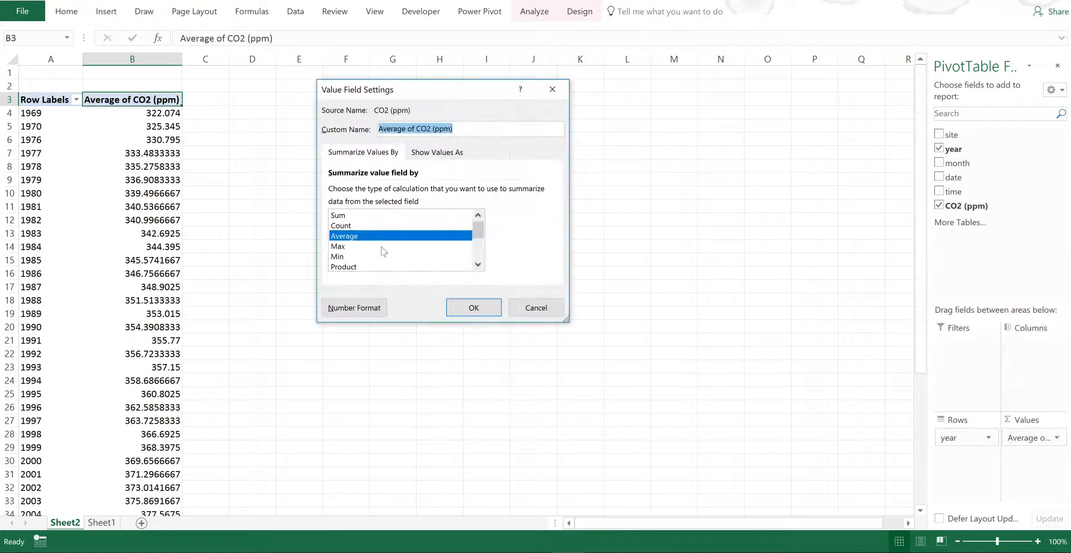
pyautogui.click(472, 307)
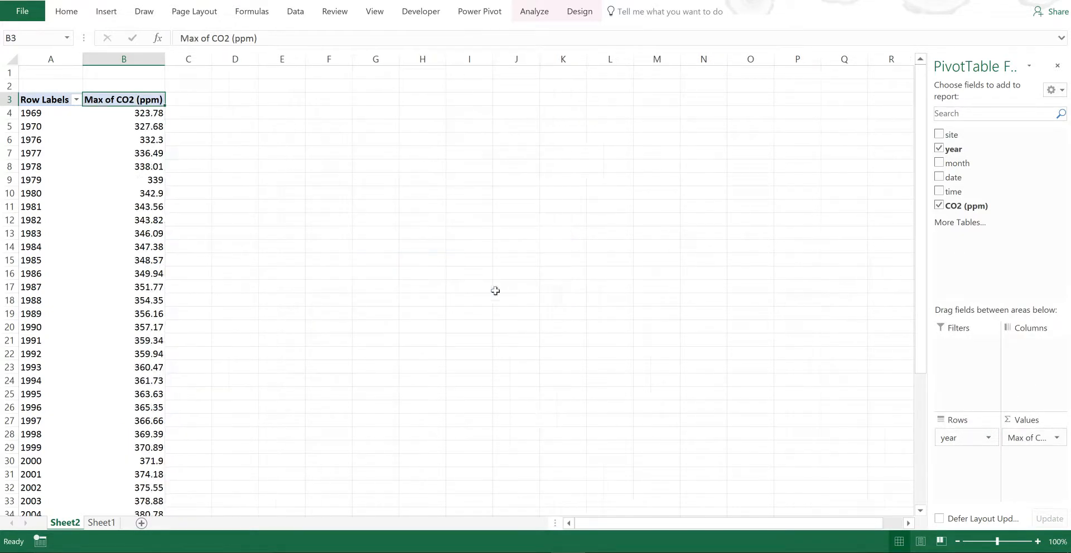
pyautogui.moveTo(1046, 475)
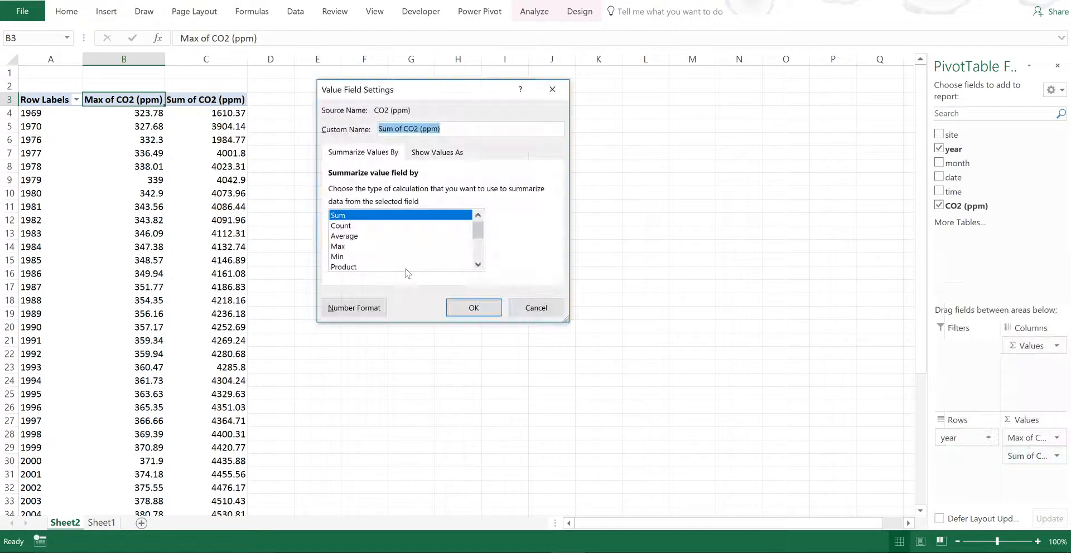
pyautogui.click(473, 307)
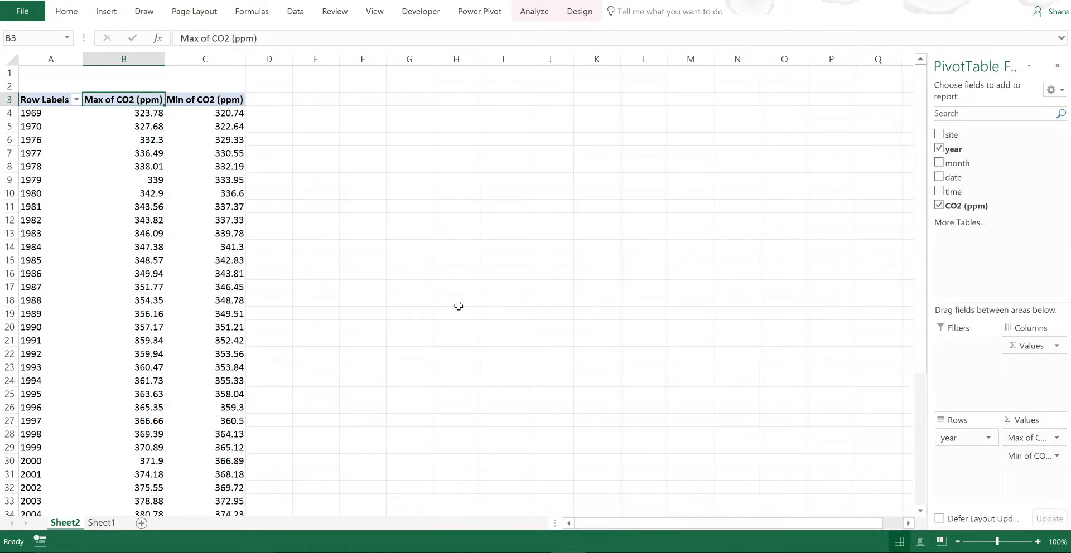
pyautogui.click(124, 139)
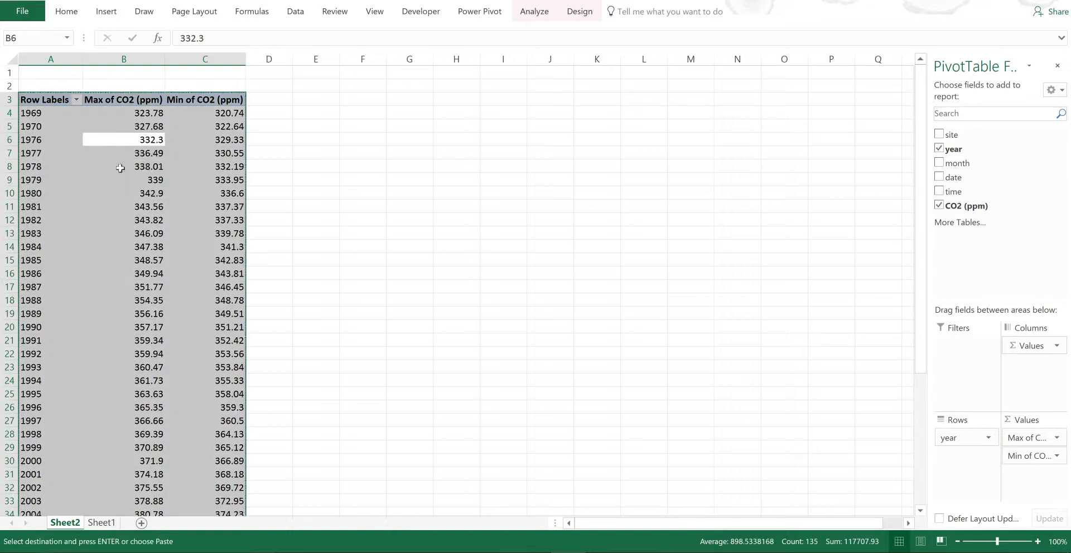
pyautogui.click(101, 522)
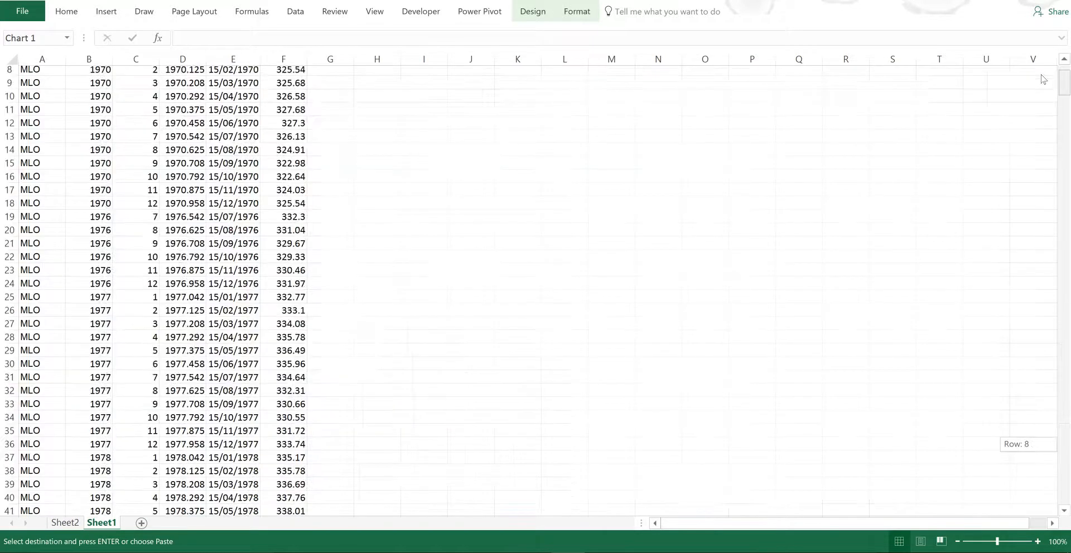
# Paste the max/min table at I2 on Sheet1 and add Max and Min headings
pyautogui.rightClick(412, 86)
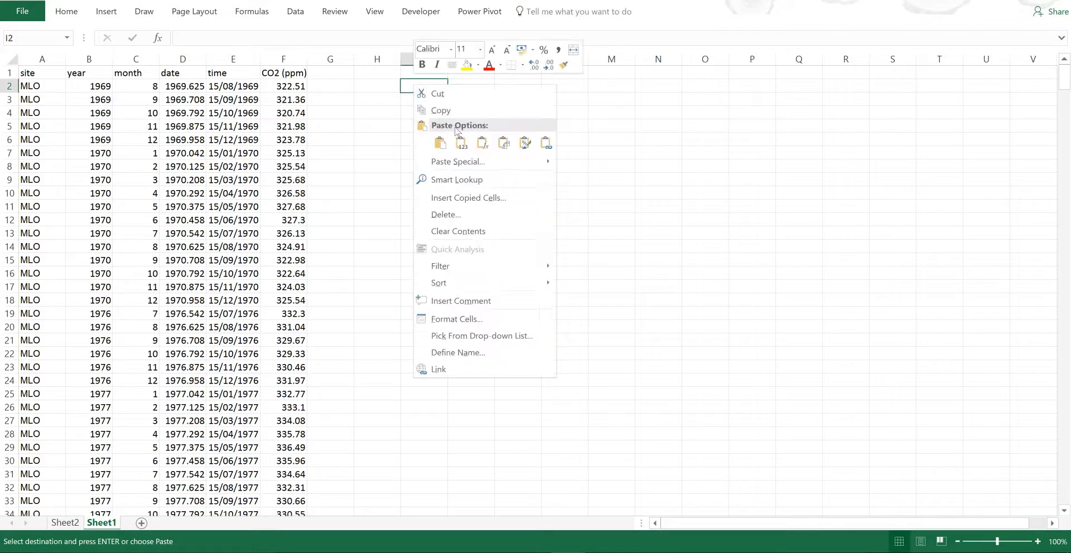
pyautogui.click(440, 143)
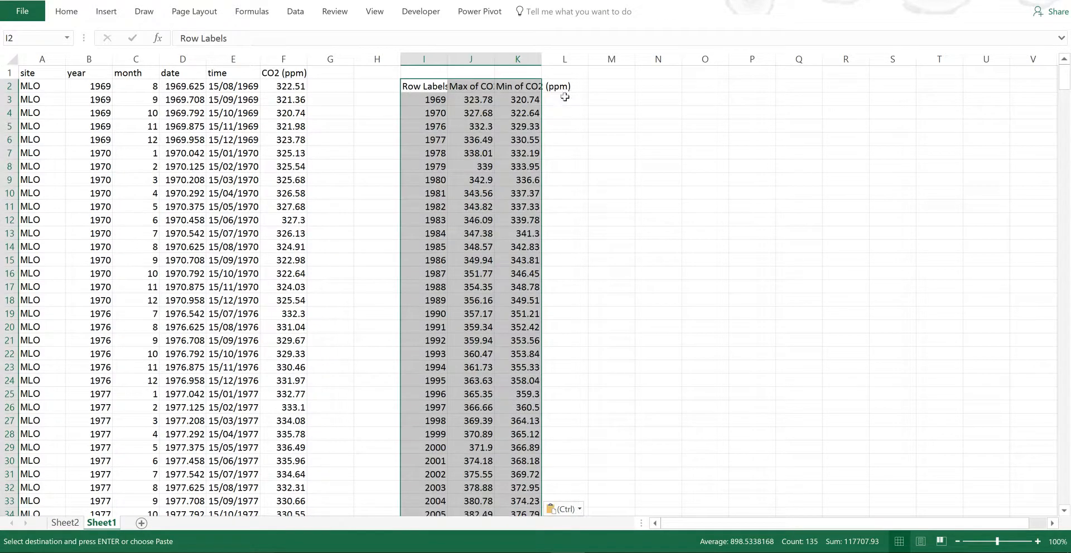
pyautogui.click(564, 86)
pyautogui.write('Max')
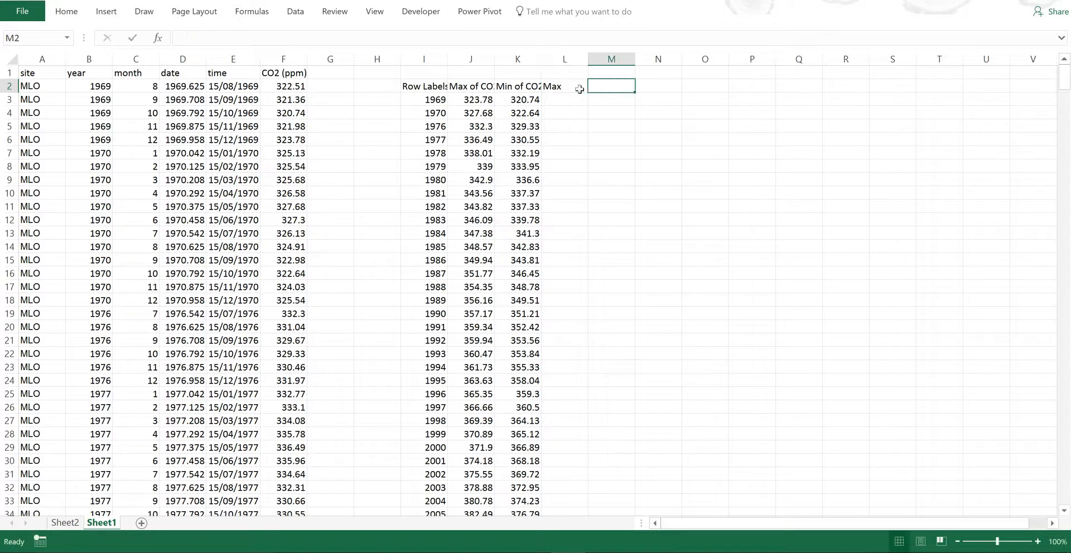
pyautogui.moveTo(581, 91)
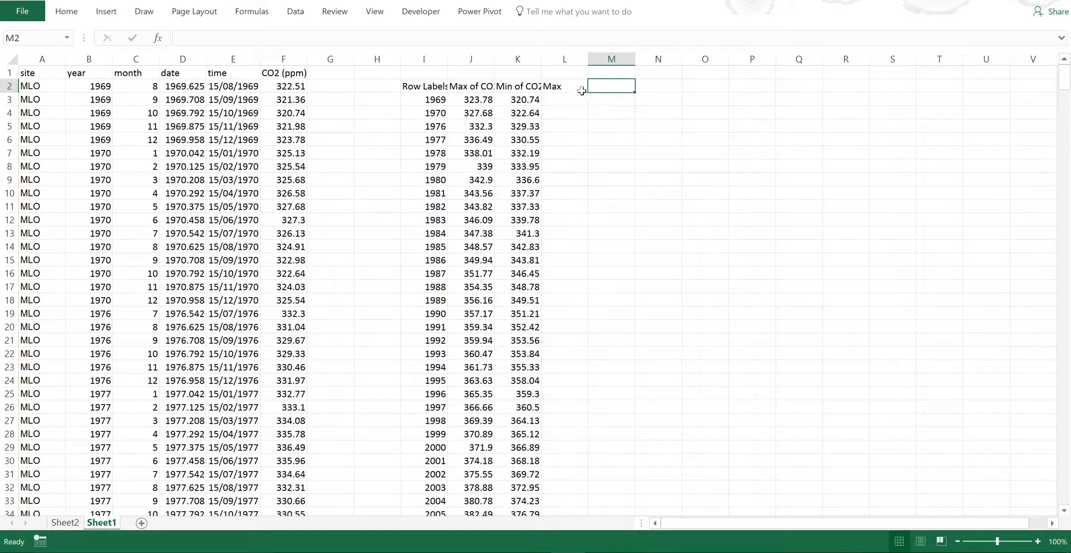
pyautogui.moveTo(597, 108)
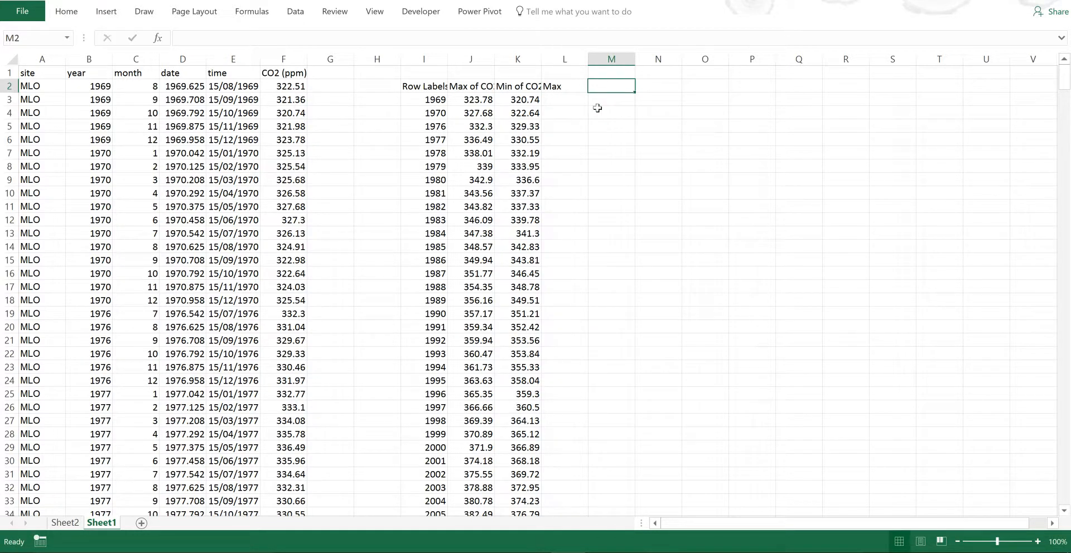
pyautogui.write('Min')
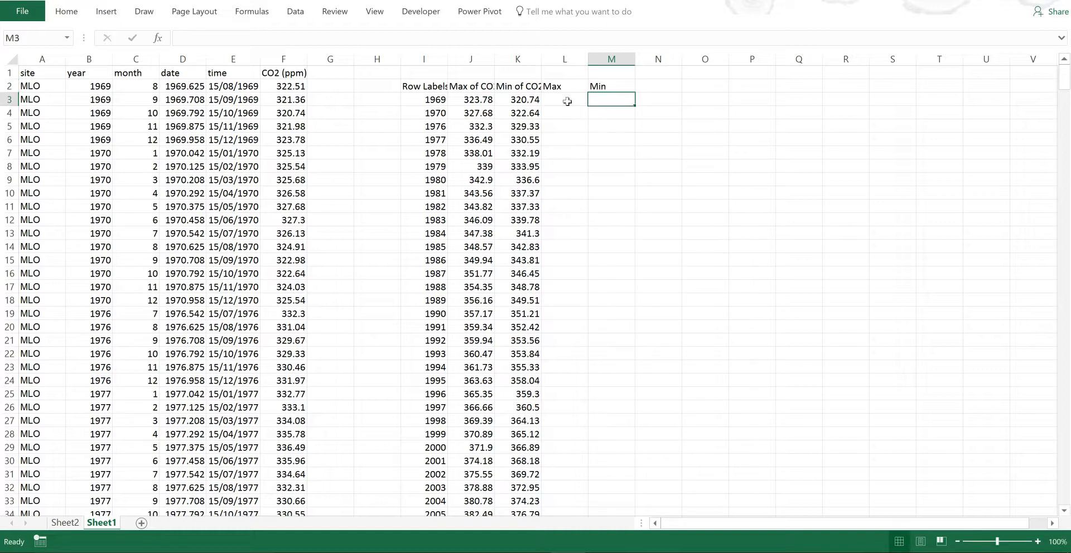
# Move CO2 (ppm) before time and enter TEXT(VLOOKUP(...,2,FALSE),"mmmm") month formulas for 1969
pyautogui.click(564, 100)
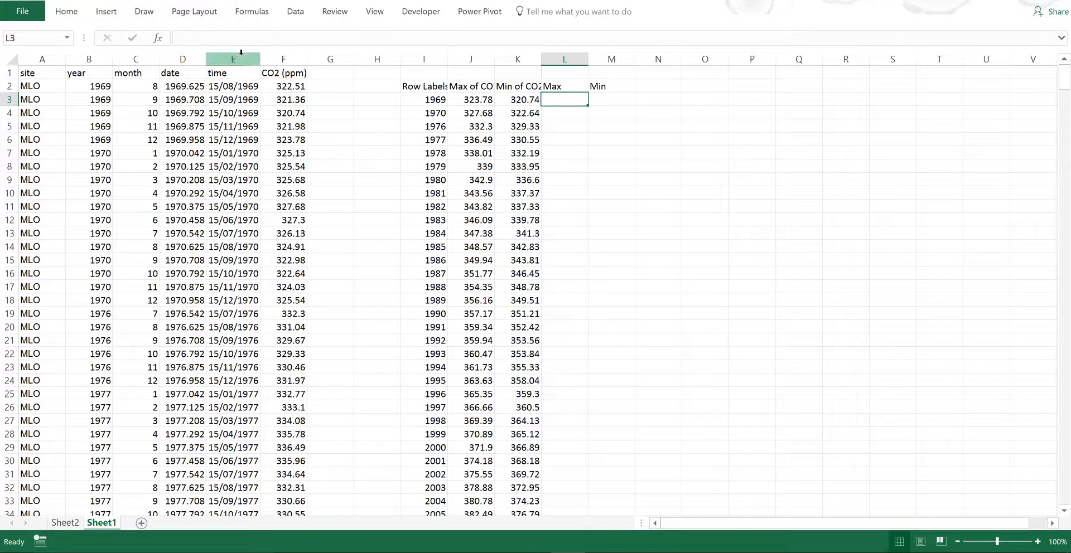
pyautogui.click(234, 58)
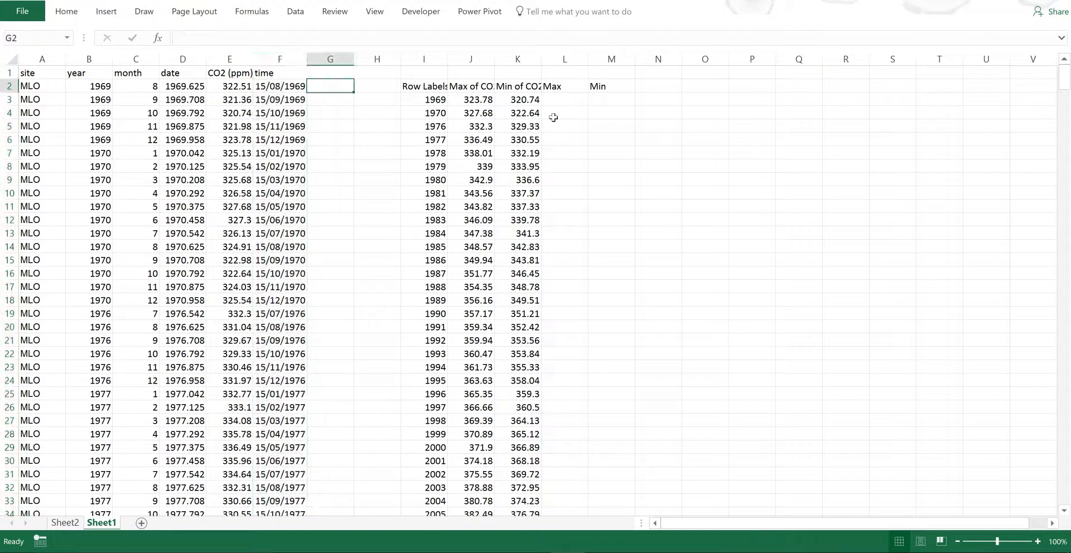
pyautogui.write('=')
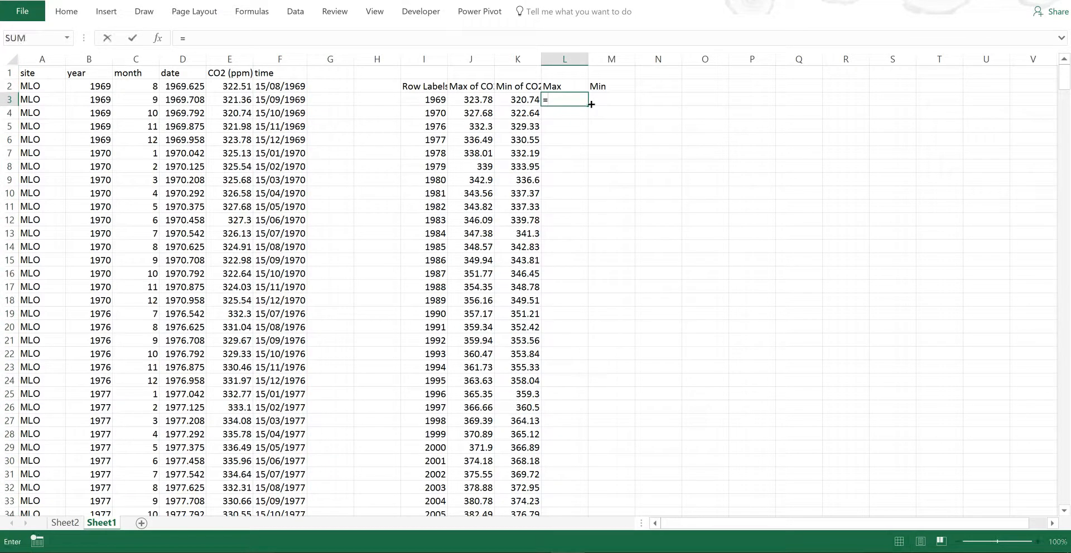
pyautogui.write('vlook')
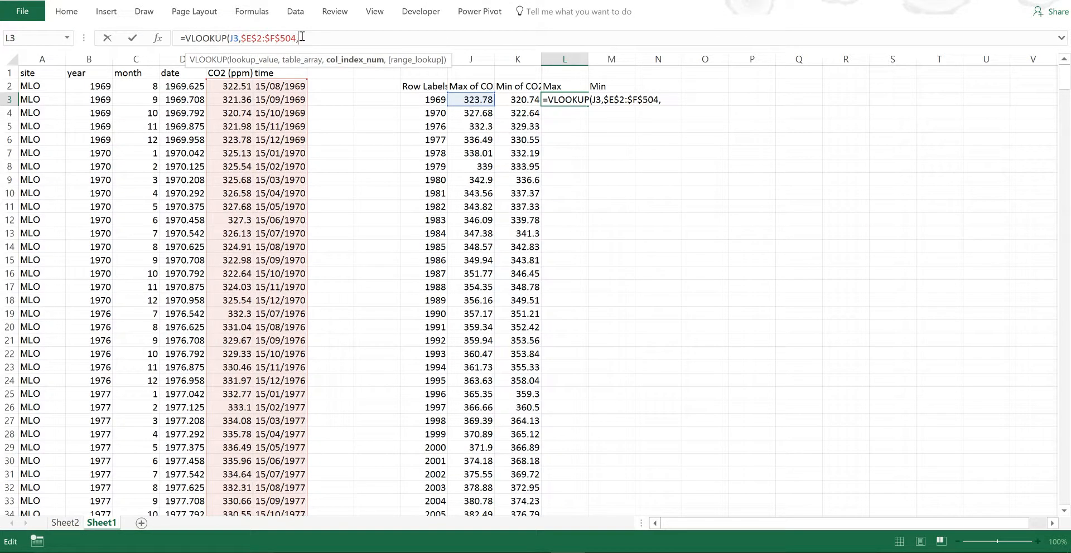
pyautogui.write('2')
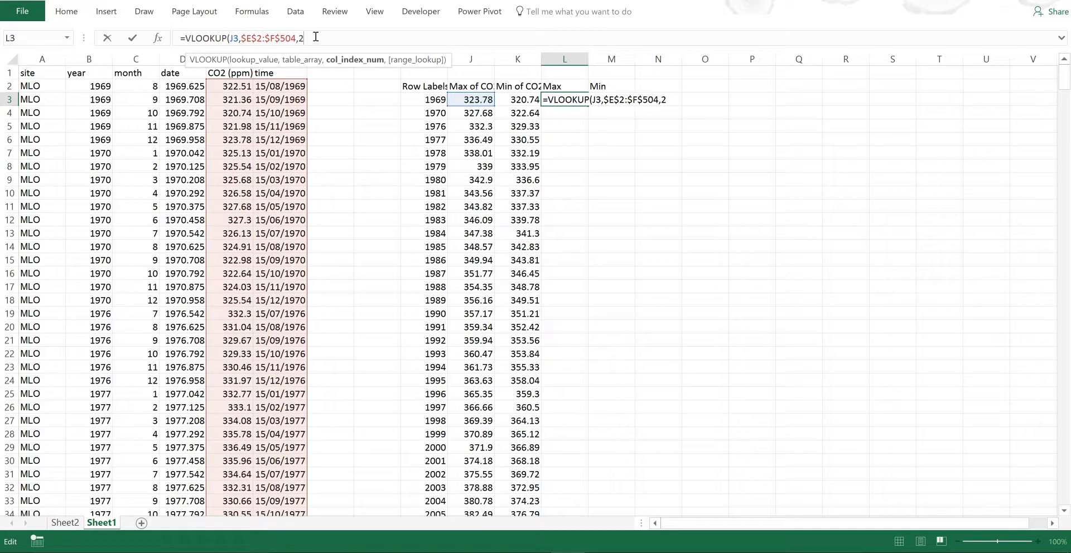
pyautogui.write(',')
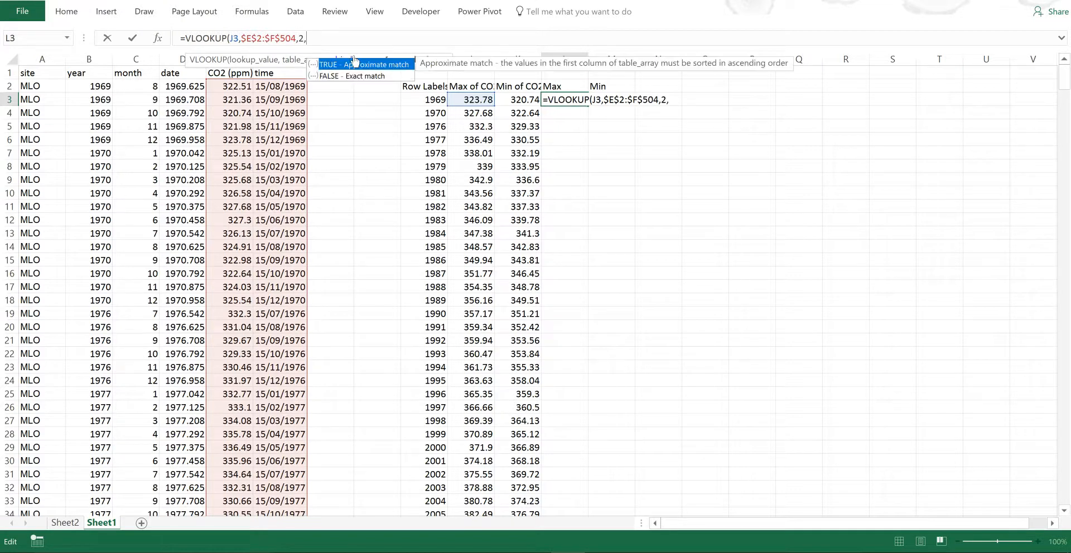
pyautogui.write('FALSE')
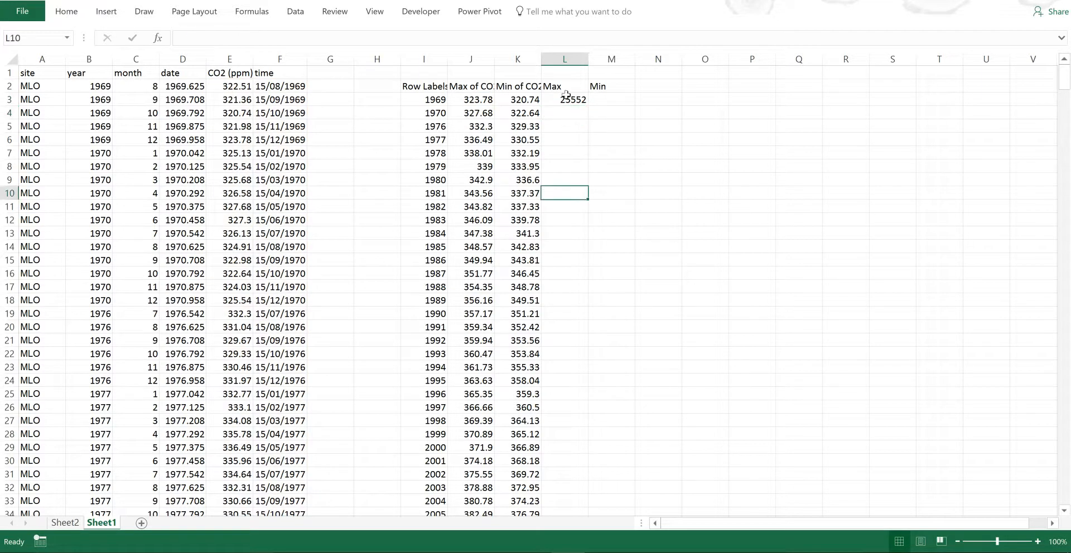
pyautogui.write('=VLOOKUP(I3,$E$2:$F$504,2,FALSE)')
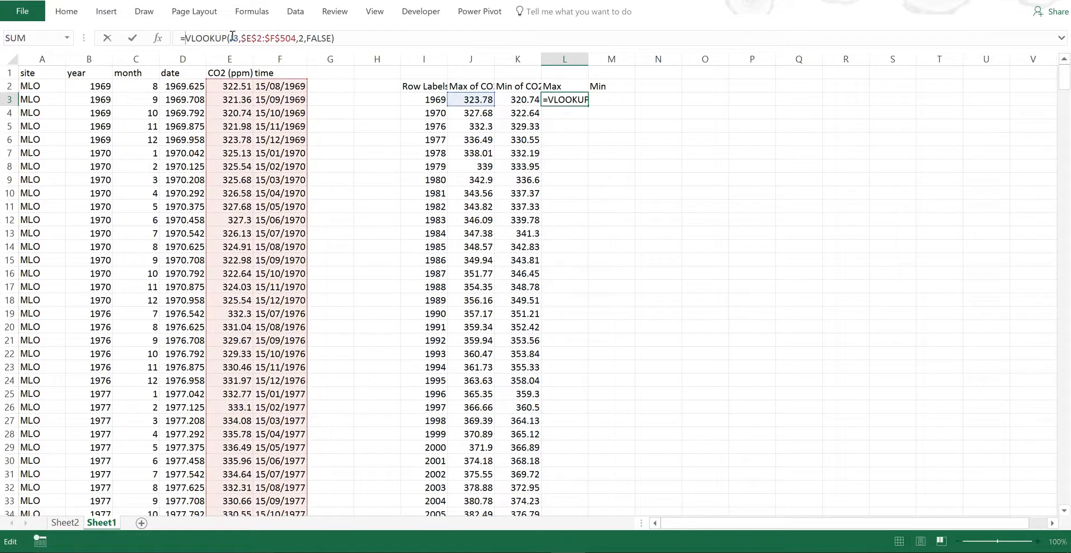
pyautogui.write('TEXT(')
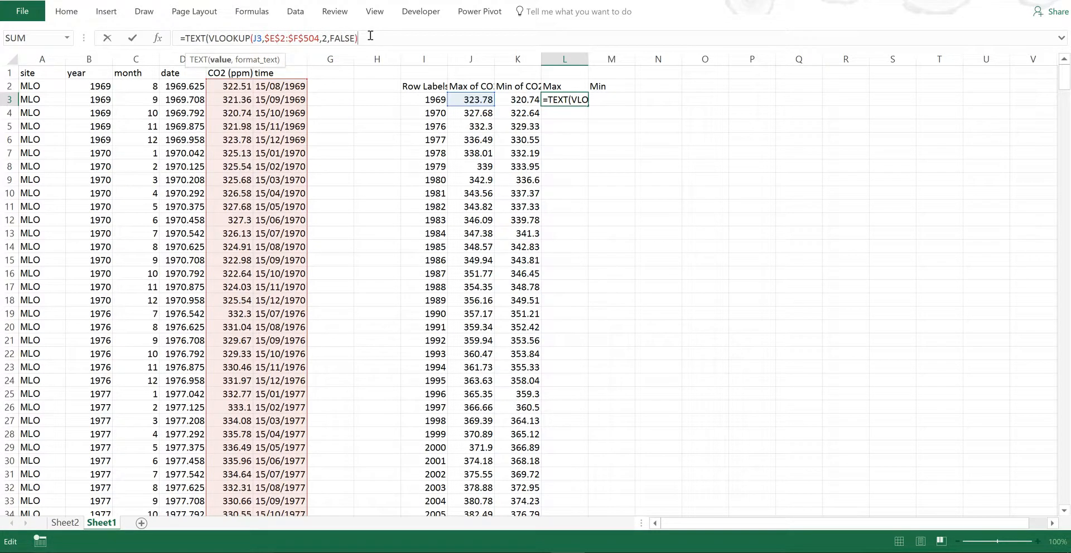
pyautogui.write(',"')
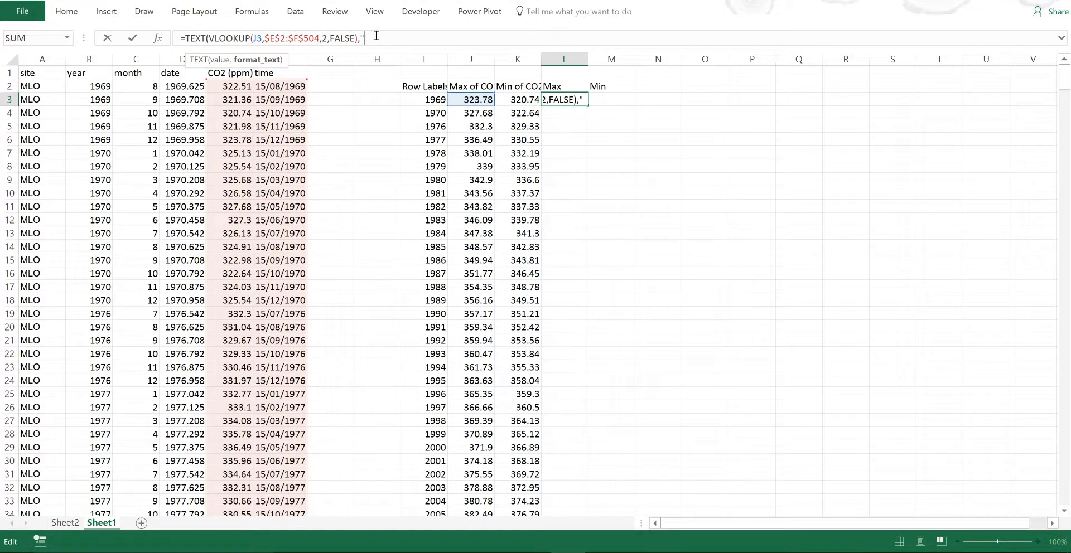
pyautogui.write('mmmm")')
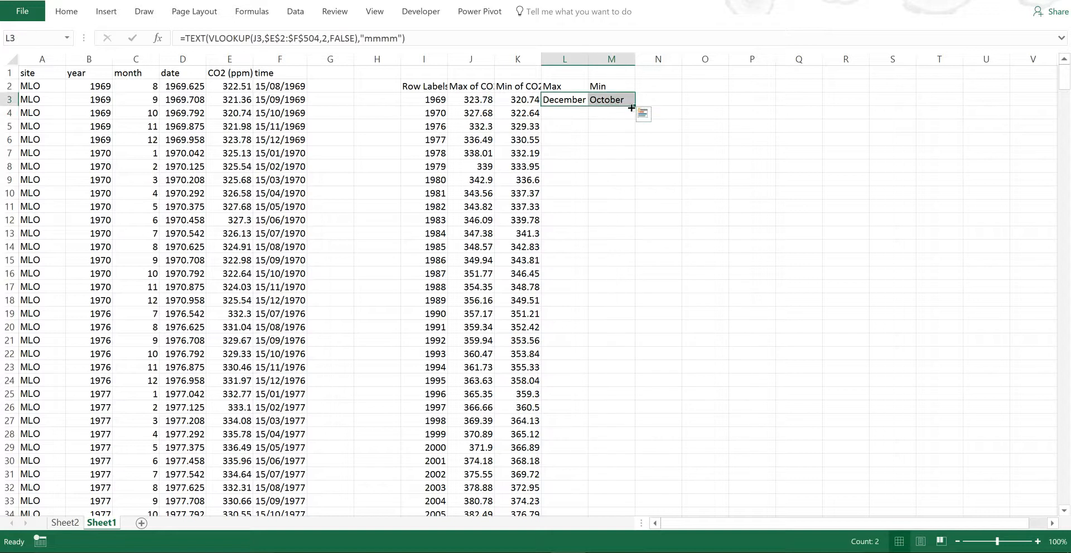
# Fill the Max and Min month formulas down to the last year and check the results
pyautogui.moveTo(630, 107); pyautogui.dragTo(641, 508)
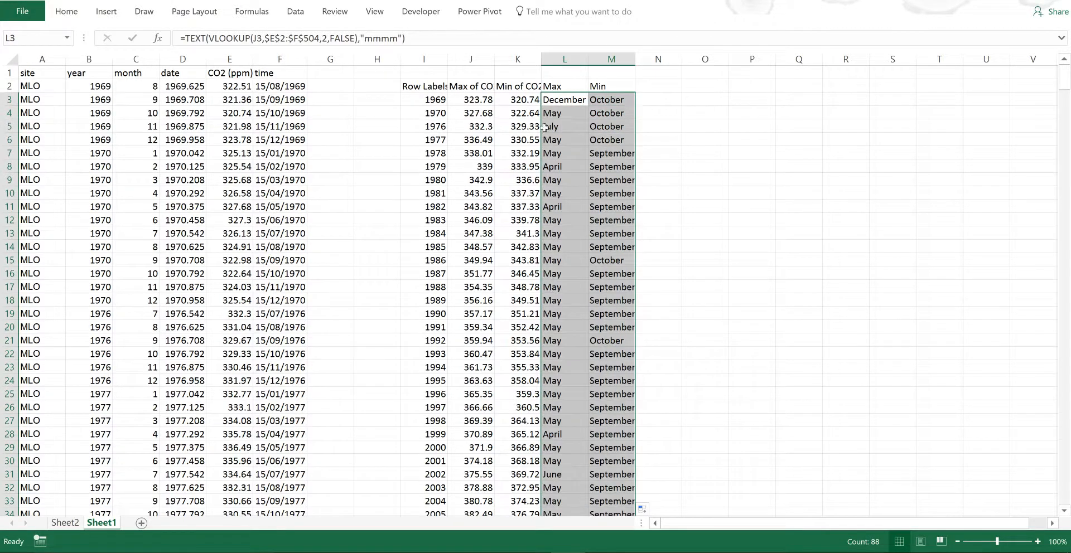
pyautogui.click(563, 127)
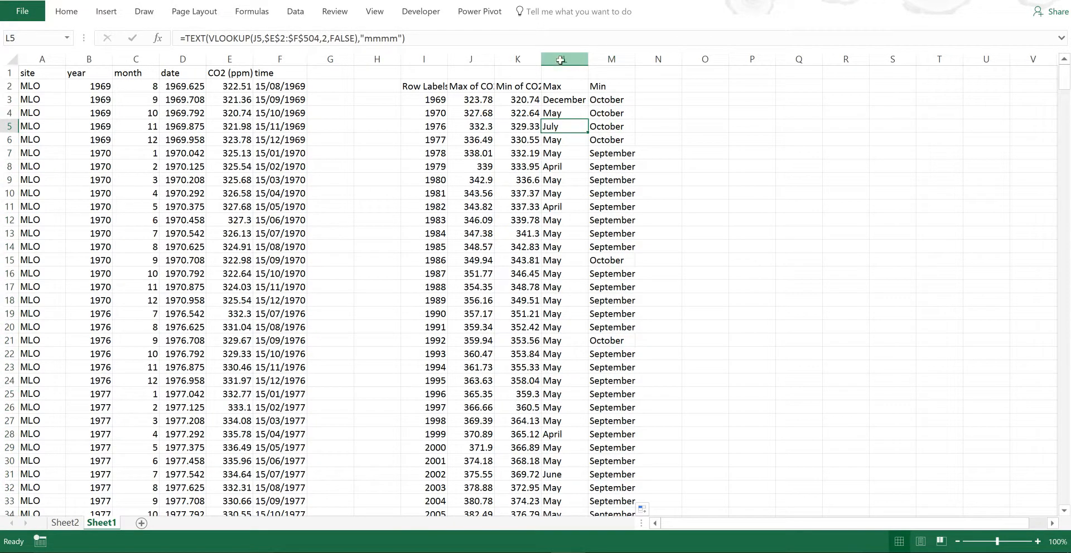
pyautogui.click(563, 59)
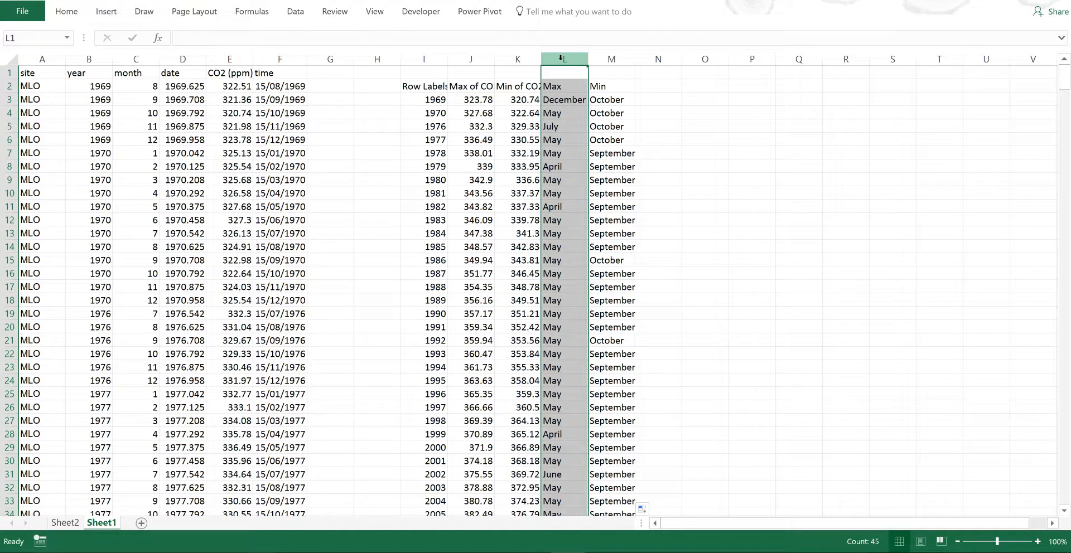
pyautogui.click(611, 58)
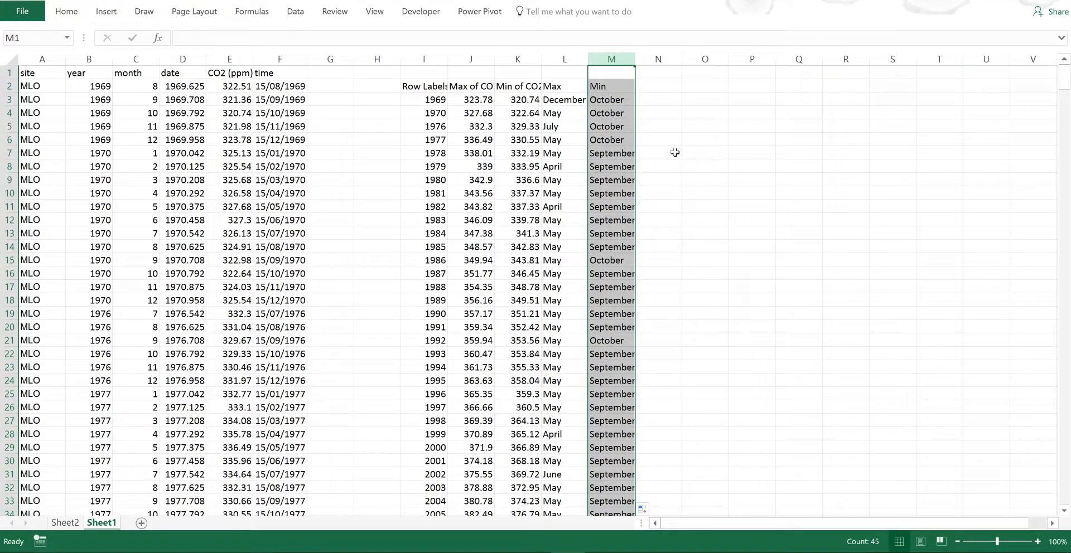
pyautogui.moveTo(663, 143)
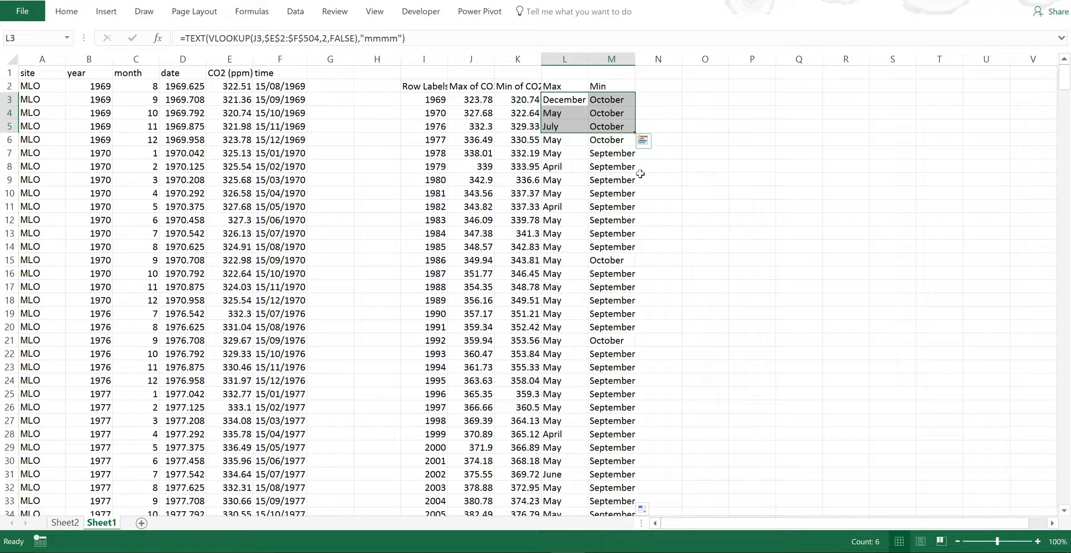
# Clear the 1969, 1970 and 1976 month results and inspect the 1981 and 1983 formulas
pyautogui.click(423, 99)
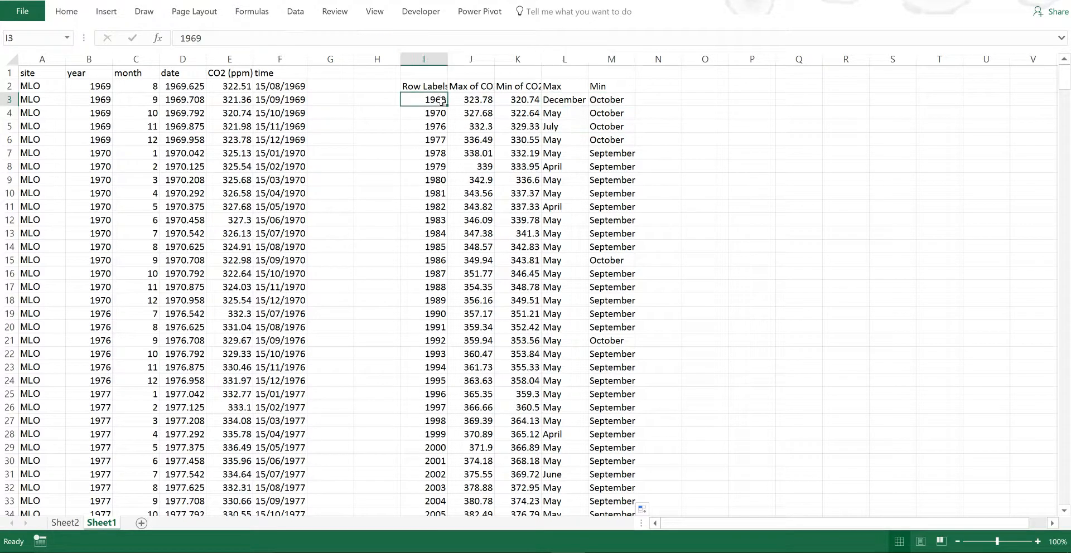
pyautogui.moveTo(564, 100); pyautogui.dragTo(611, 125)
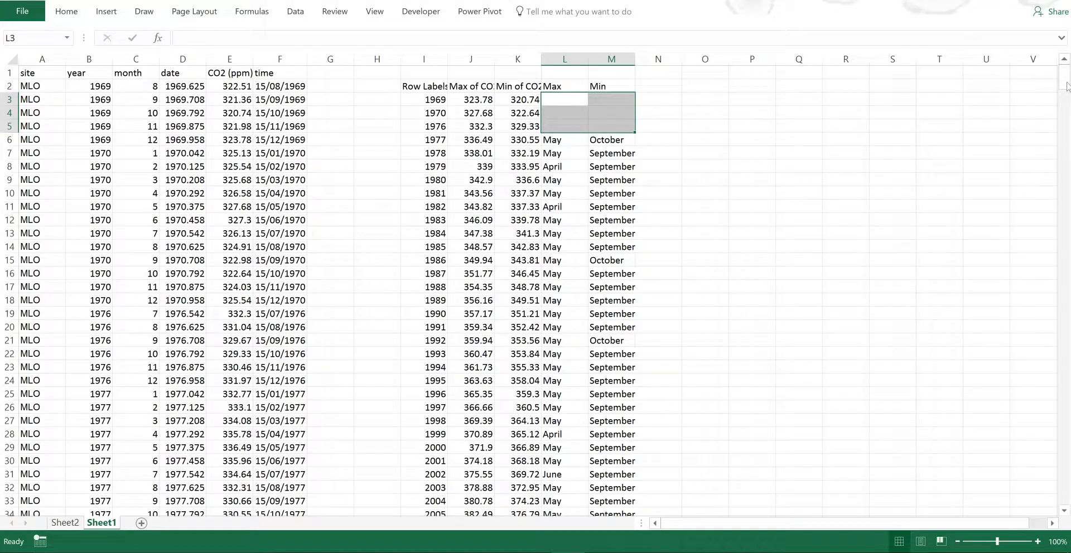
pyautogui.scroll(-3)
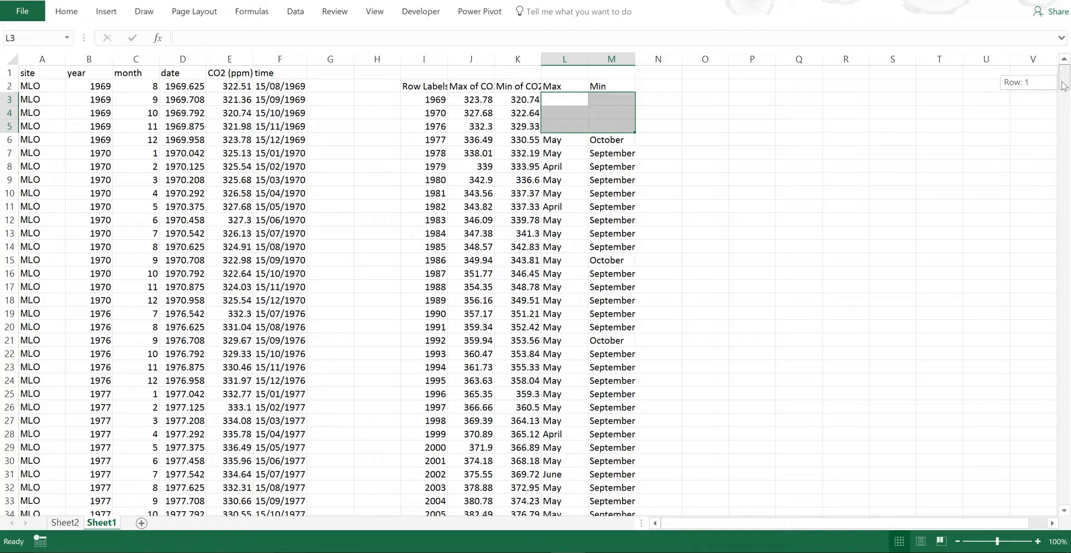
pyautogui.moveTo(551, 188)
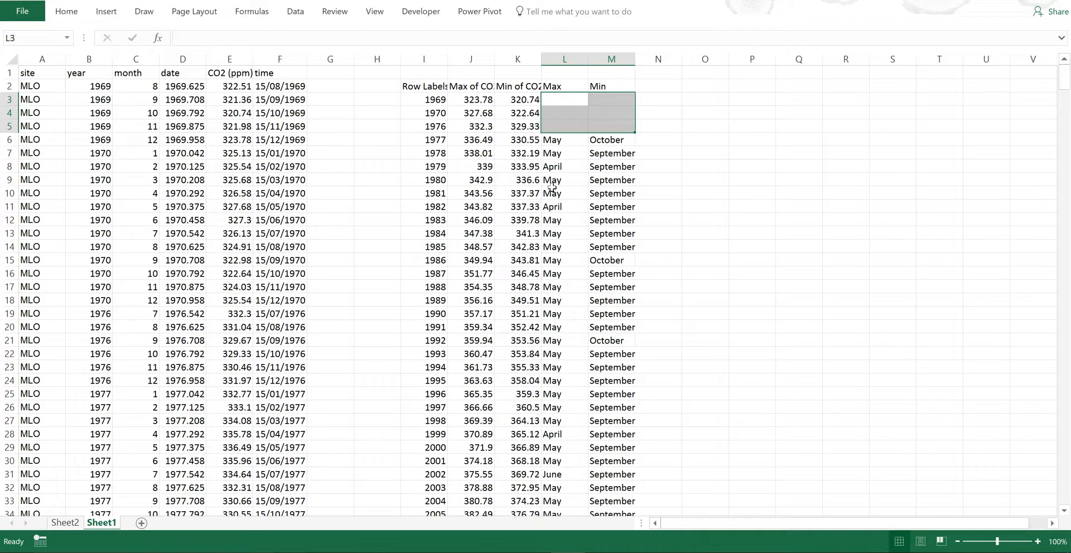
pyautogui.click(564, 193)
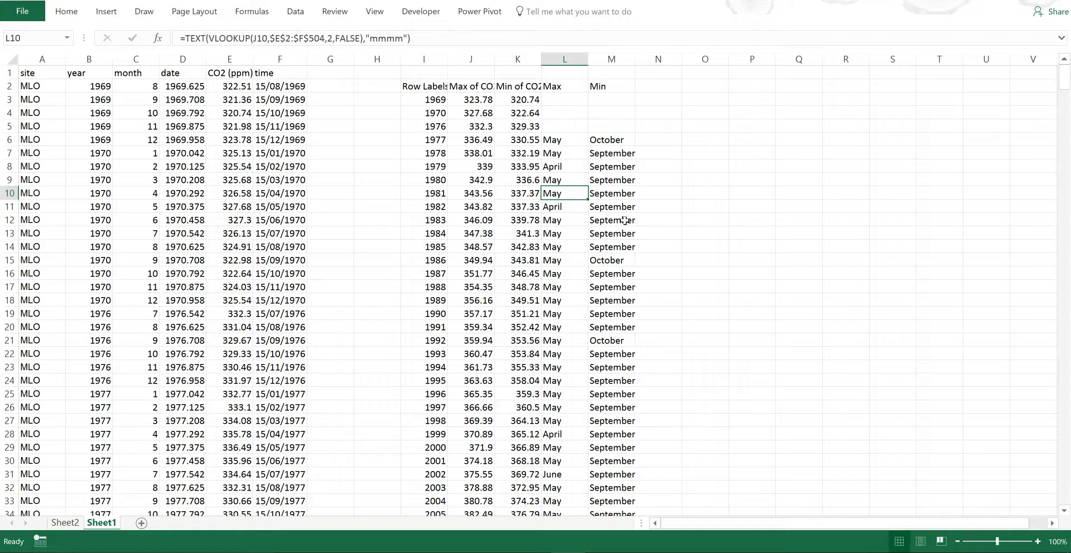
pyautogui.click(611, 220)
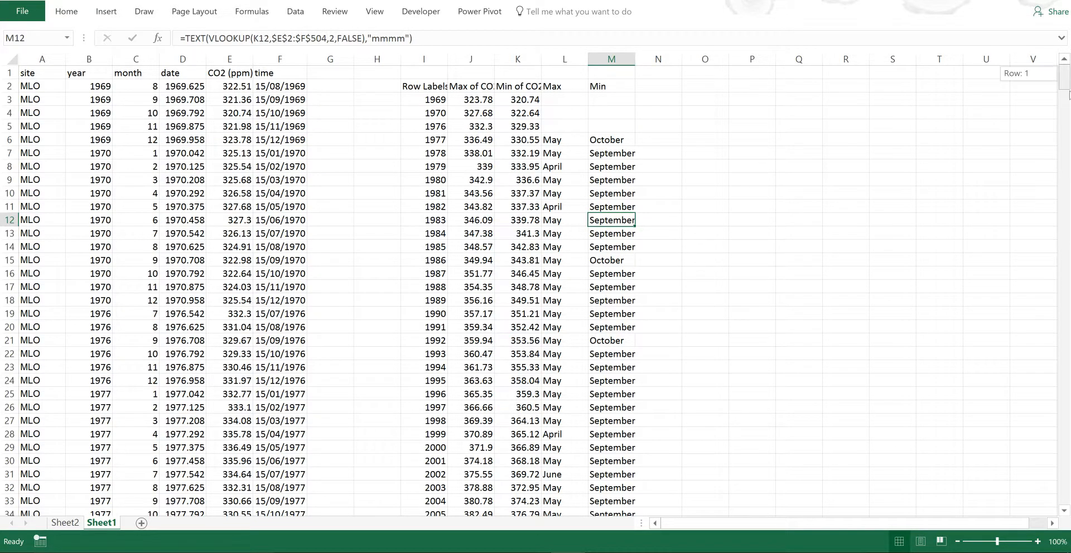
pyautogui.scroll(-3)
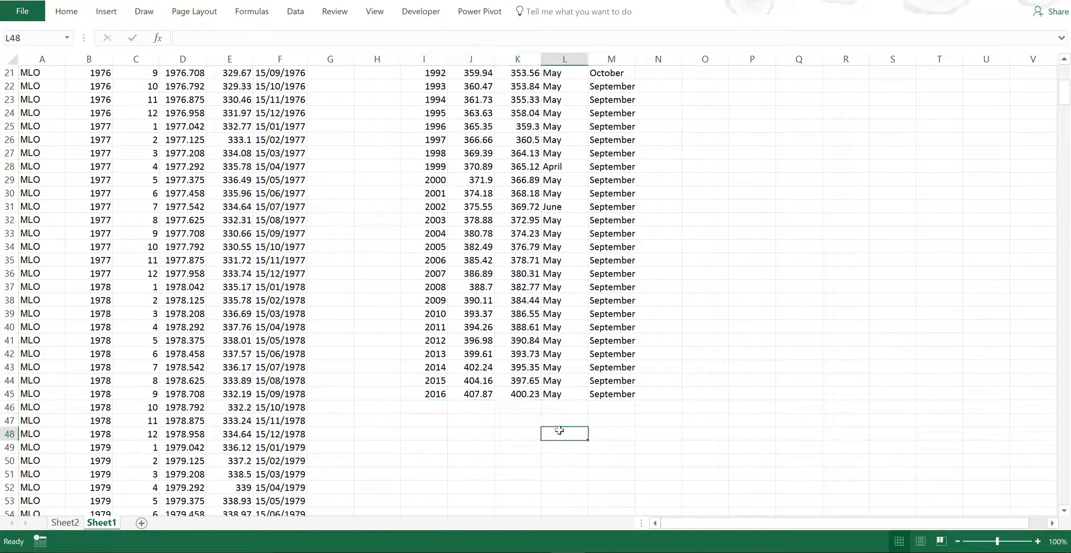
# Enter =COUNTIF(L6:L45,"May") in L48 to tally May maximum months (36)
pyautogui.write('=c')
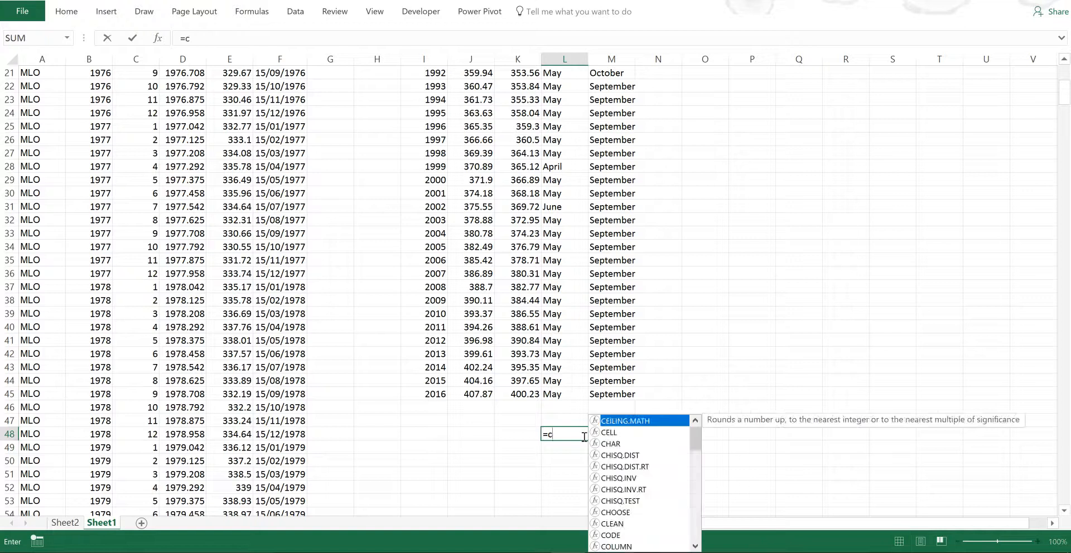
pyautogui.write('ountif')
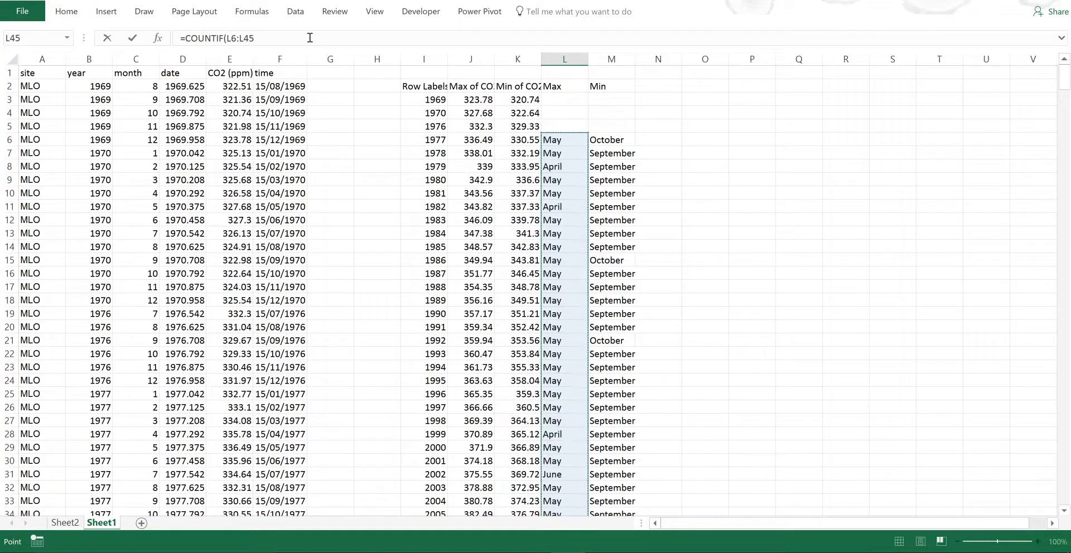
pyautogui.write(',')
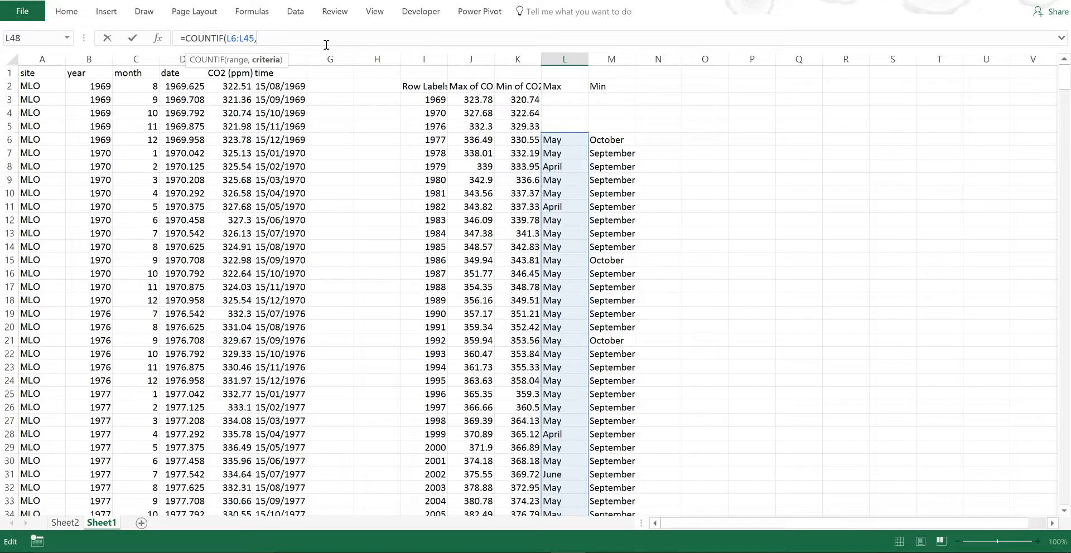
pyautogui.write('"May")')
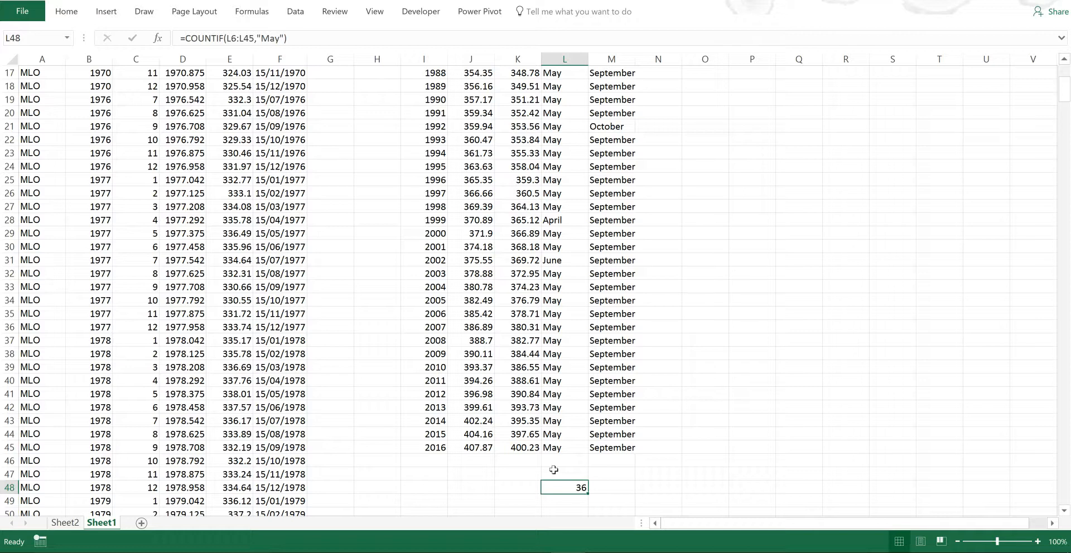
pyautogui.moveTo(554, 449)
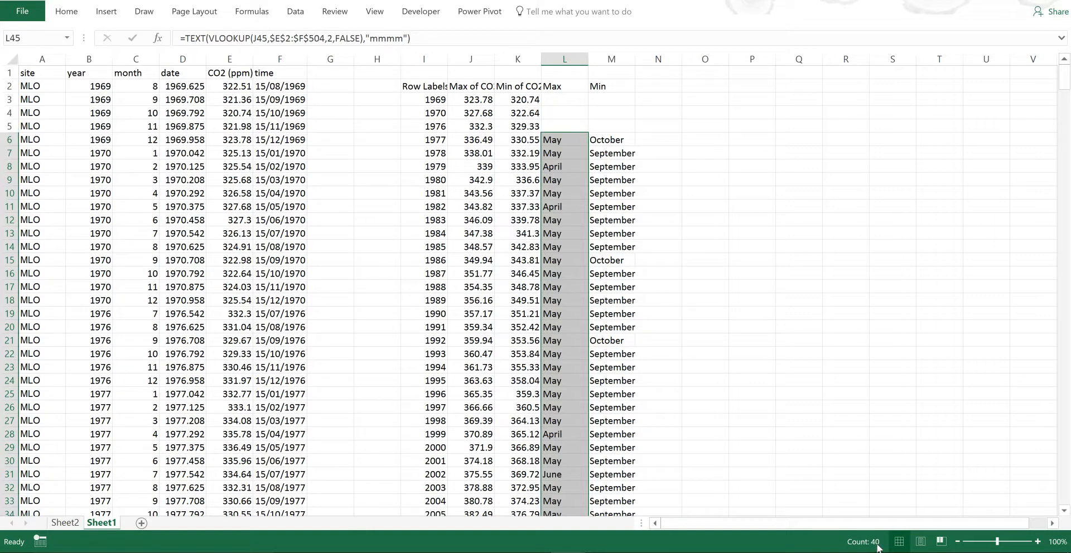
# Enter 40 below the May tally as the total year count, checking the 1994 and 1979 months
pyautogui.click(564, 367)
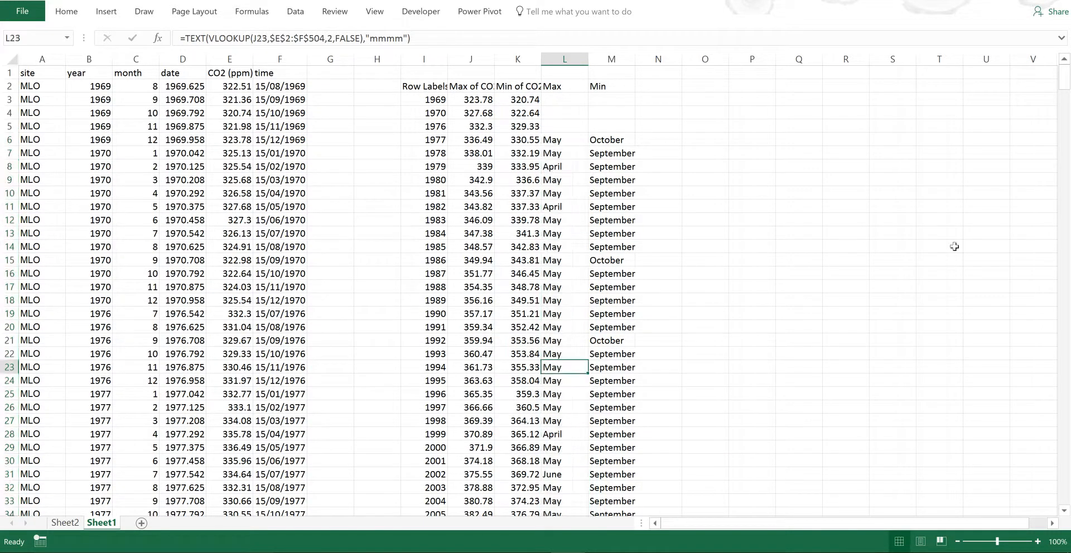
pyautogui.scroll(-3)
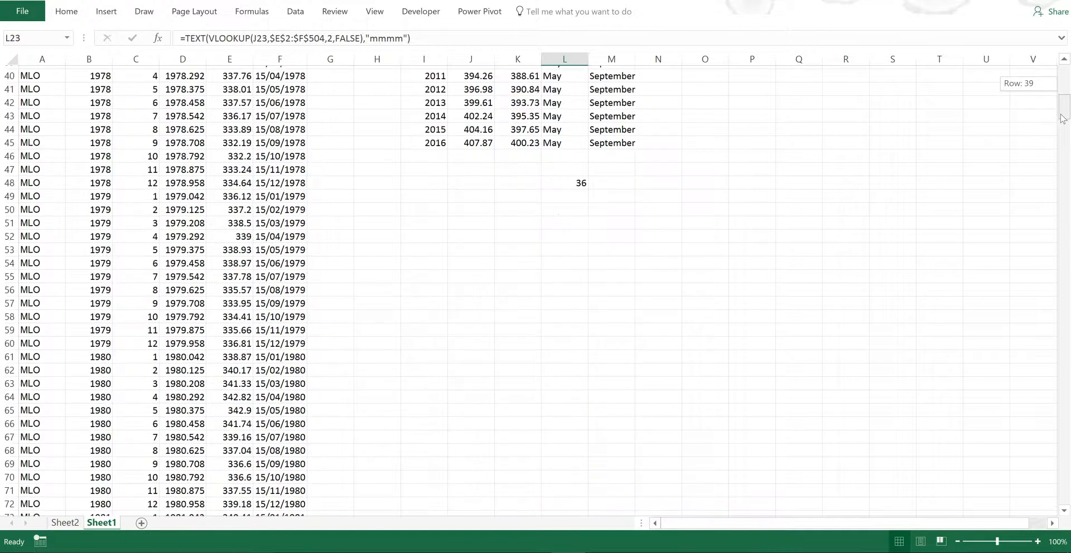
pyautogui.click(564, 194)
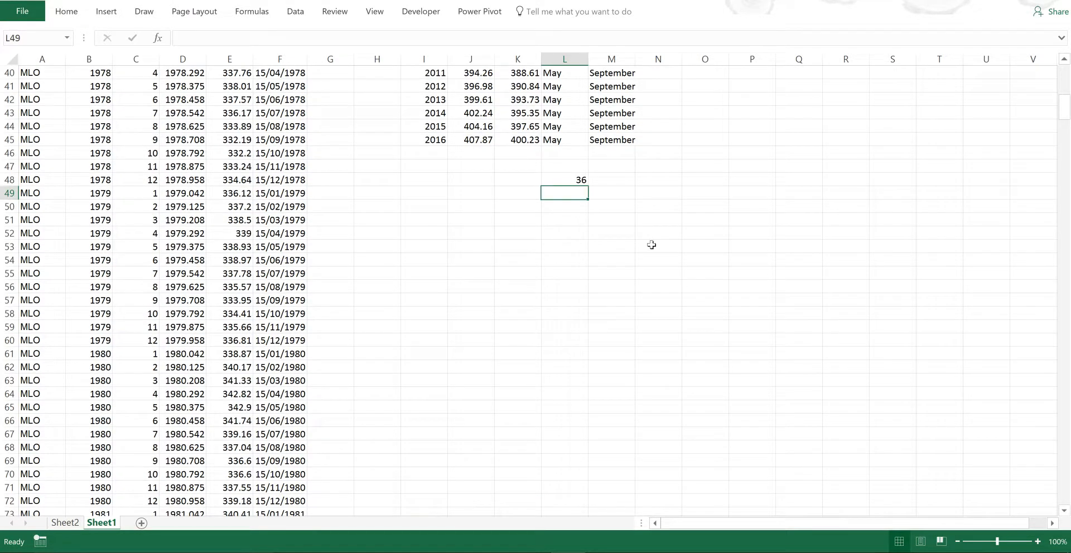
pyautogui.write('40')
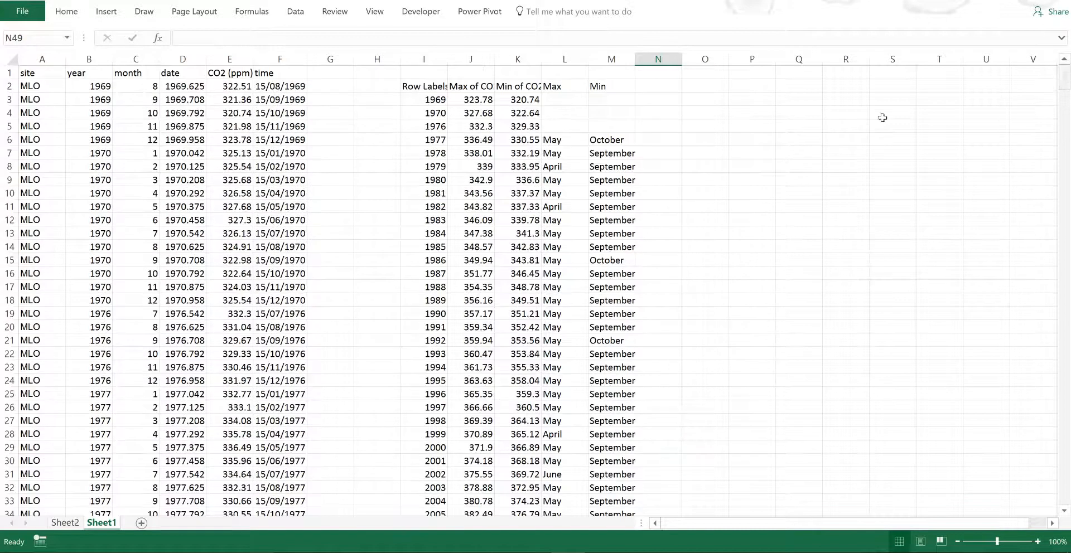
pyautogui.click(563, 166)
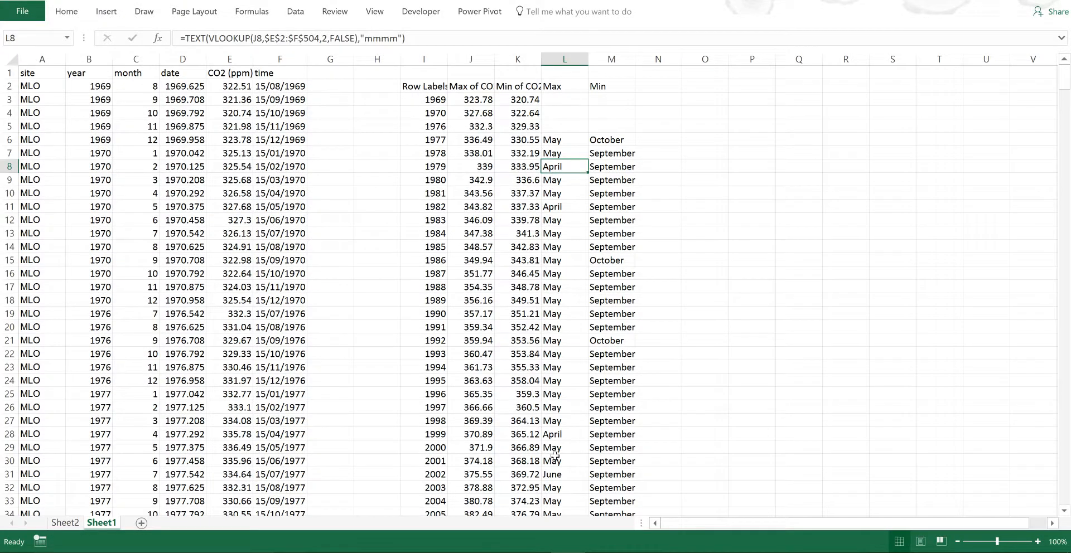
pyautogui.click(563, 474)
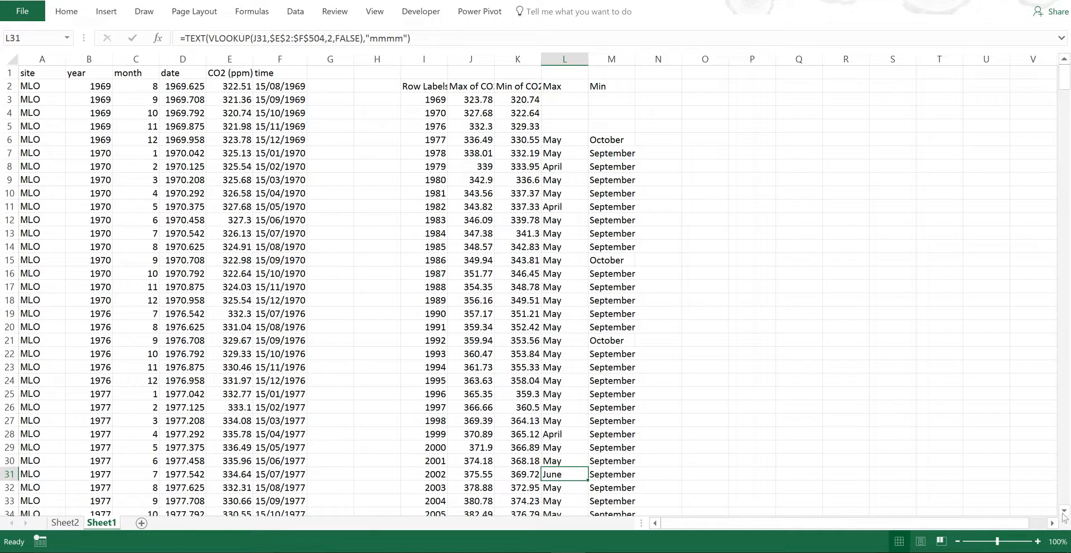
pyautogui.scroll(-3)
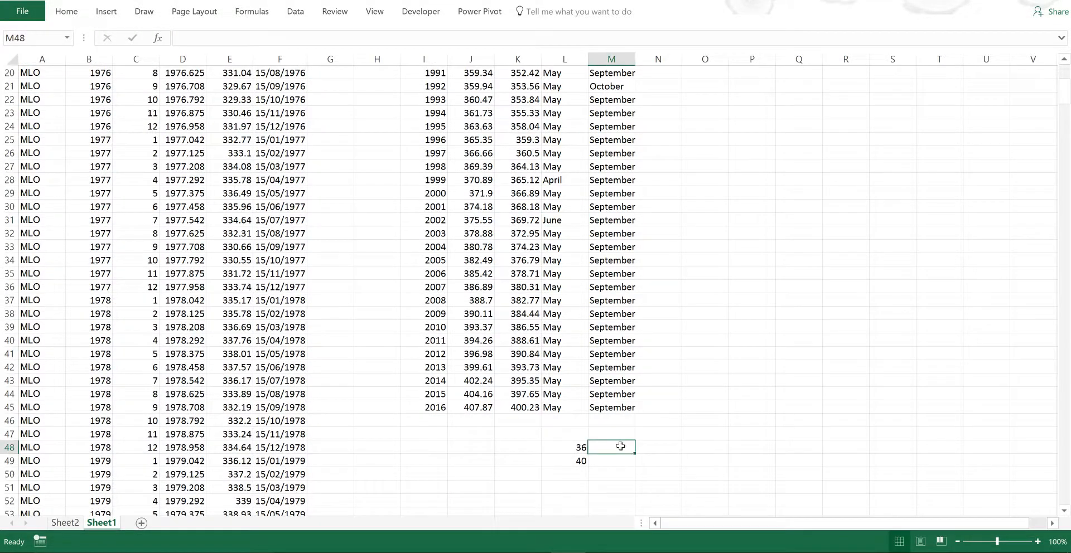
# Change the M48 COUNTIF criterion to "September" to tally minimum months (37)
pyautogui.click(564, 447)
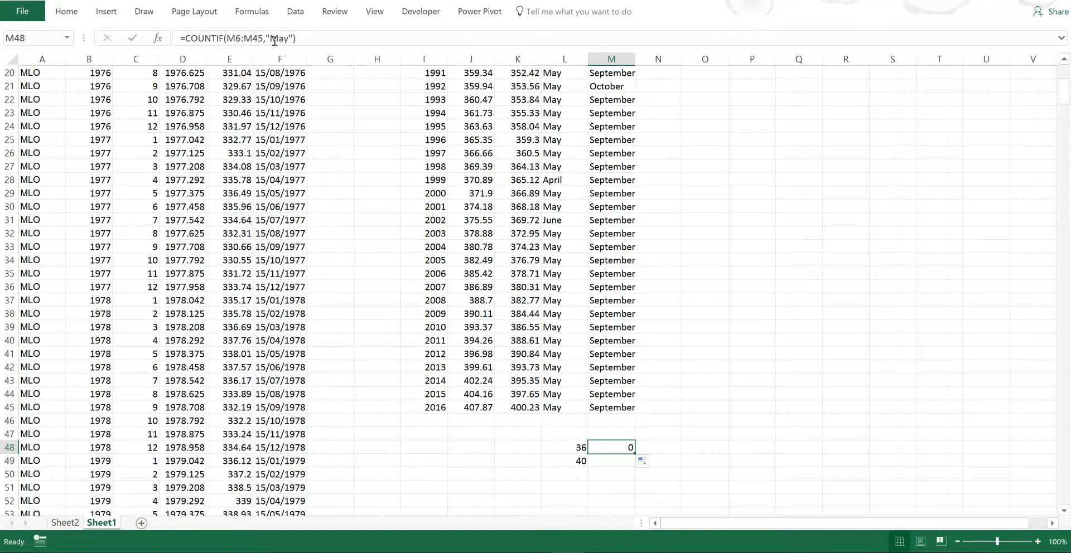
pyautogui.doubleClick(610, 448)
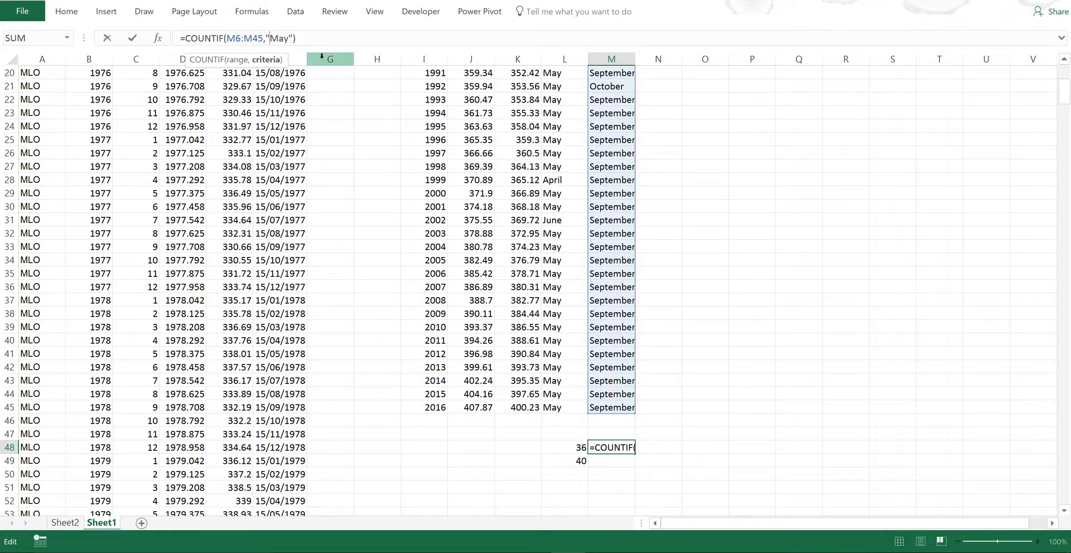
pyautogui.write('Septem')
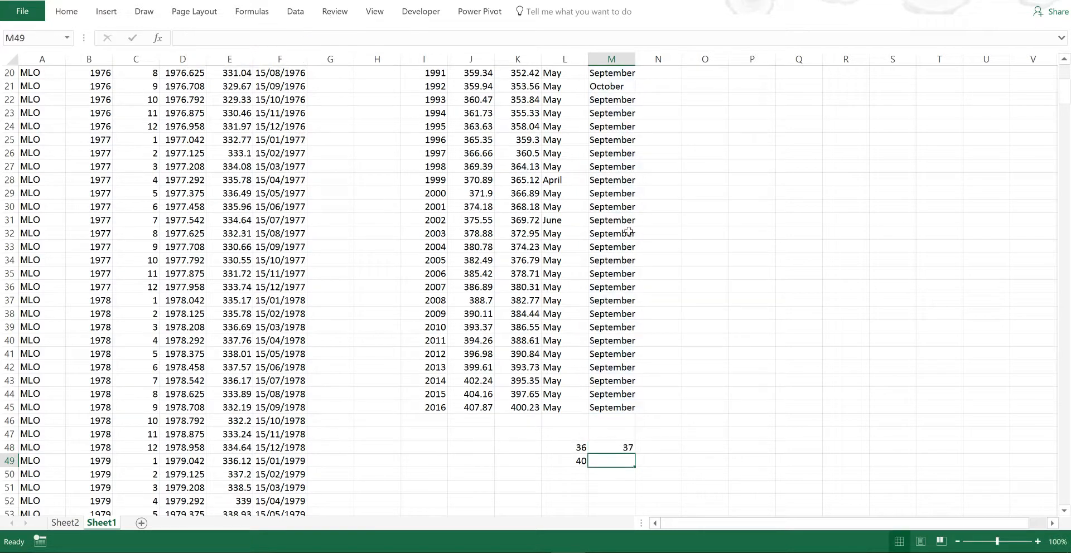
pyautogui.click(612, 447)
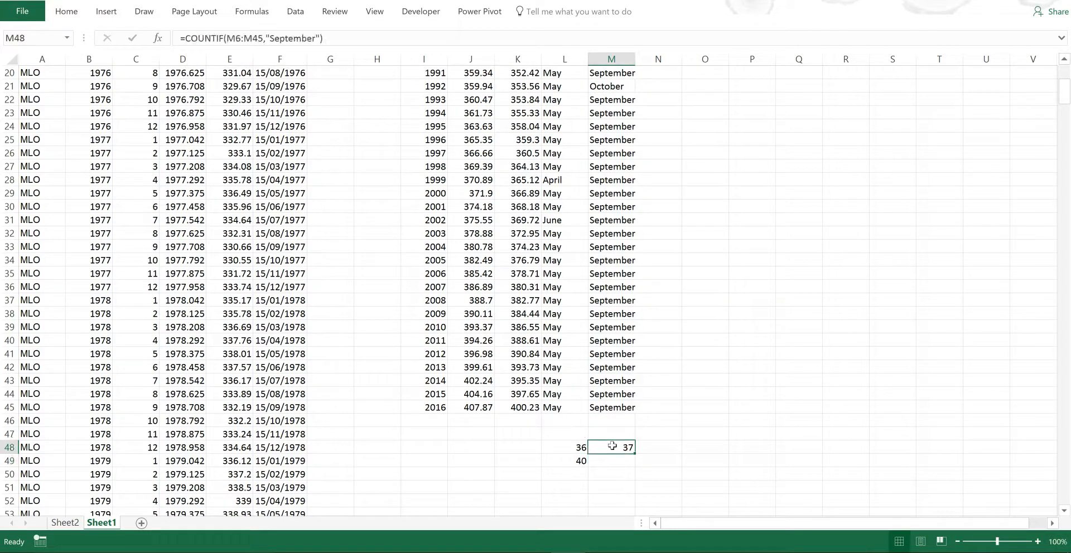
pyautogui.moveTo(615, 425)
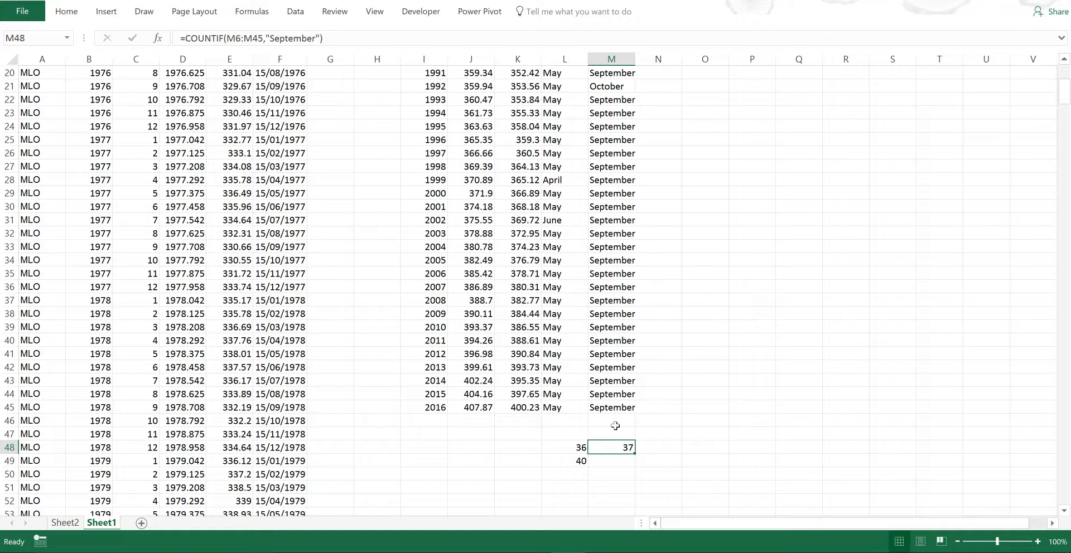
pyautogui.click(657, 393)
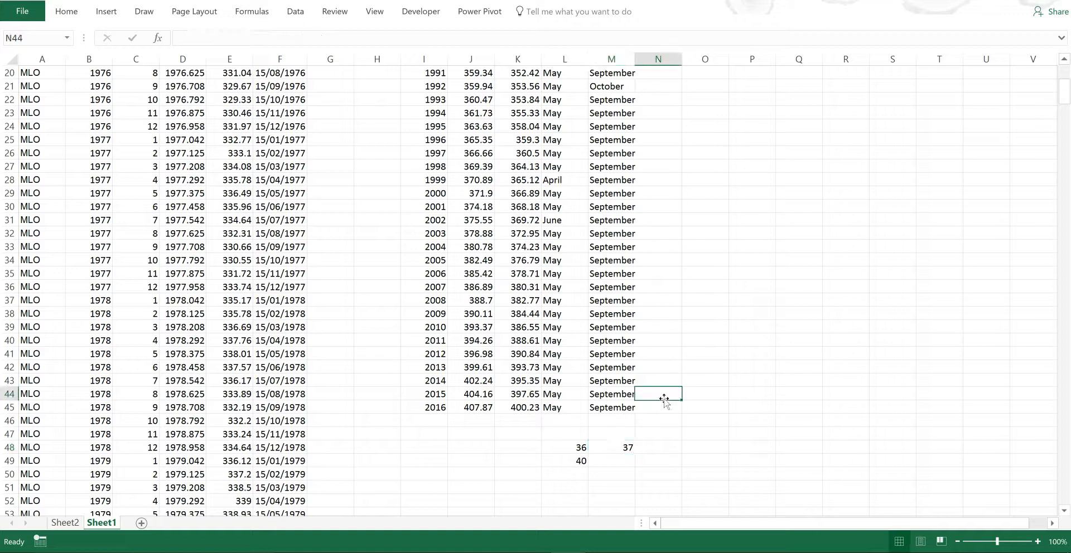
pyautogui.moveTo(664, 396)
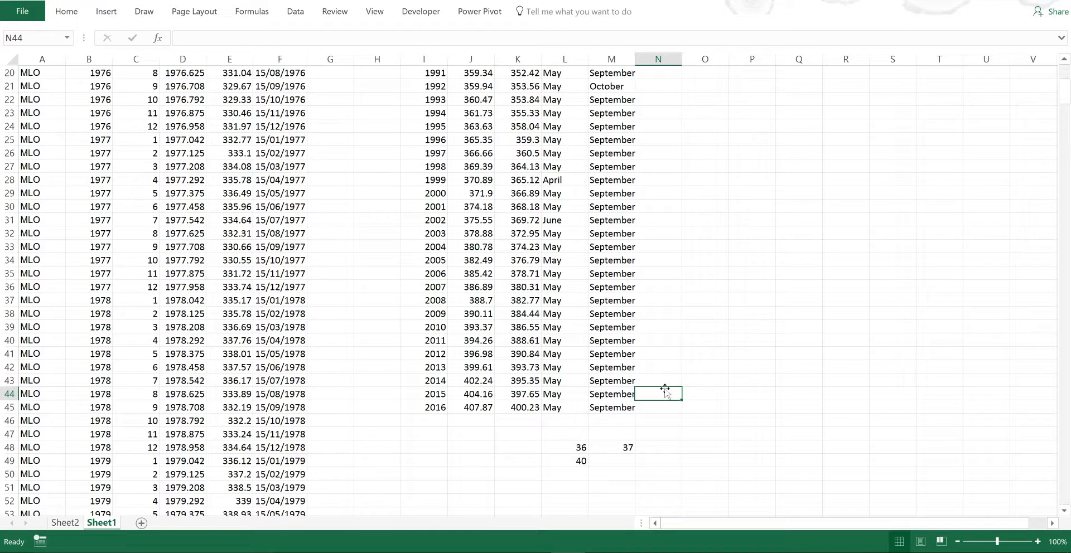
pyautogui.click(611, 354)
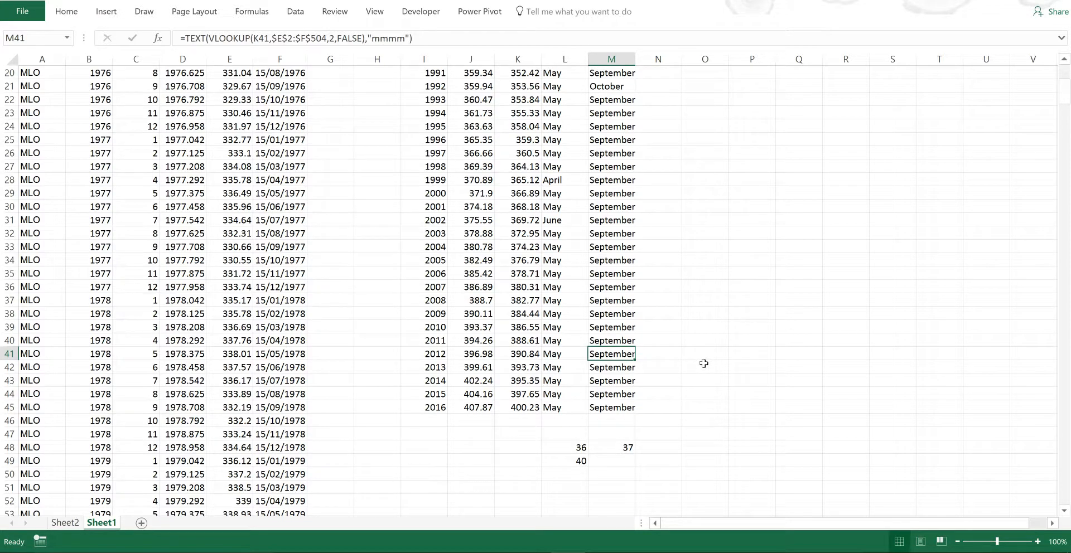
pyautogui.moveTo(690, 374)
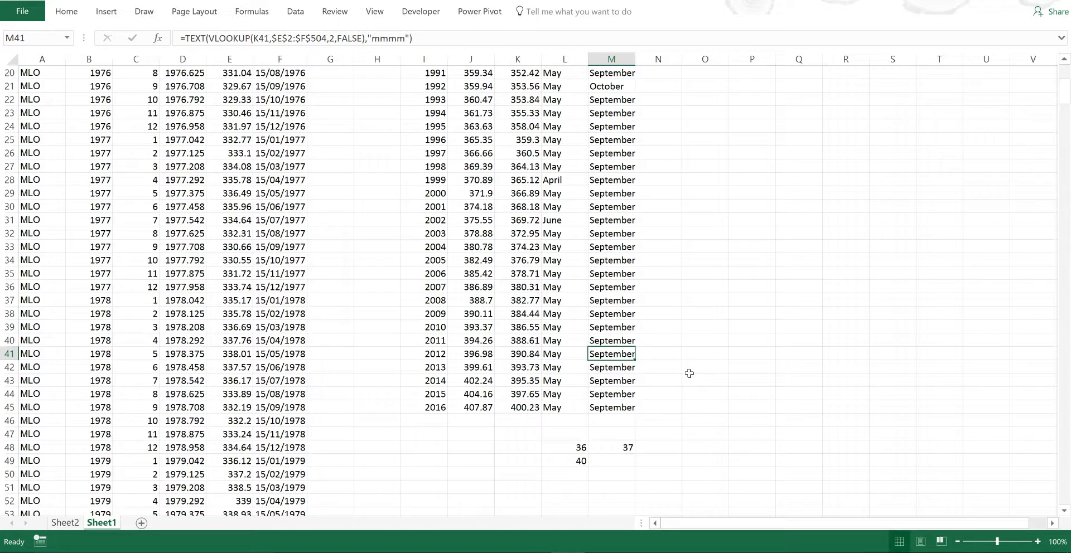